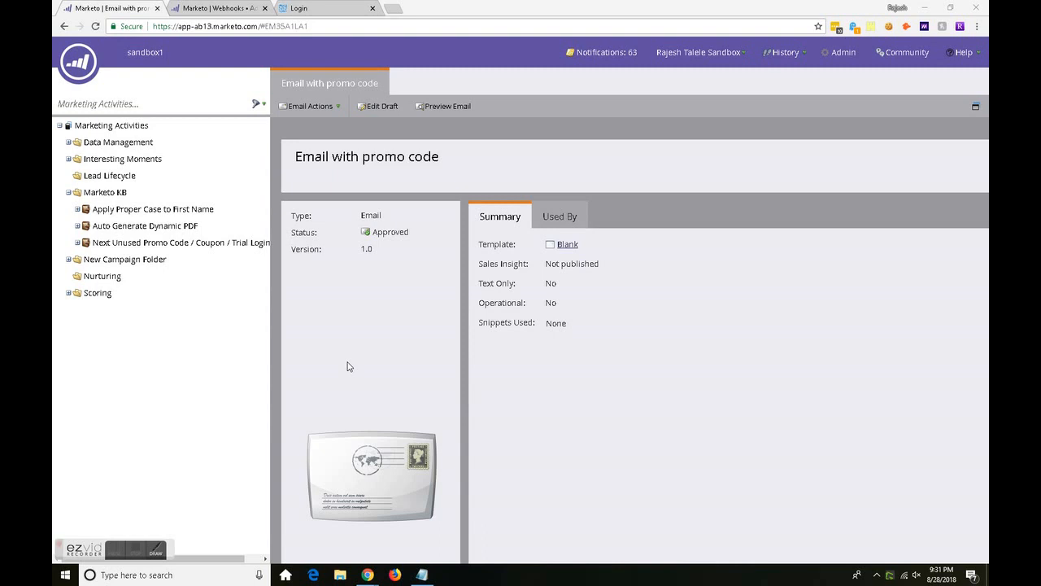
mouse_move(331, 331)
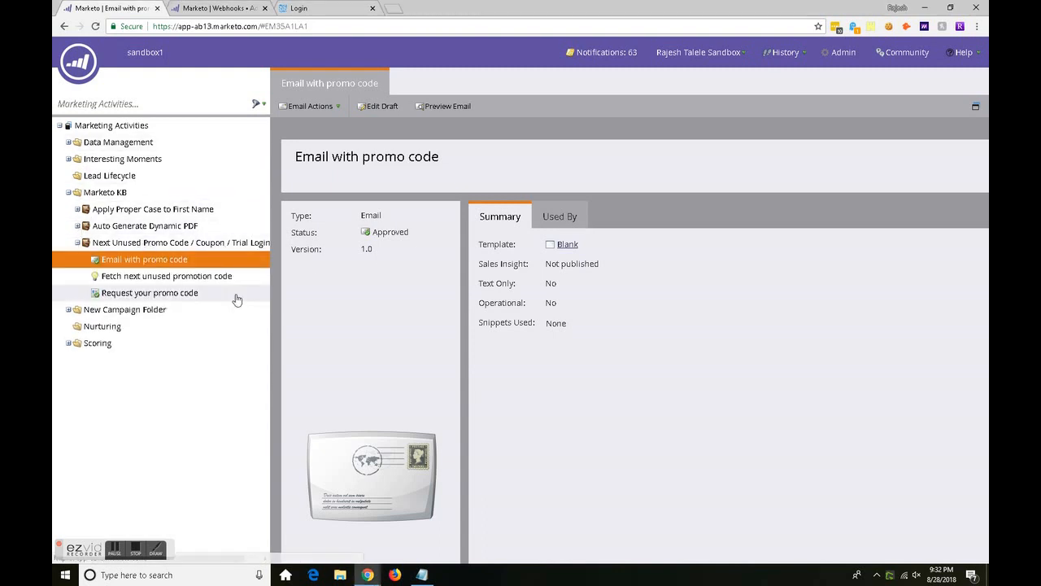
mouse_move(177, 305)
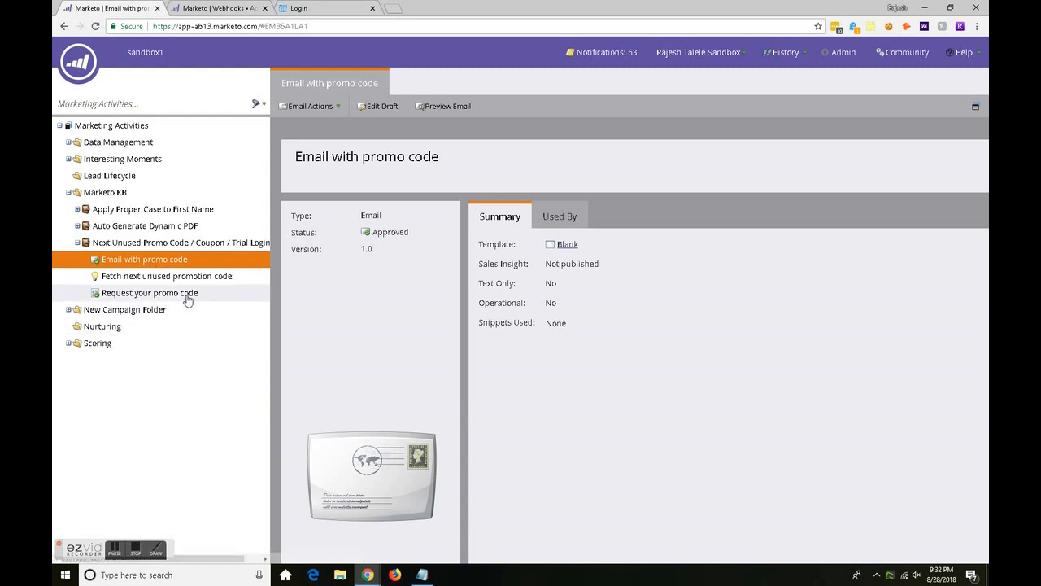
- Check the Fetch next unused promotion code campaign, then reopen the Request your promo code page
click(150, 292)
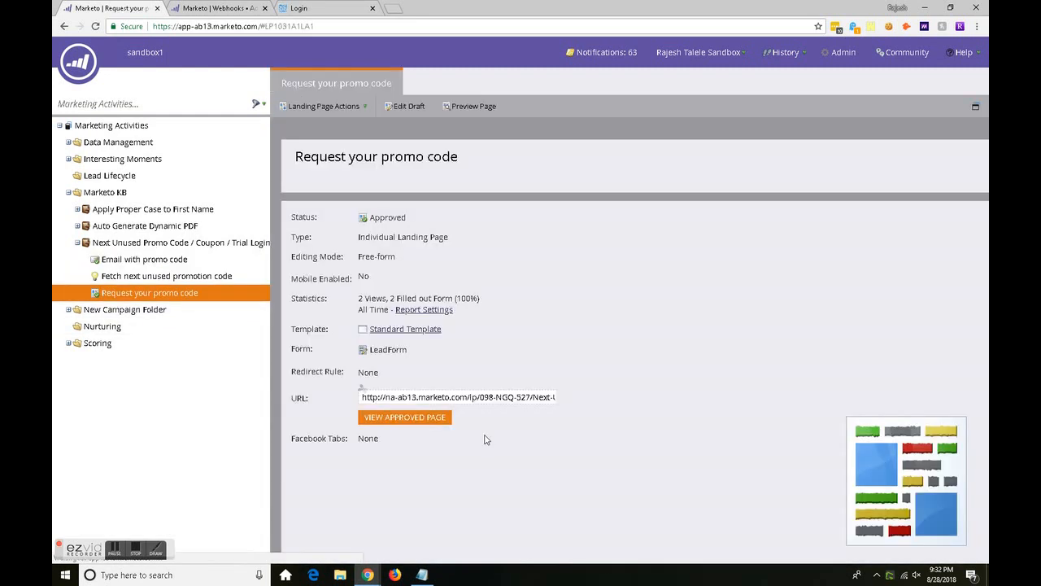
mouse_move(410, 337)
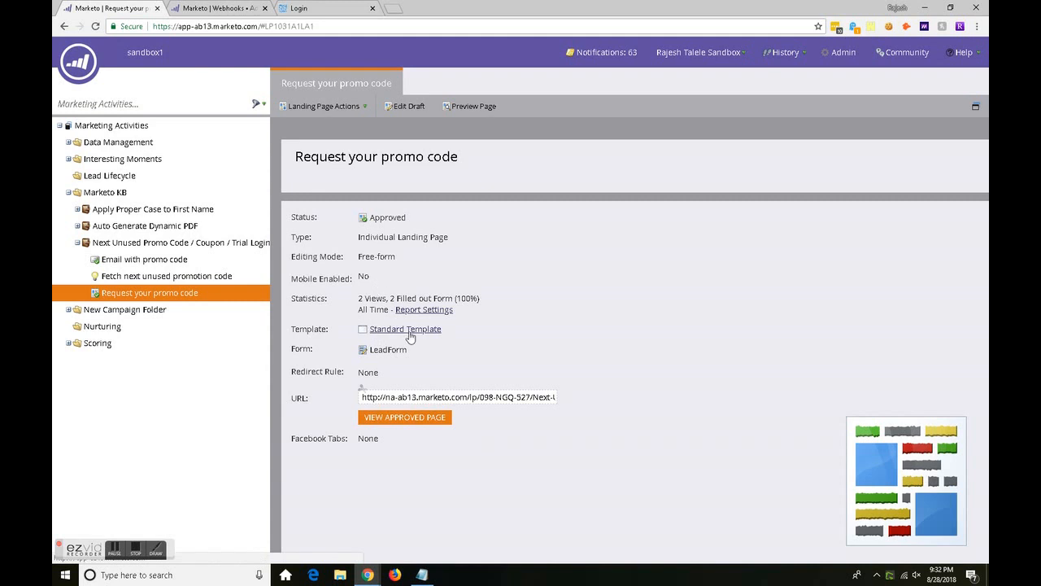
mouse_move(379, 337)
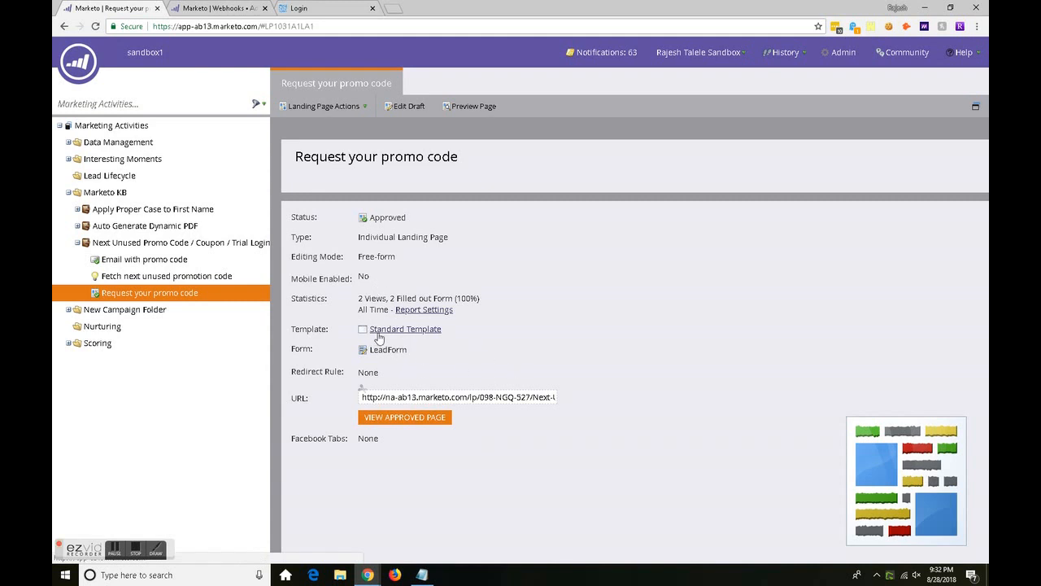
mouse_move(508, 296)
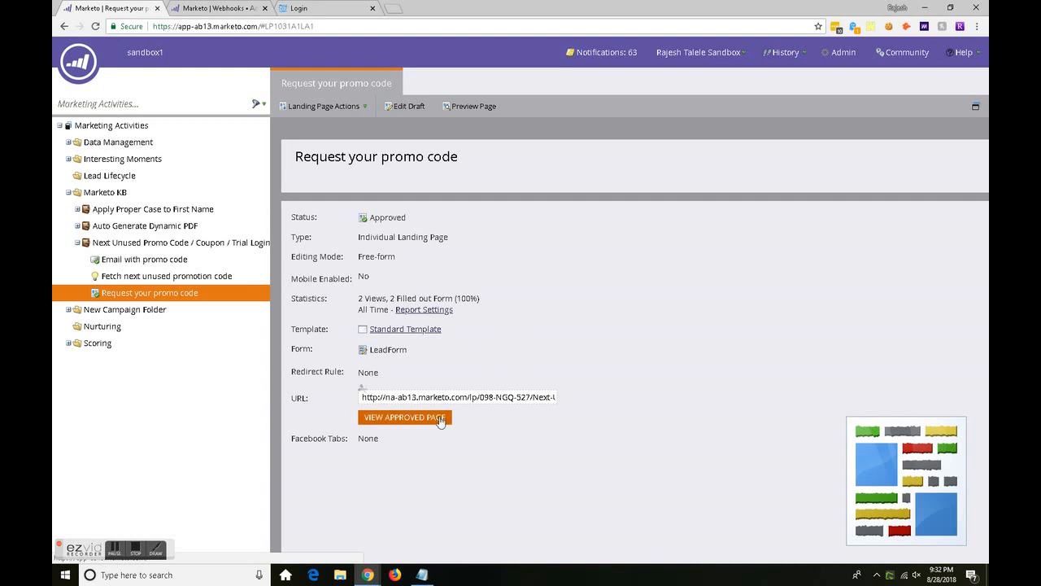
click(166, 275)
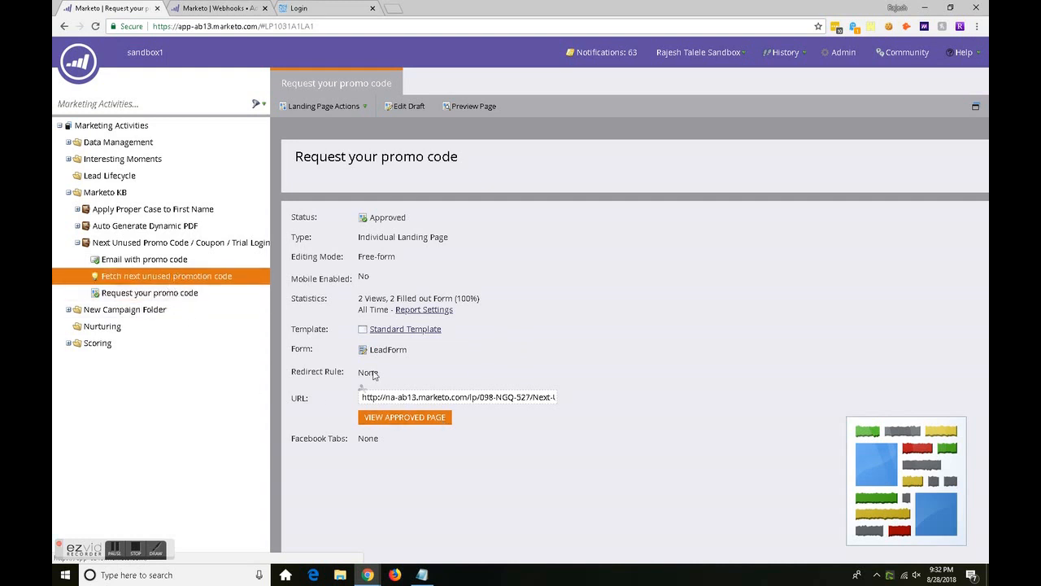
click(166, 276)
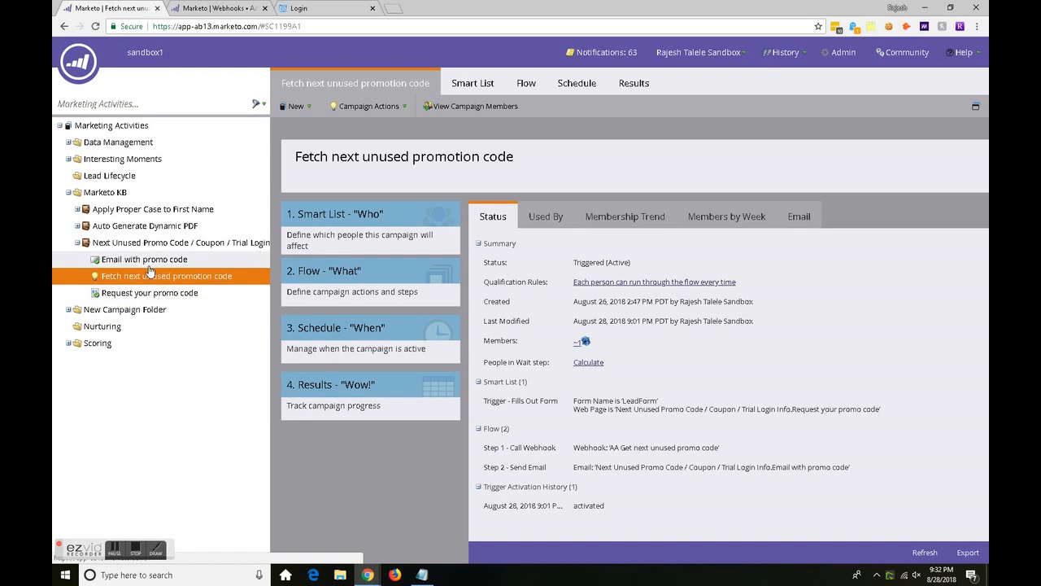
click(149, 292)
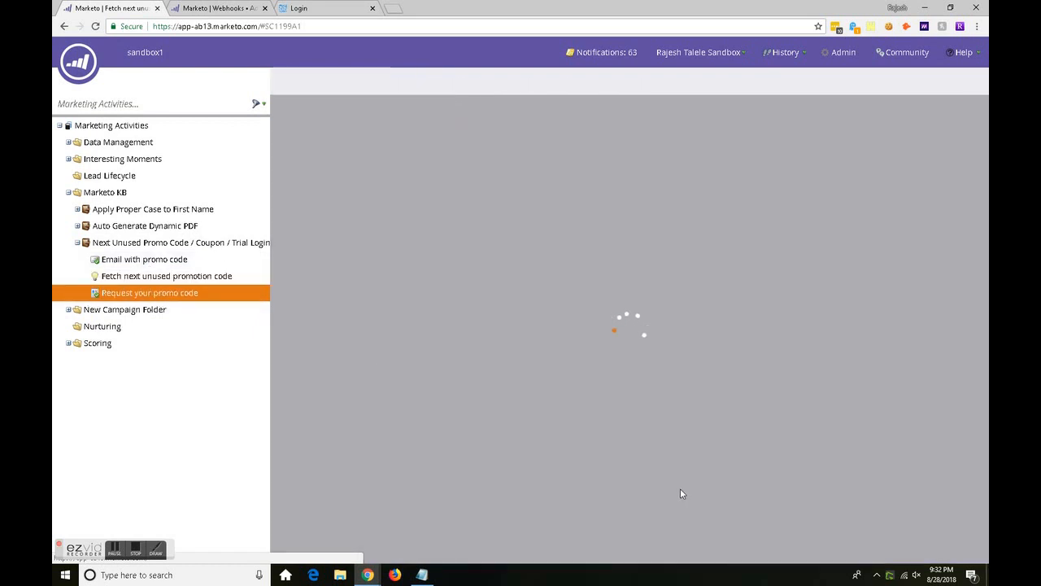
click(150, 291)
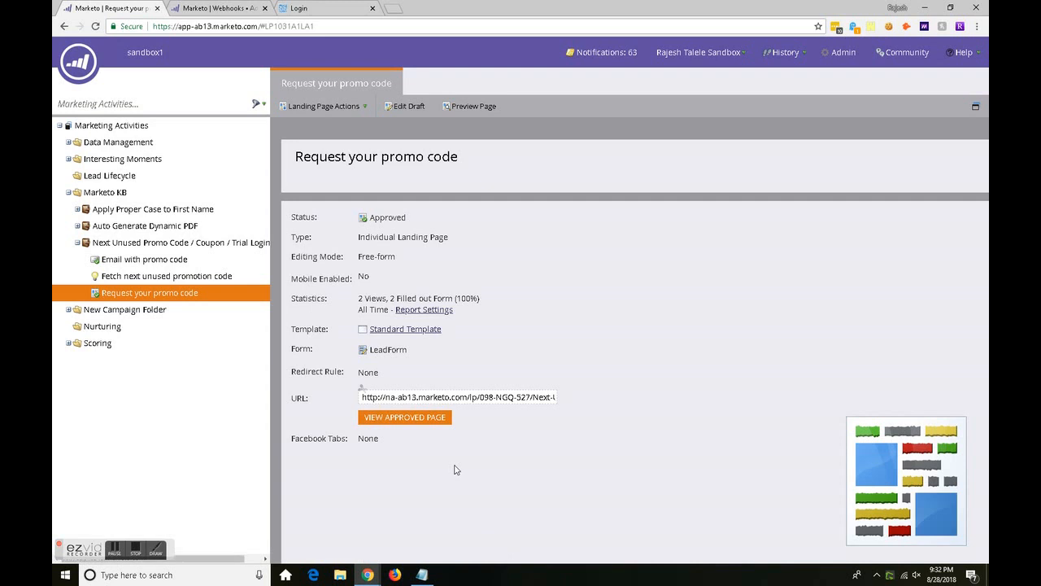
- Open the live approved landing page and submit the pre-filled promo code request form
click(405, 417)
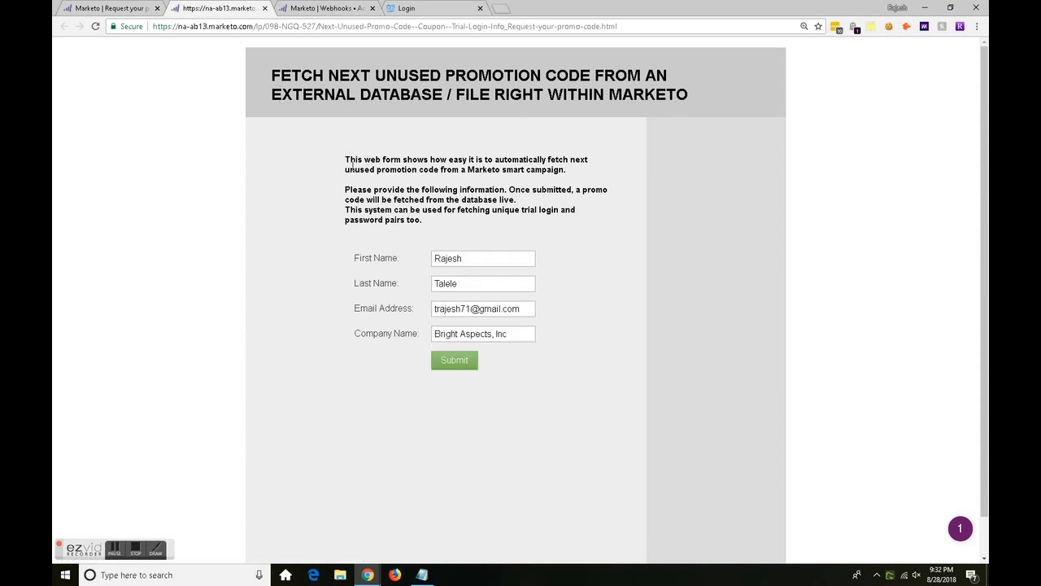
mouse_move(602, 174)
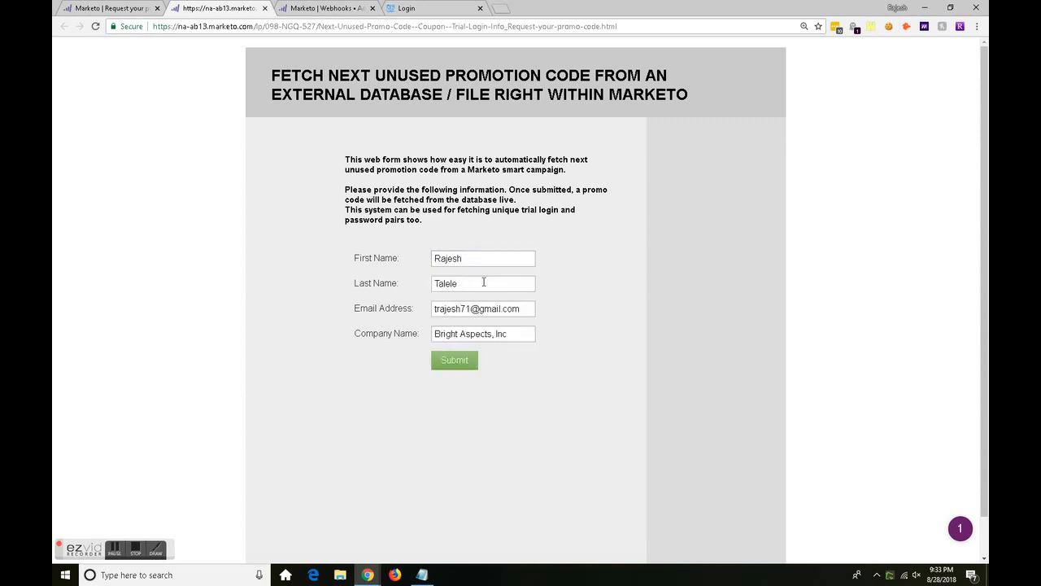
mouse_move(578, 372)
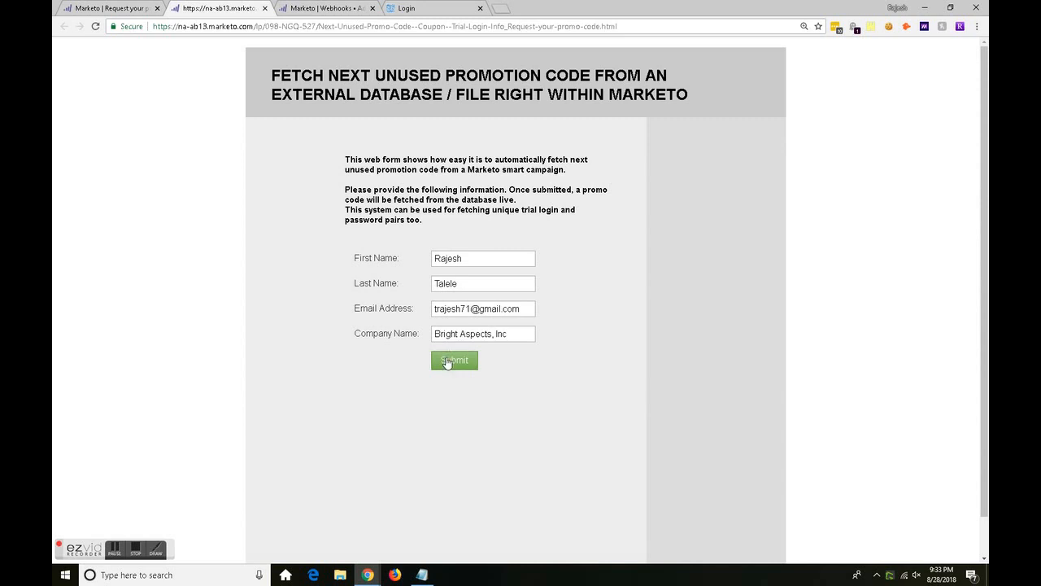
click(453, 360)
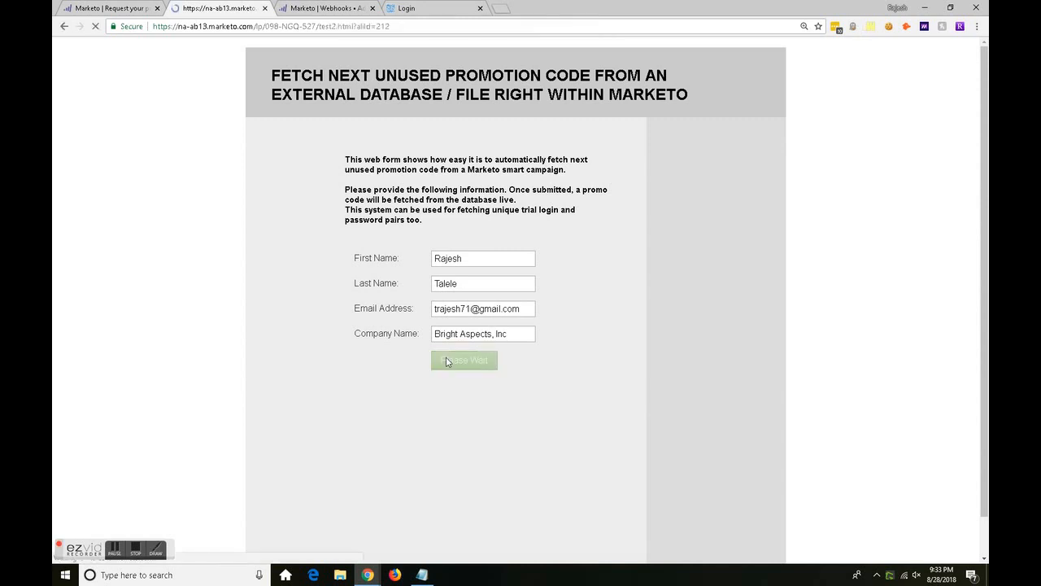
click(463, 360)
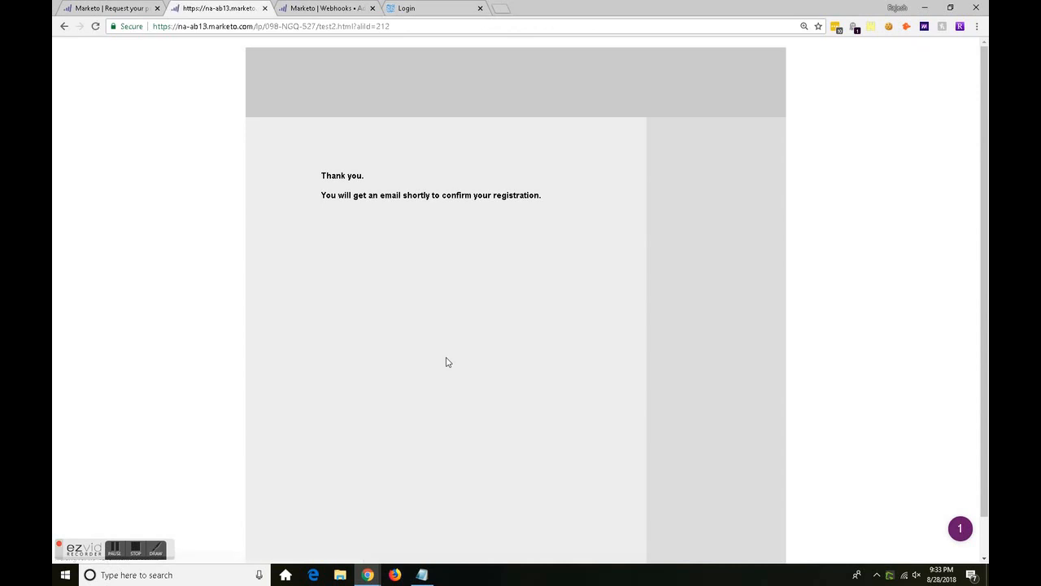
mouse_move(627, 232)
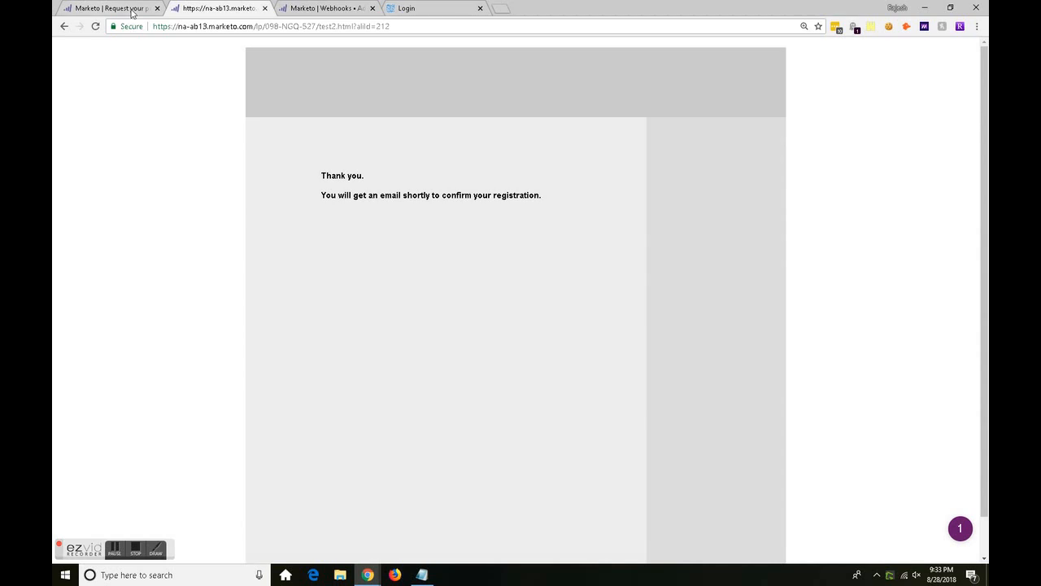
- Verify three views and three form fills on the landing page, then open Email with promo code
click(110, 8)
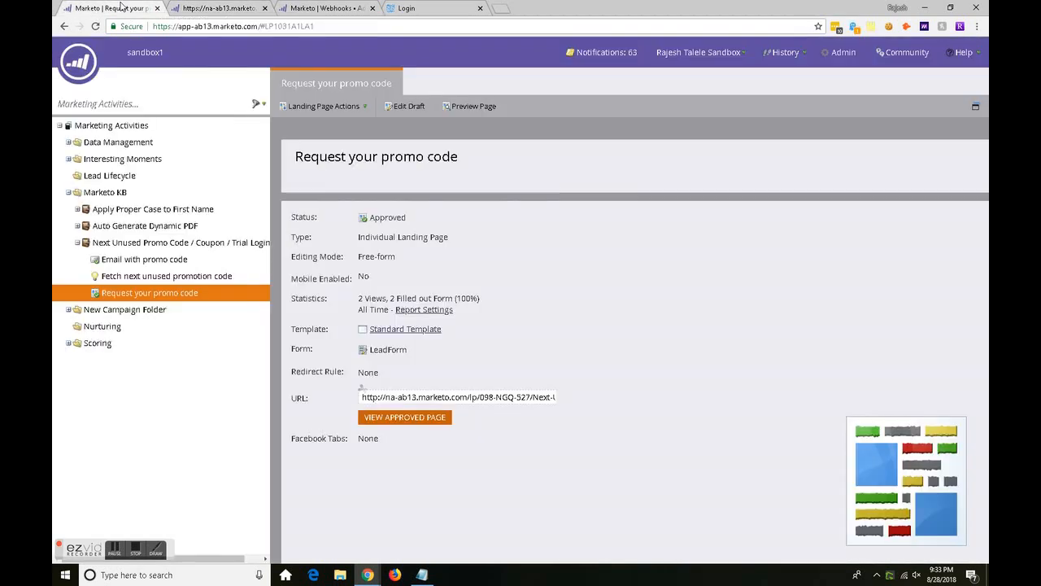
mouse_move(402, 375)
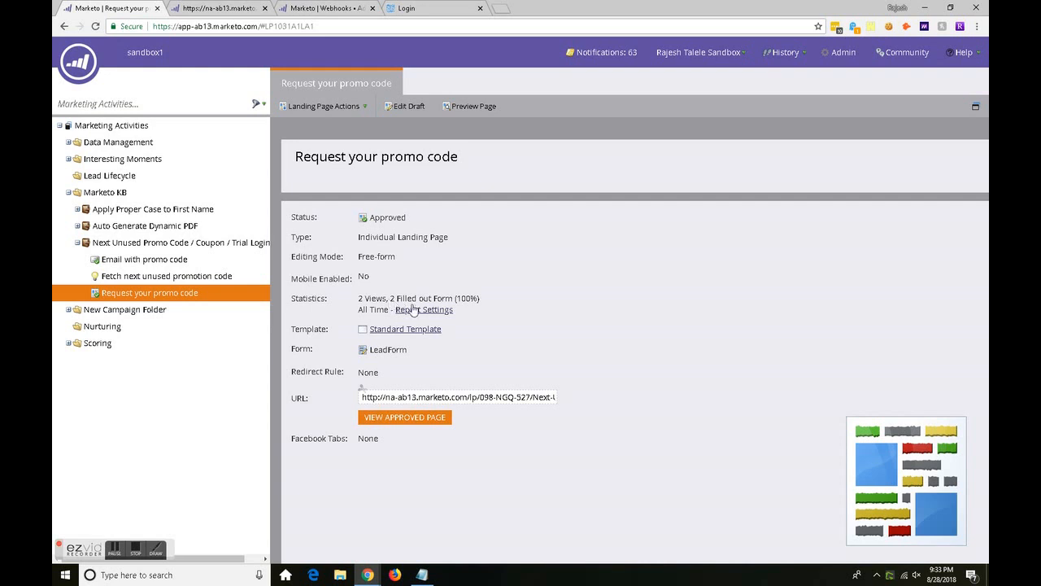
mouse_move(201, 58)
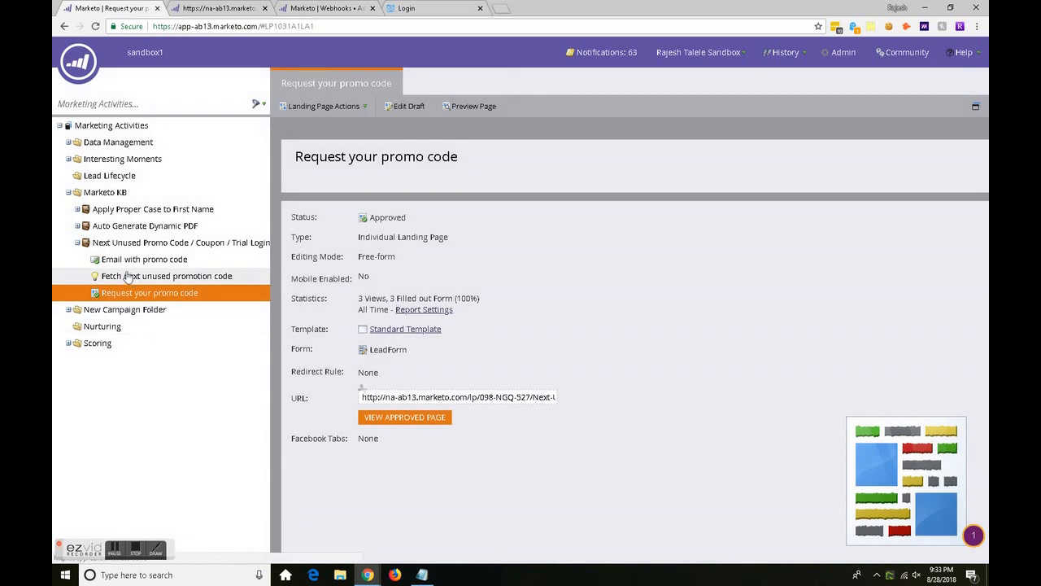
mouse_move(160, 299)
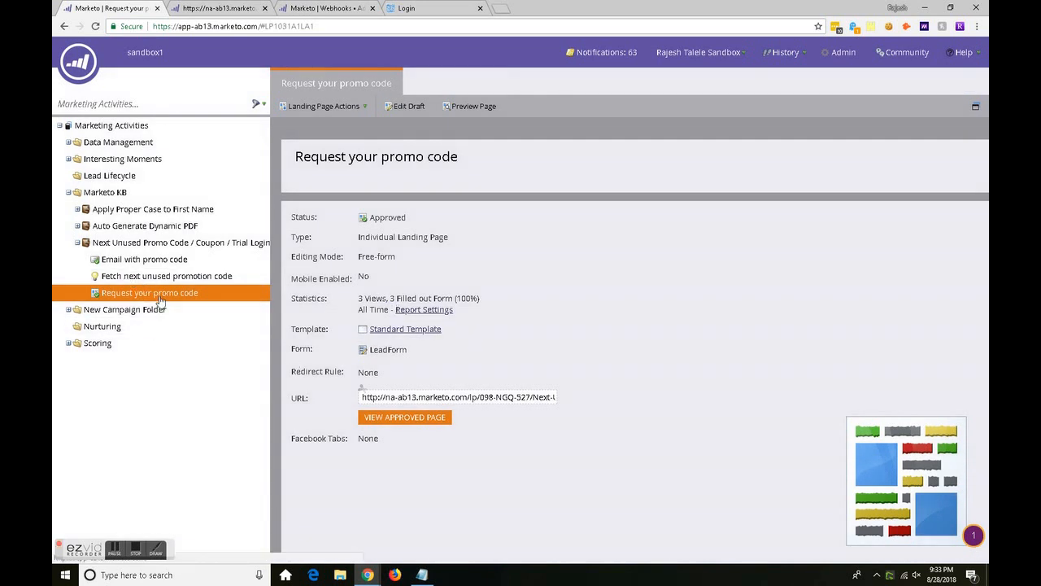
mouse_move(79, 285)
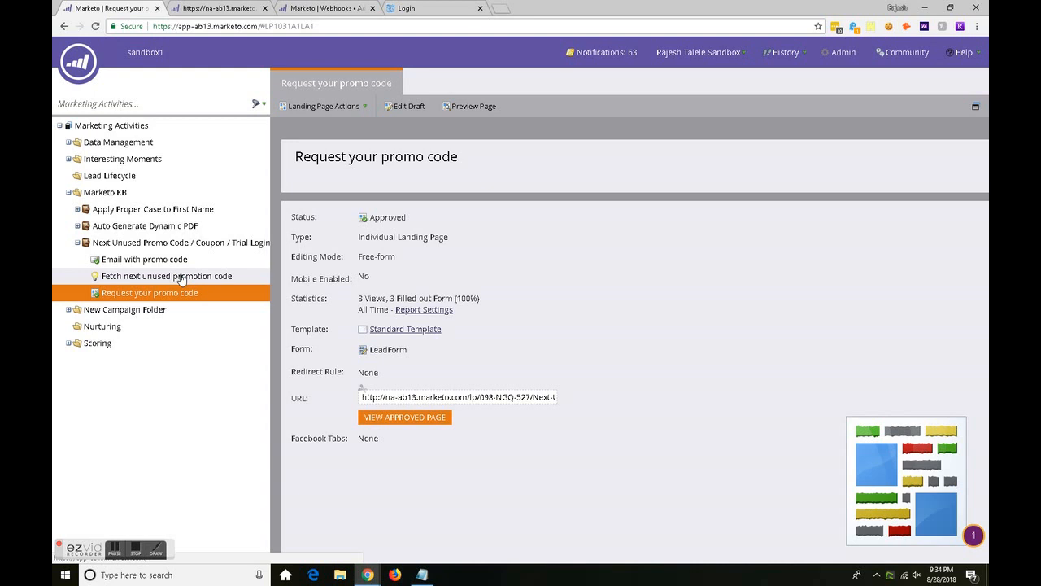
click(144, 258)
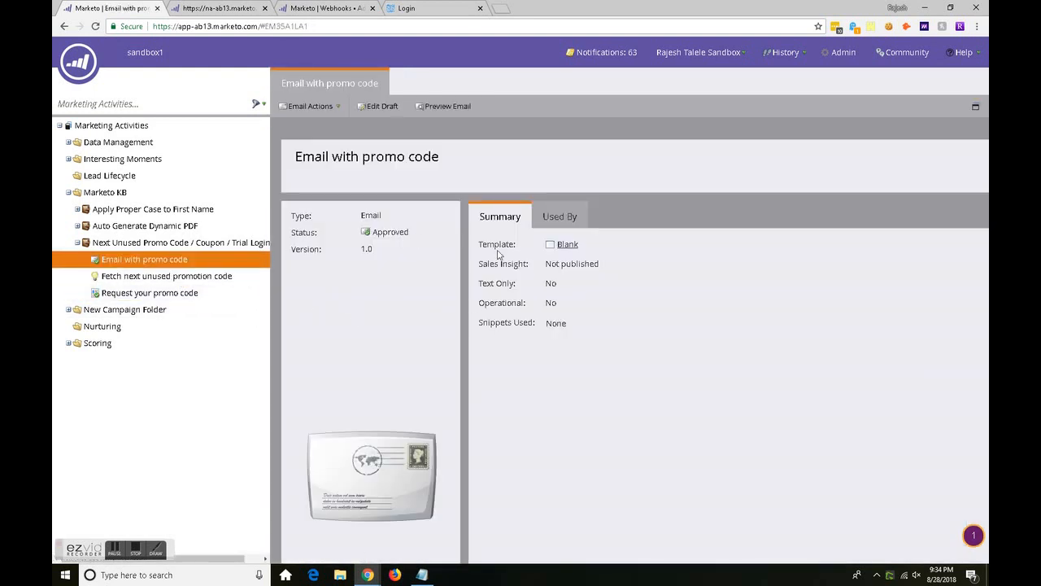
- Preview the promo code email's subject and greeting, then open the Fetch next unused promotion code campaign
click(442, 105)
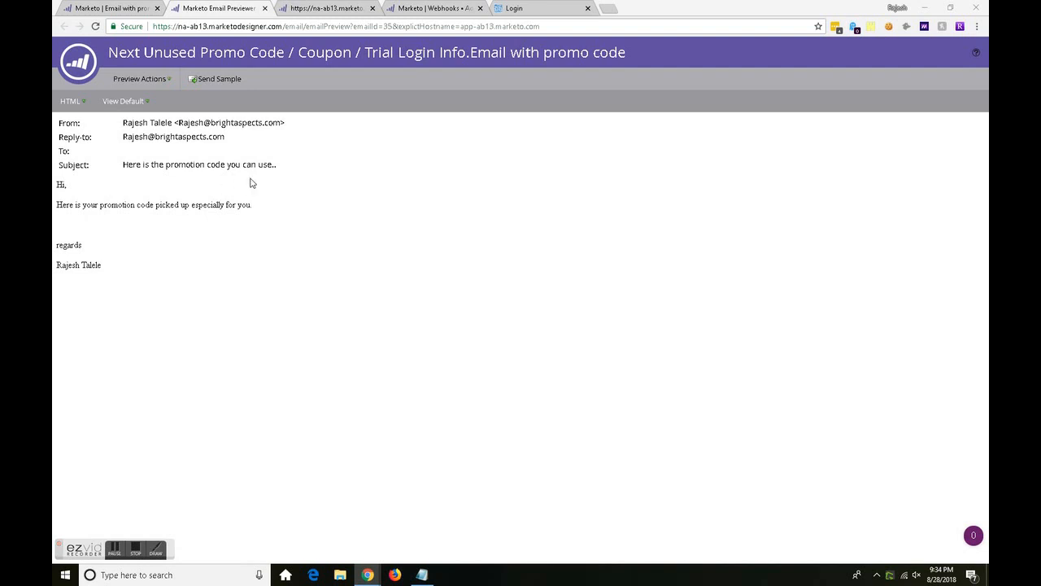
mouse_move(67, 223)
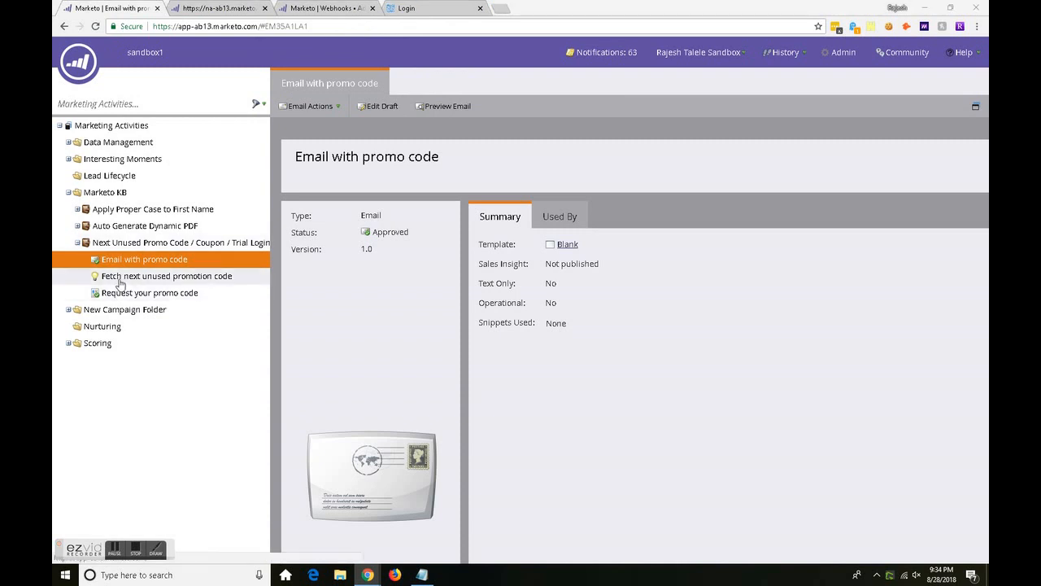
click(166, 276)
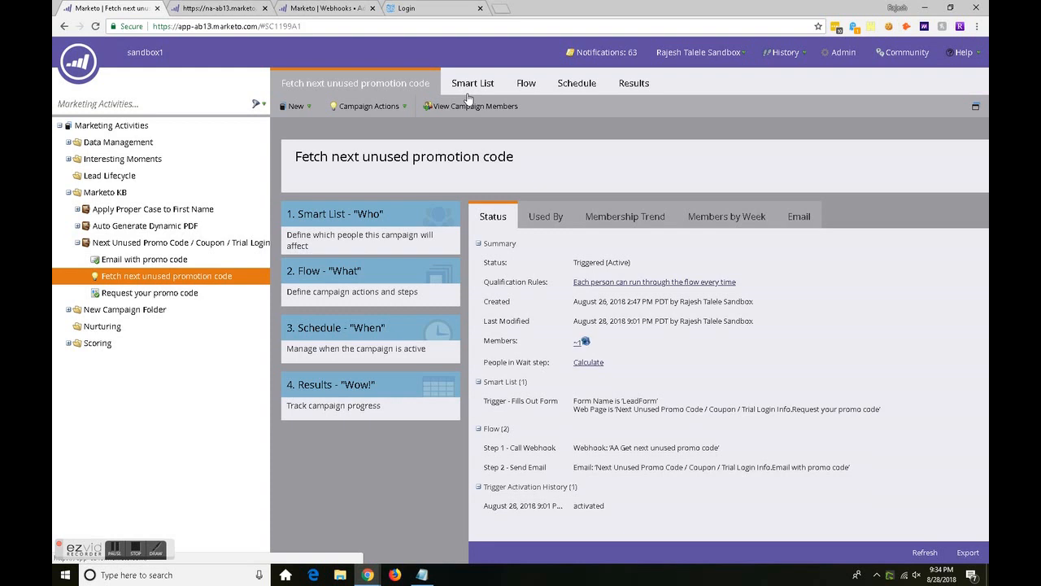
- Review the LeadForm fill-out trigger and the Call Webhook and Send Email flow, then open Results
click(473, 83)
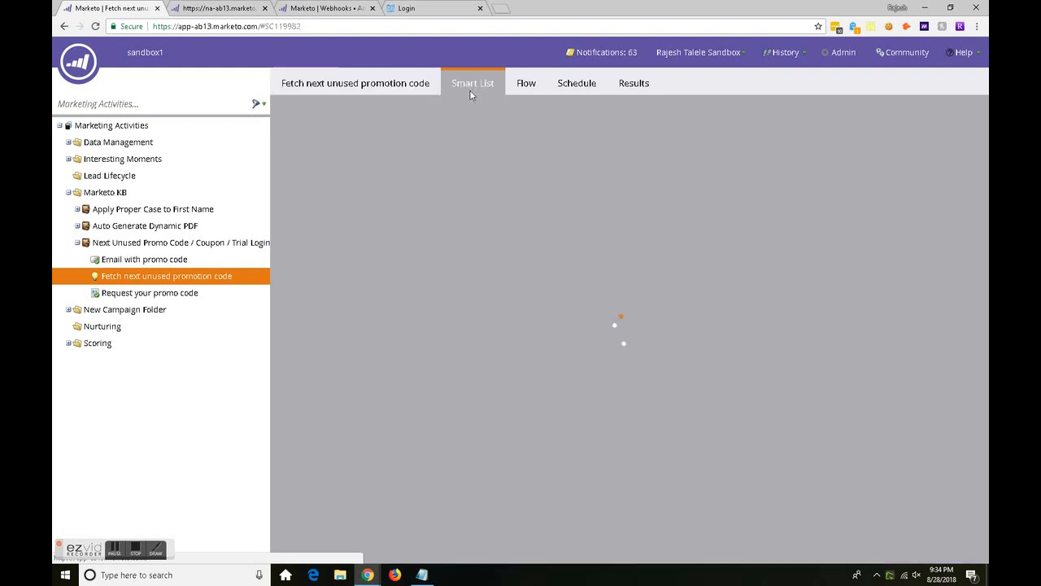
click(473, 83)
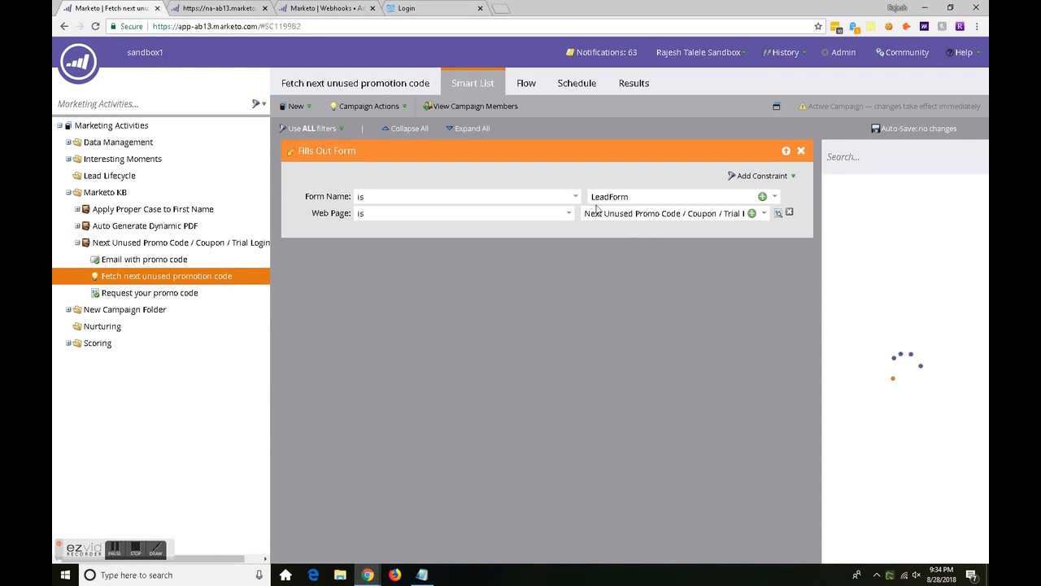
click(667, 212)
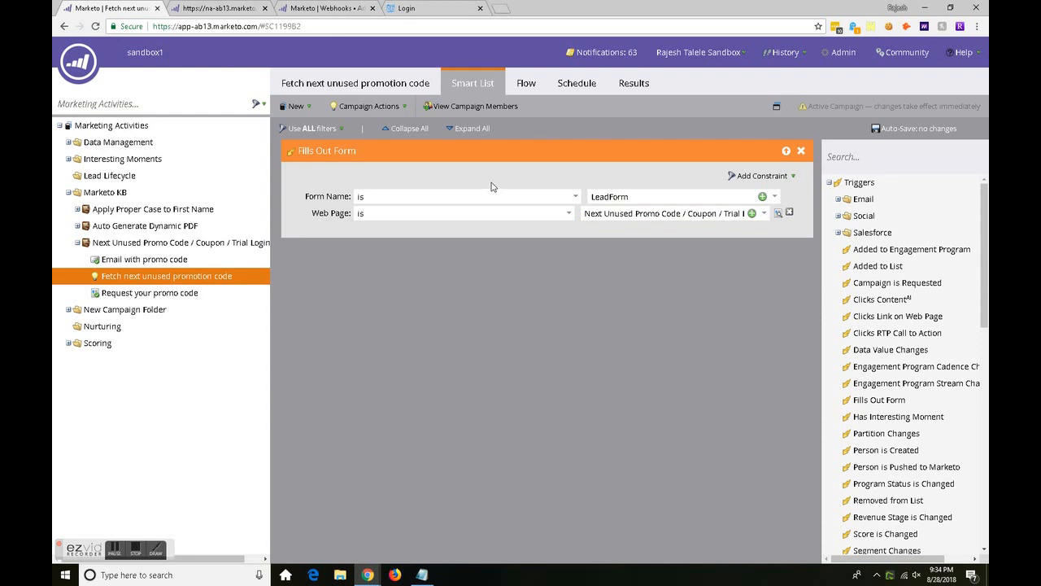
click(526, 82)
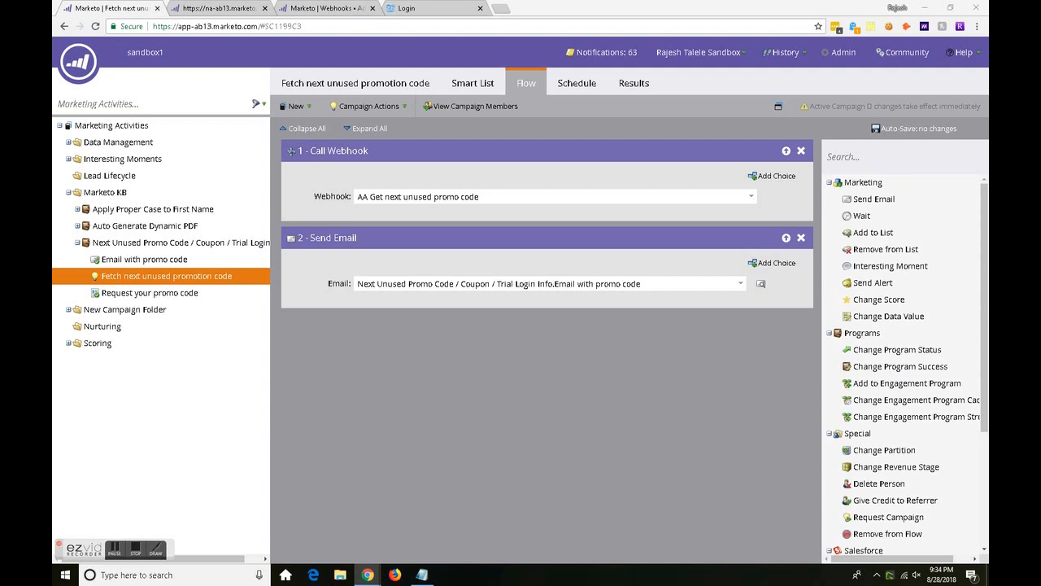
mouse_move(275, 321)
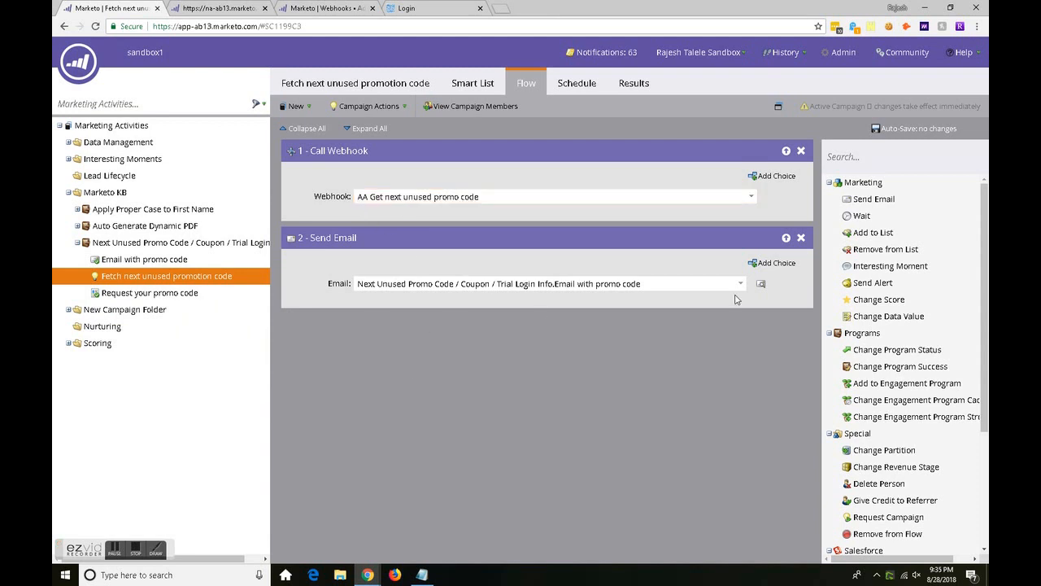
mouse_move(378, 311)
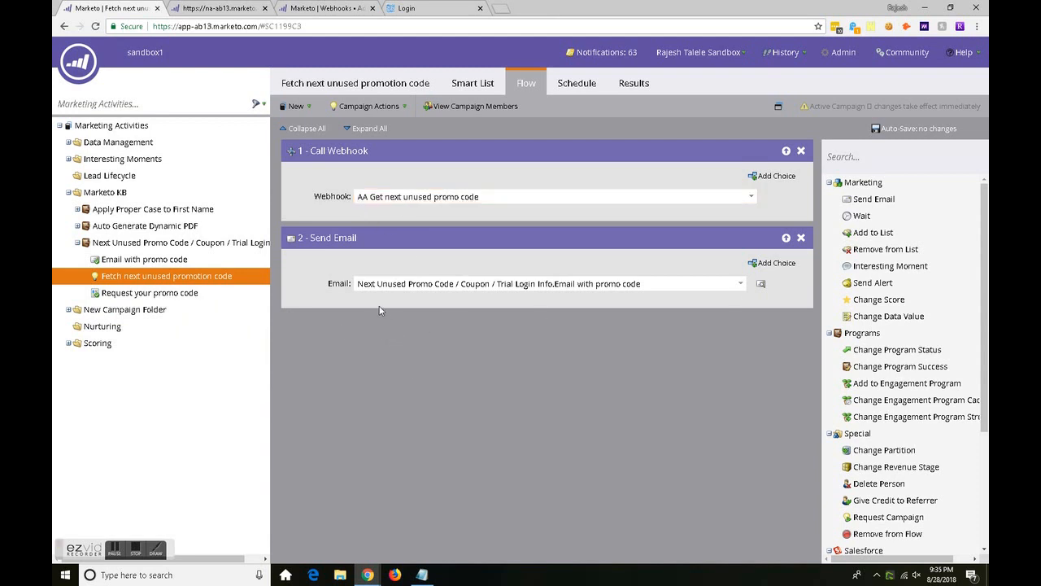
mouse_move(387, 371)
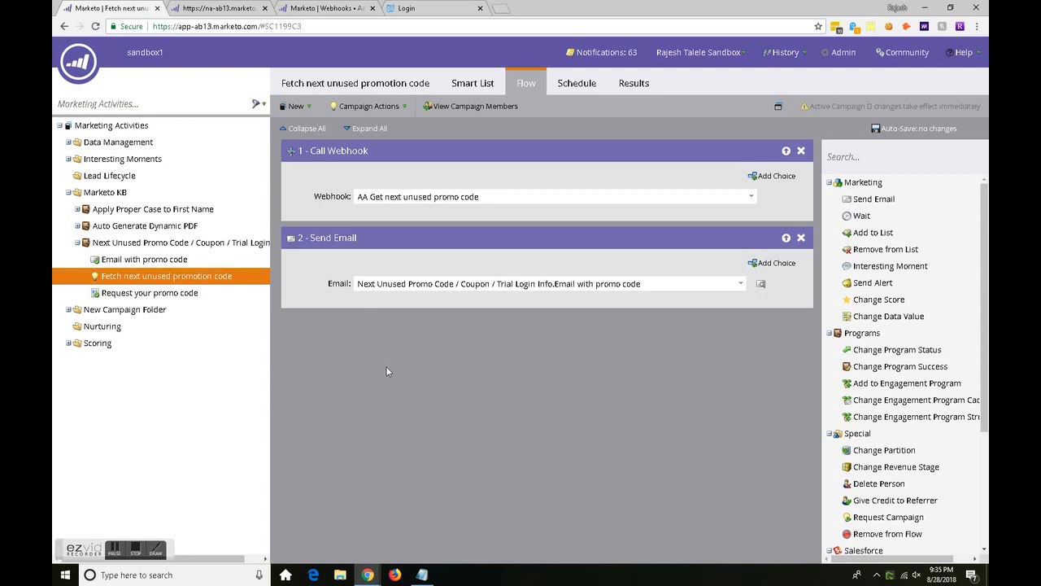
click(633, 82)
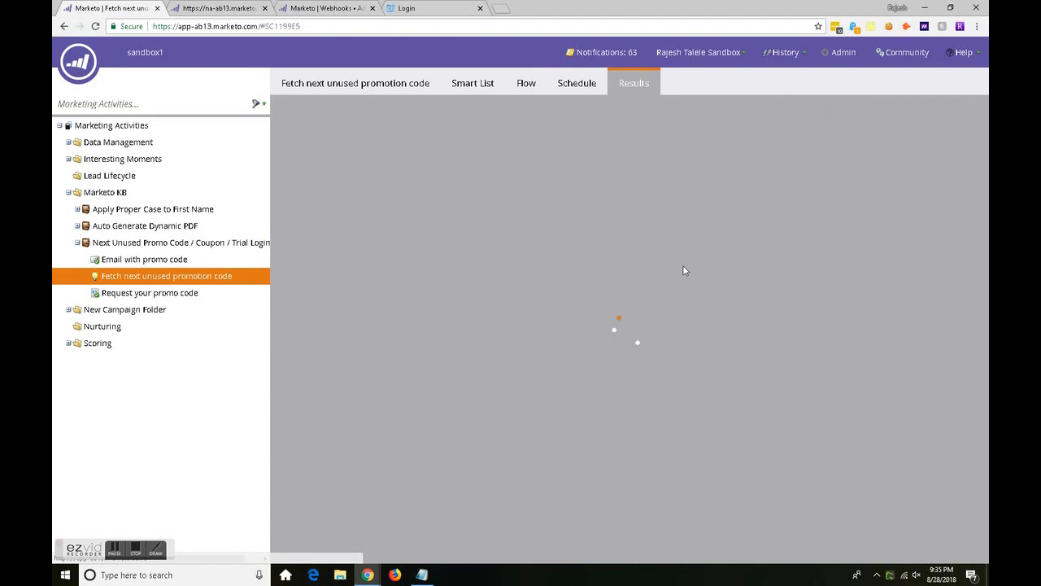
- Load the campaign Results grid and select the latest Call Webhook activity row
click(633, 82)
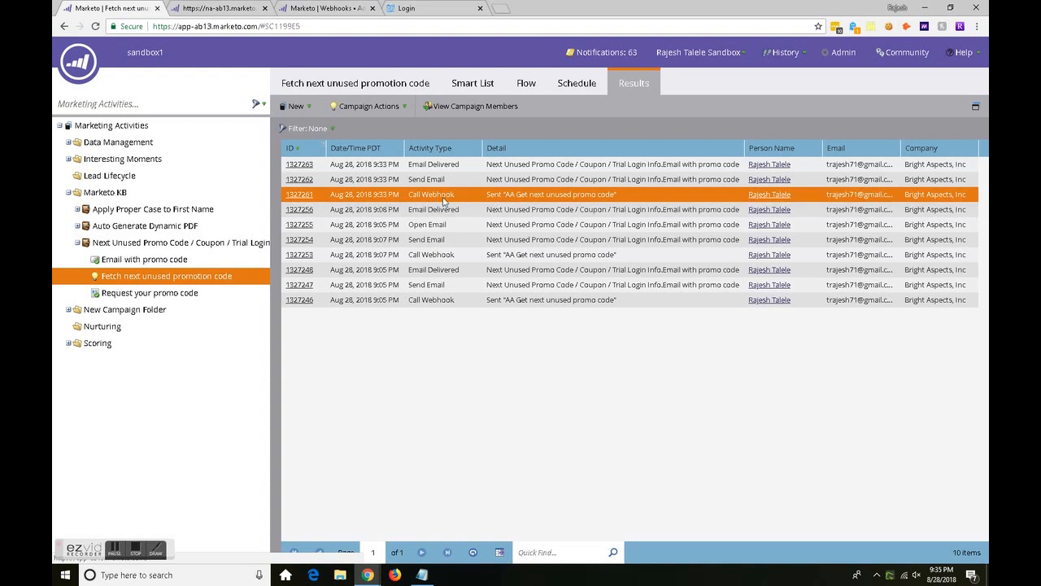
click(488, 179)
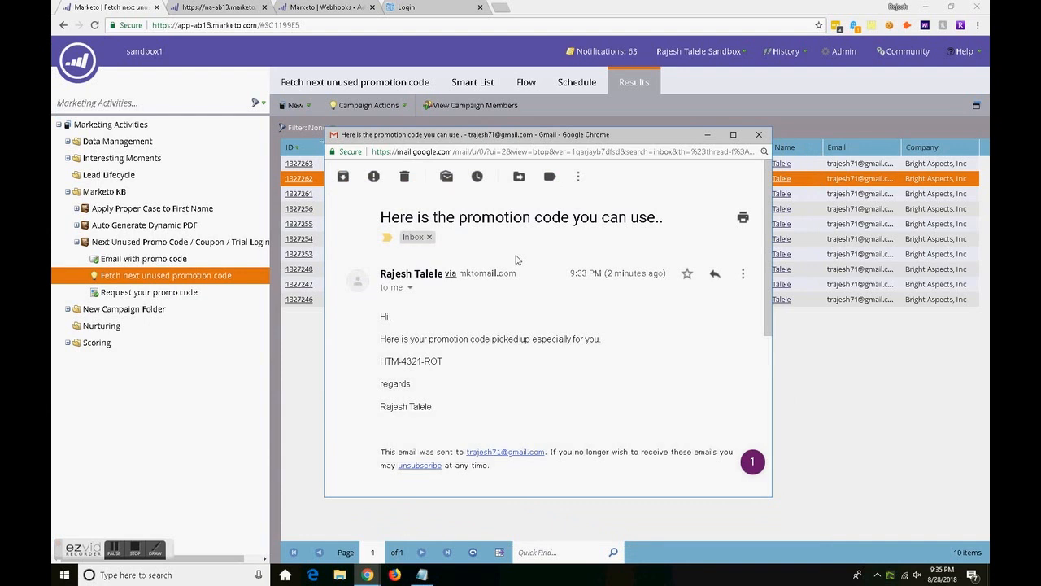
mouse_move(446, 286)
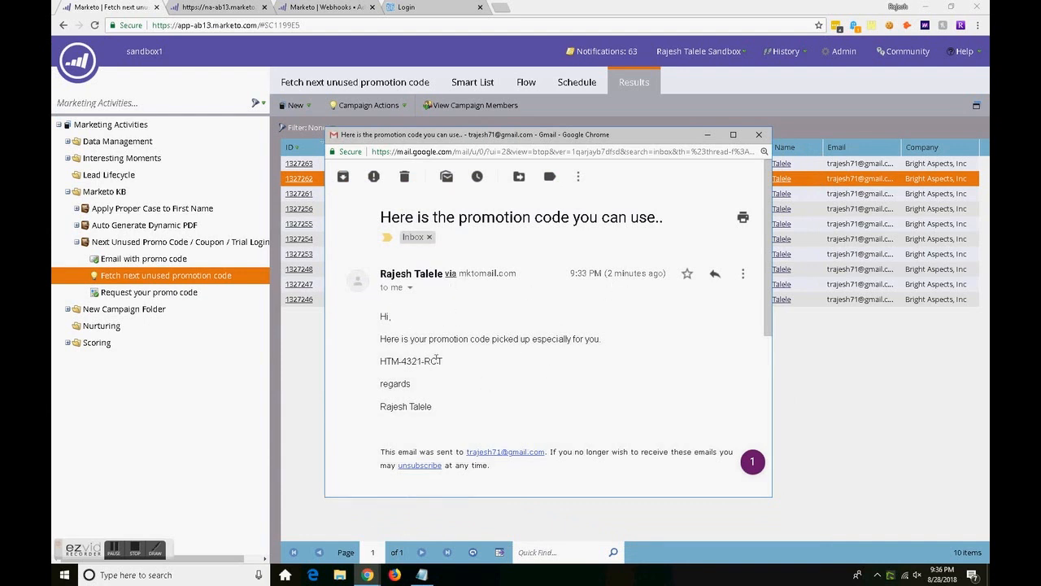
double_click(410, 360)
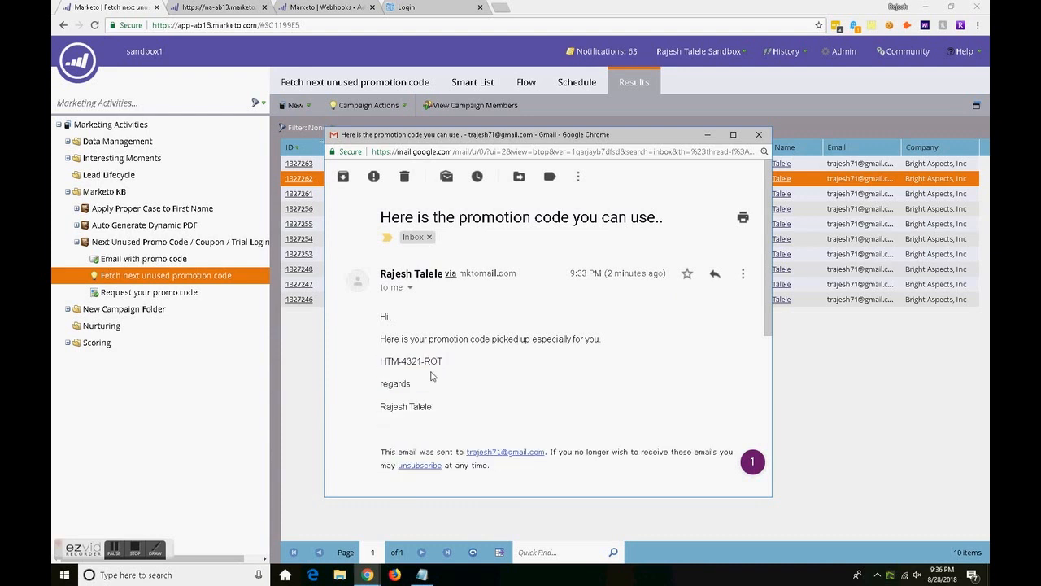
mouse_move(395, 361)
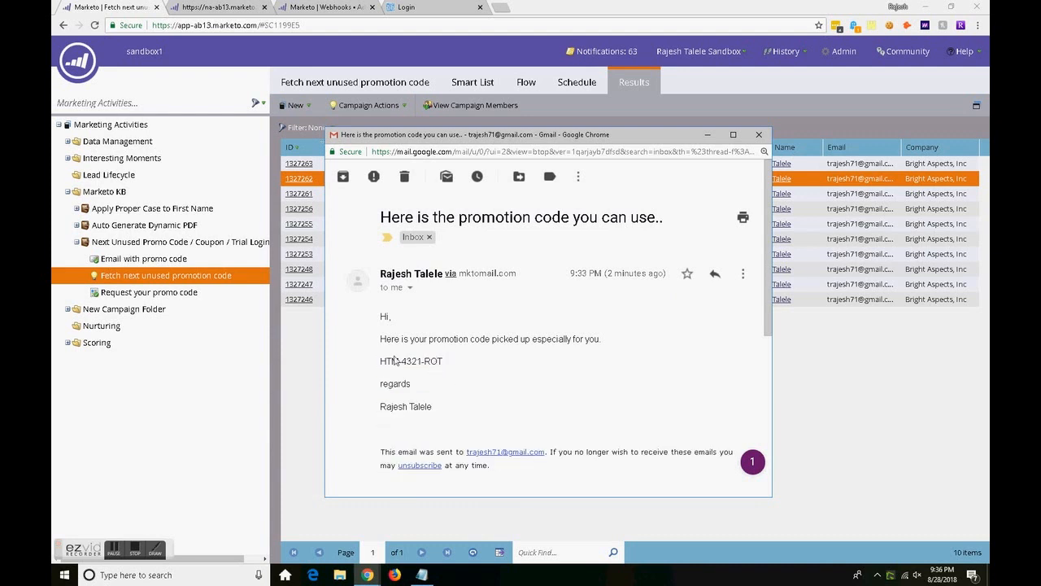
mouse_move(501, 386)
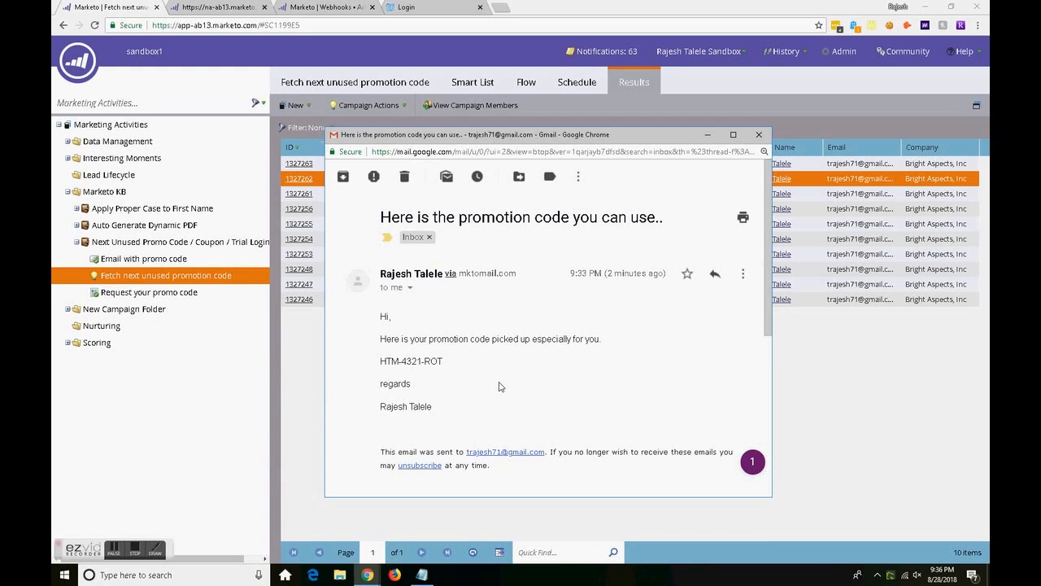
click(758, 134)
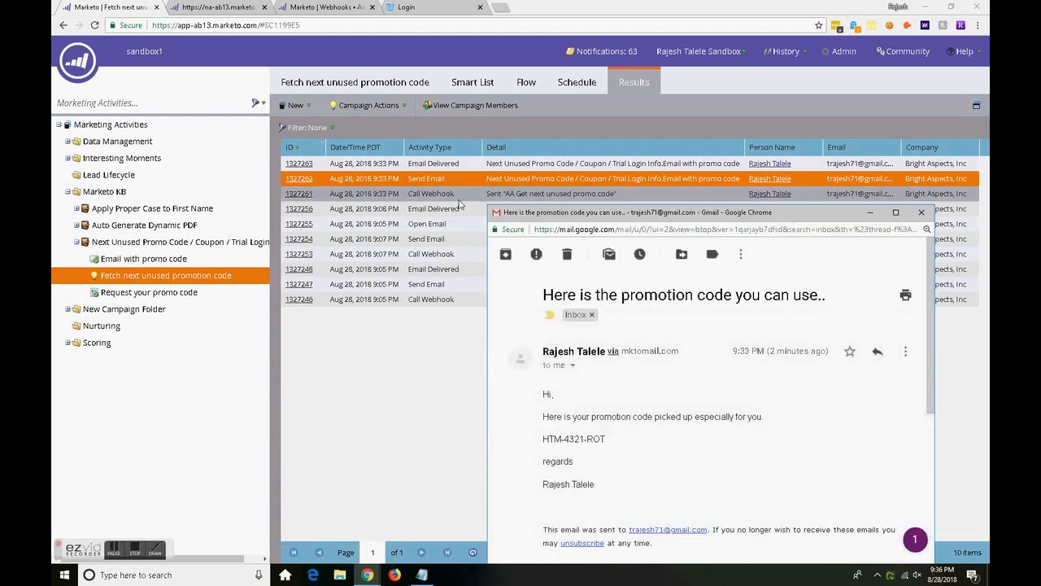
click(431, 194)
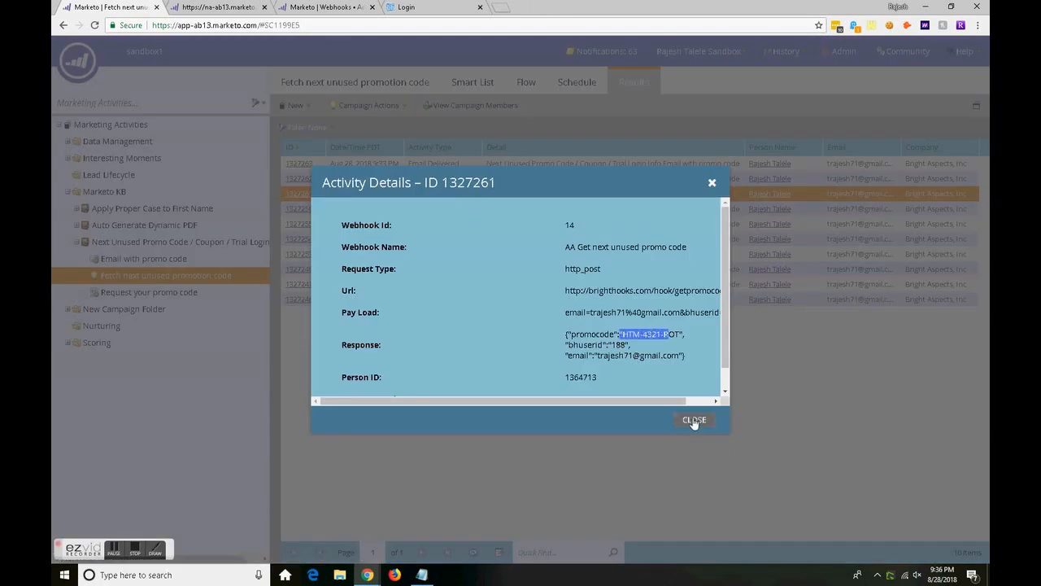
click(694, 419)
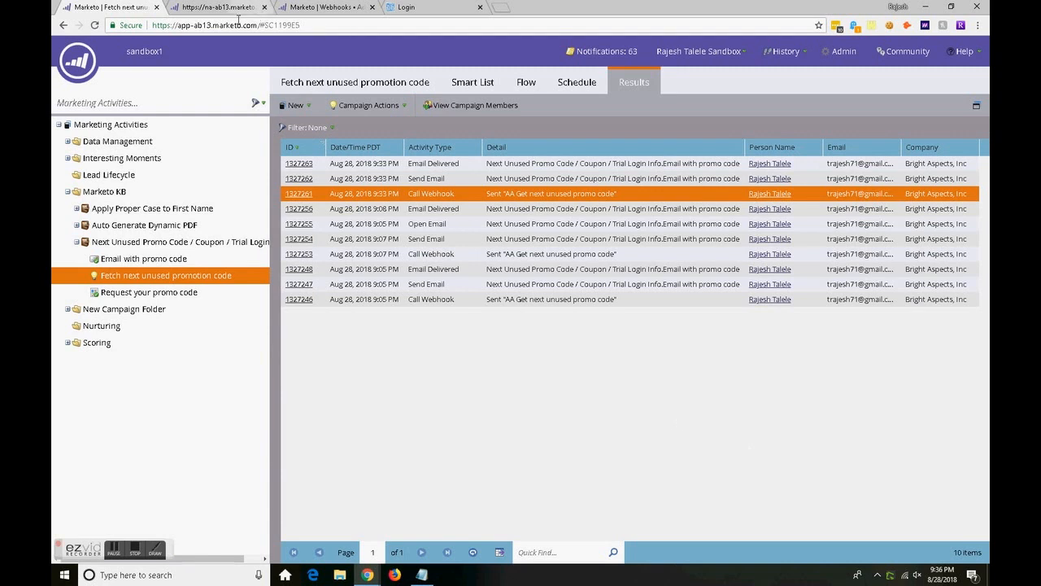
click(218, 7)
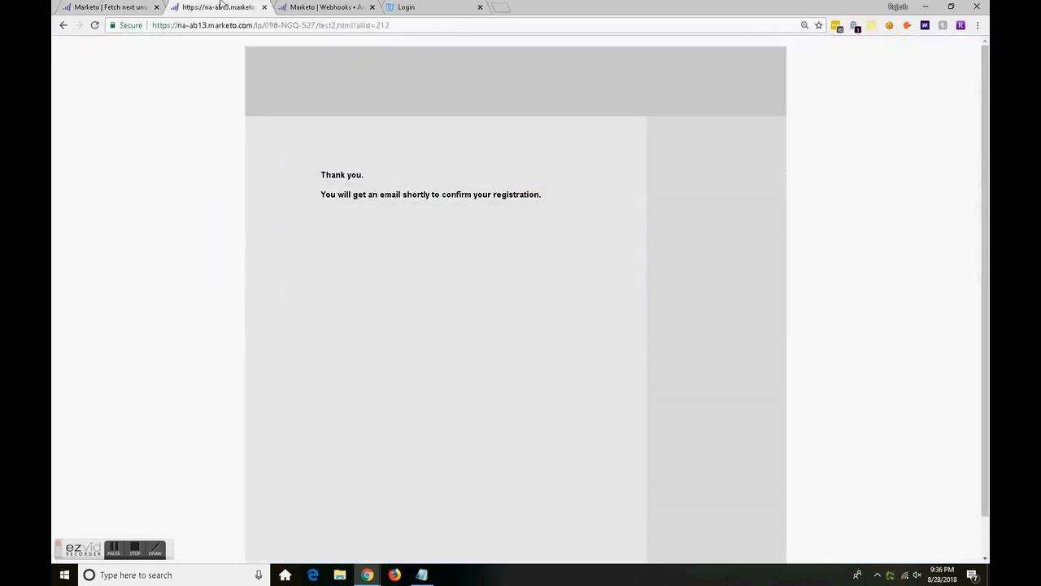
click(325, 8)
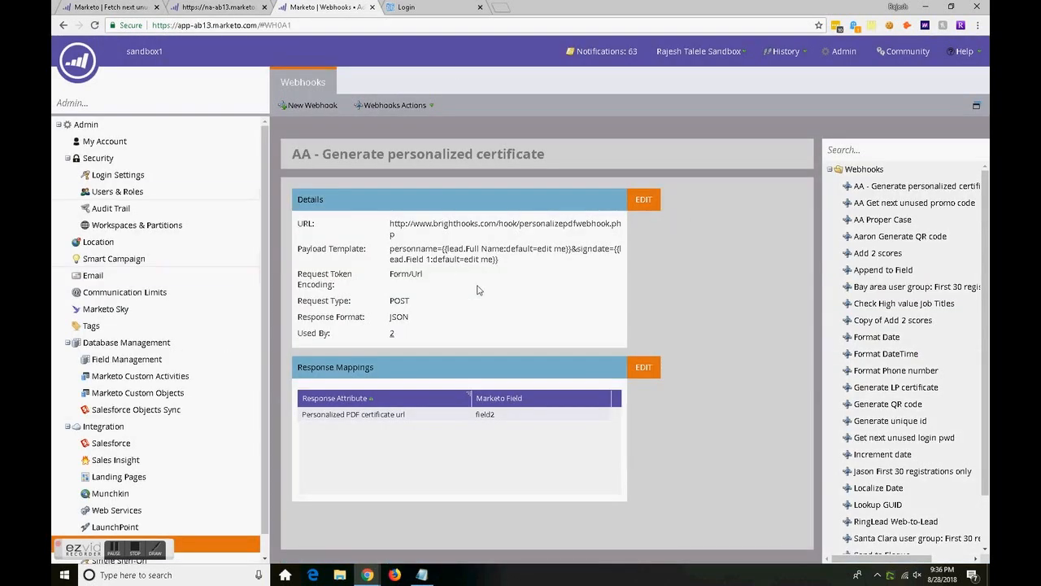
- Show the AA Get next unused promo code webhook's details and promocode-to-field1 mapping
click(914, 203)
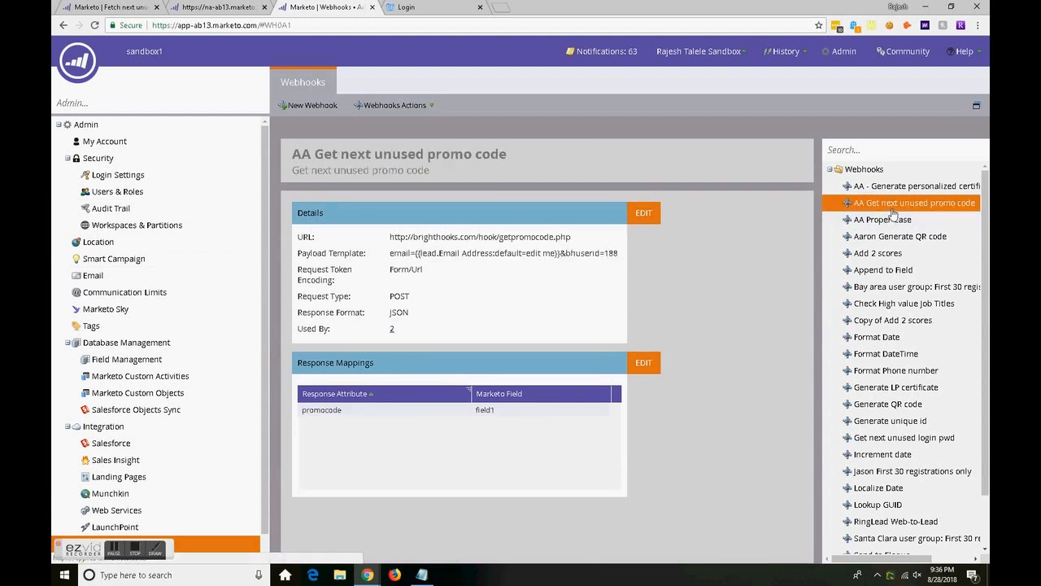
mouse_move(415, 160)
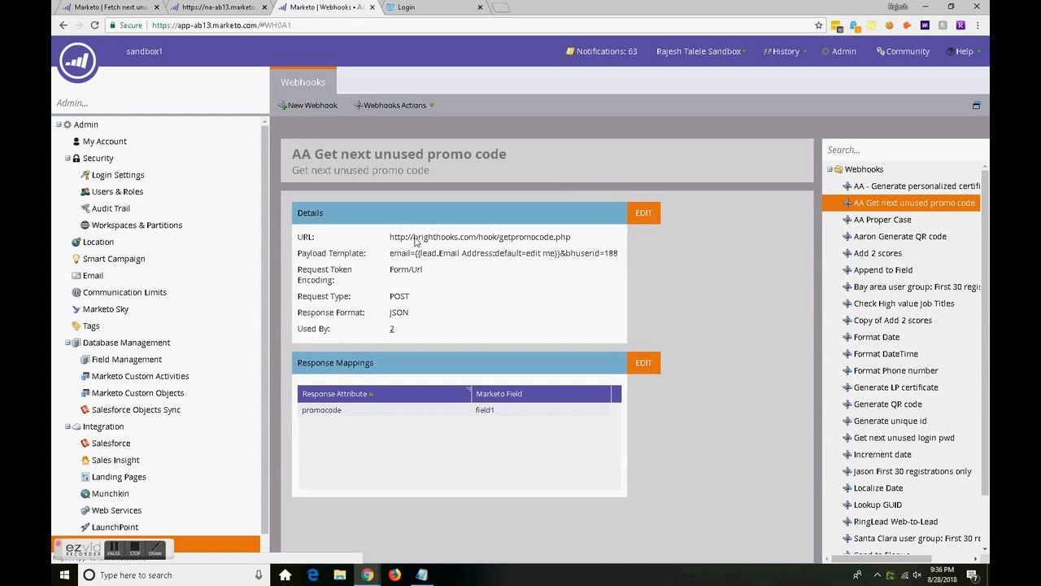
mouse_move(484, 242)
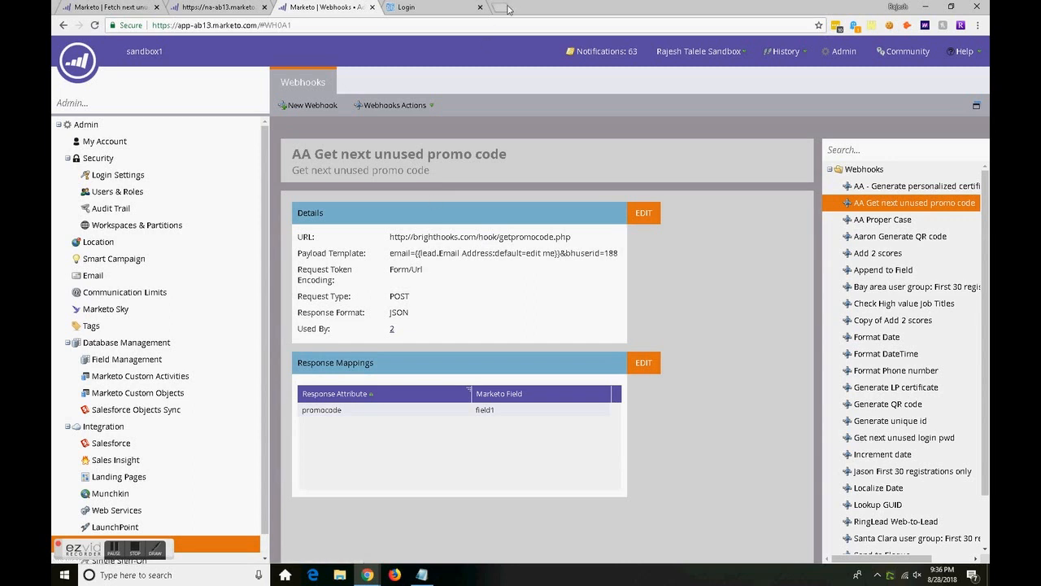
mouse_move(506, 11)
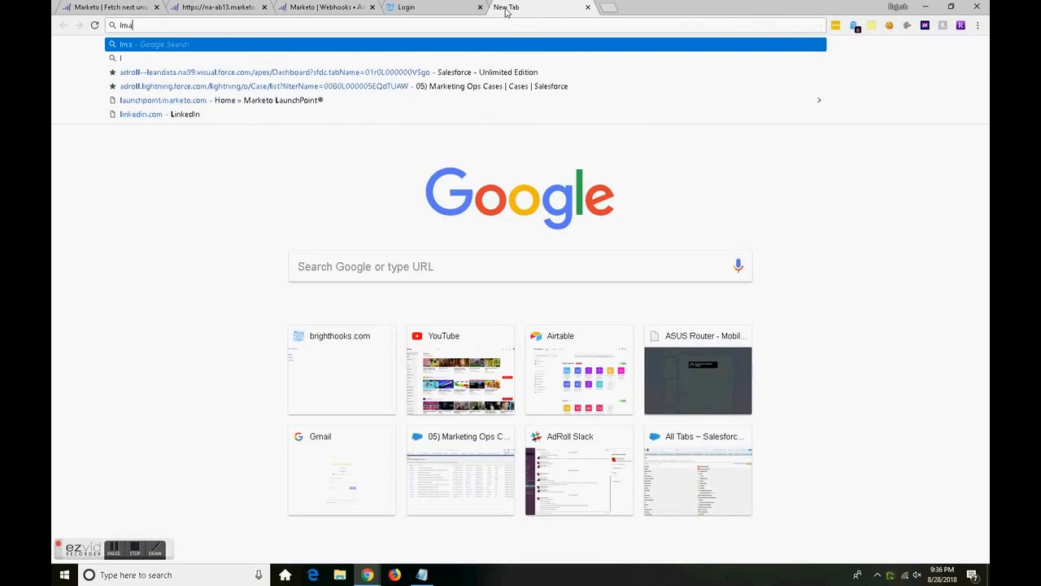
- Search Google for 'marketo launchpoint'
key(Backspace)
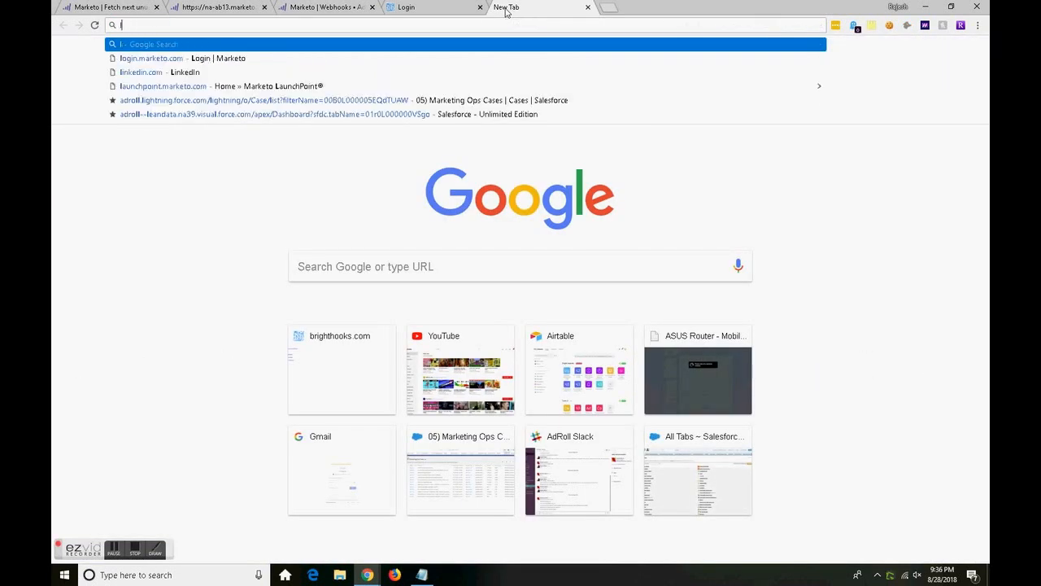
text(marketo launchpoint)
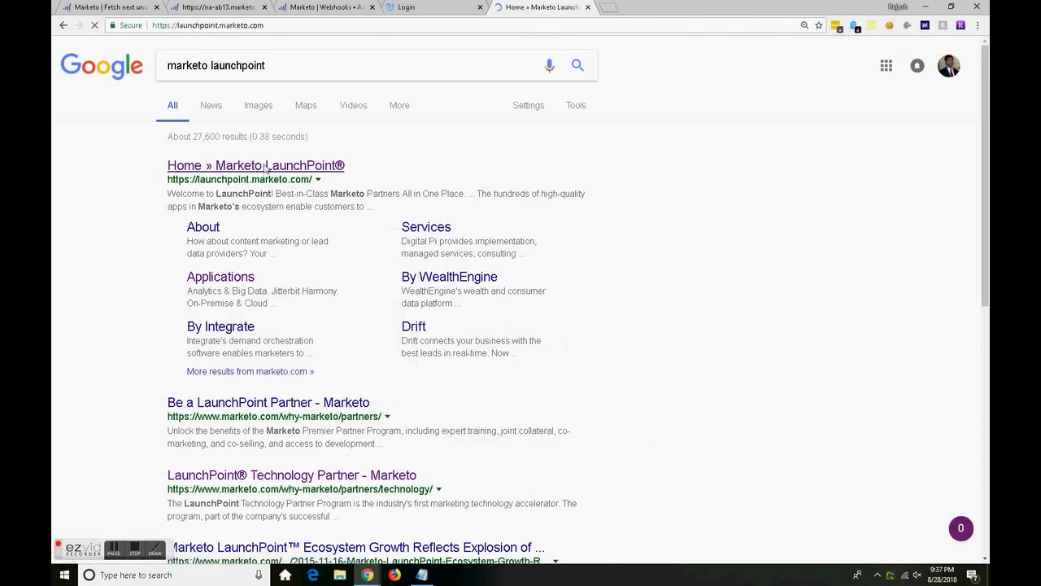
- Search Marketo LaunchPoint for BrightHooks and open the 'DIY Webhook Library for Marketo' listing
click(255, 165)
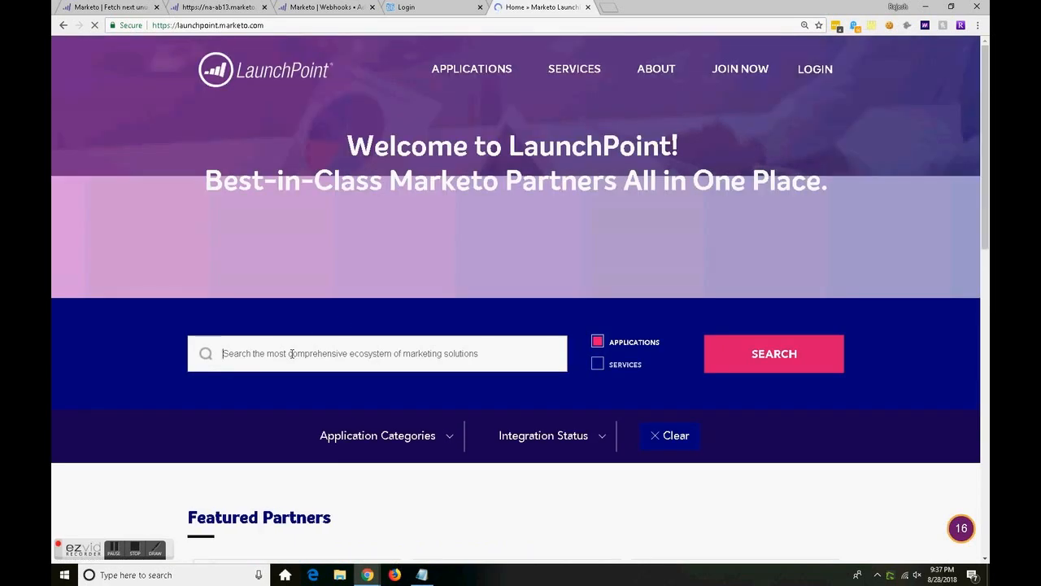
text(brighthooks)
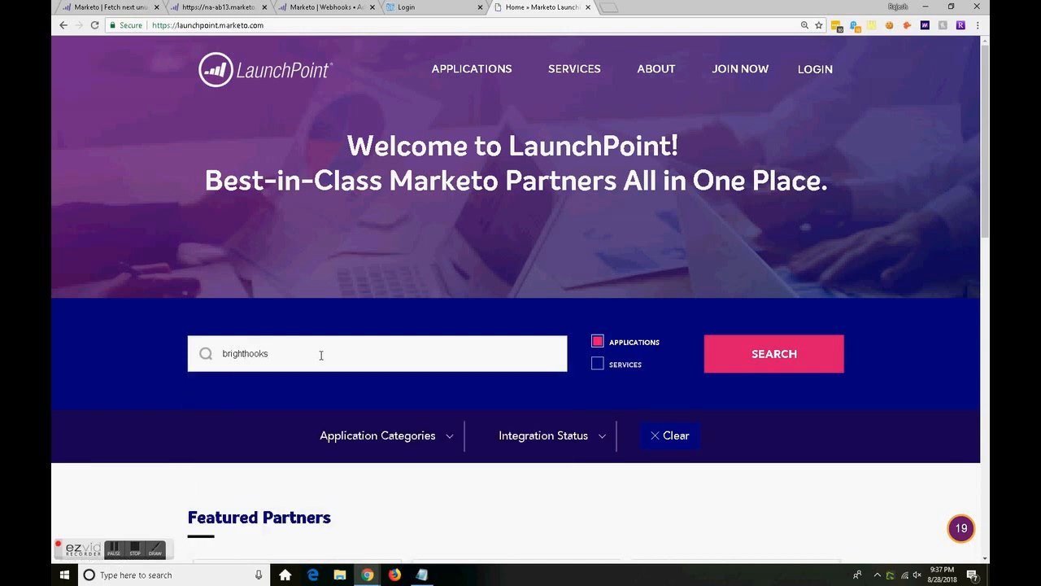
click(773, 353)
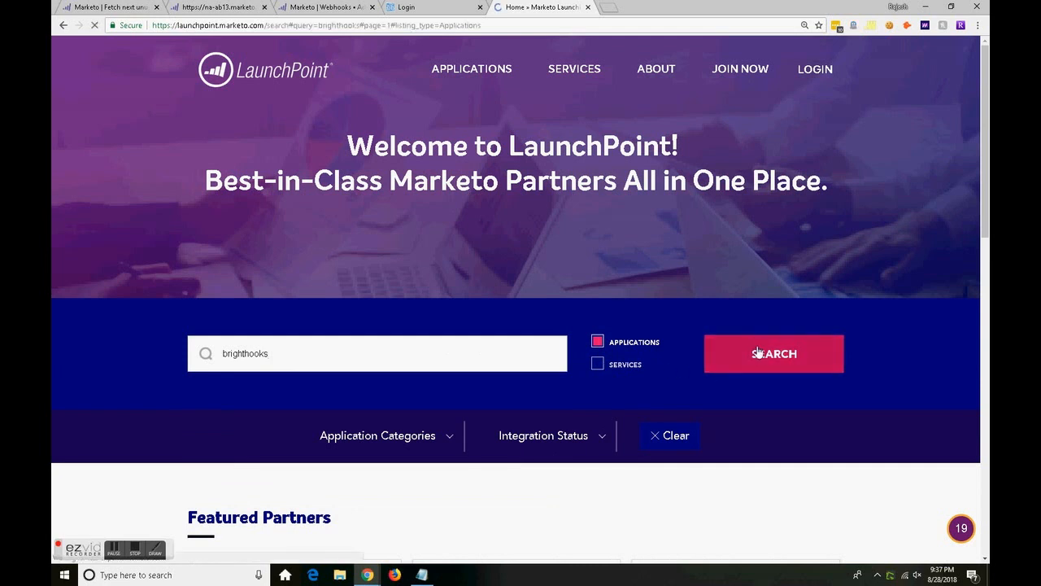
click(773, 353)
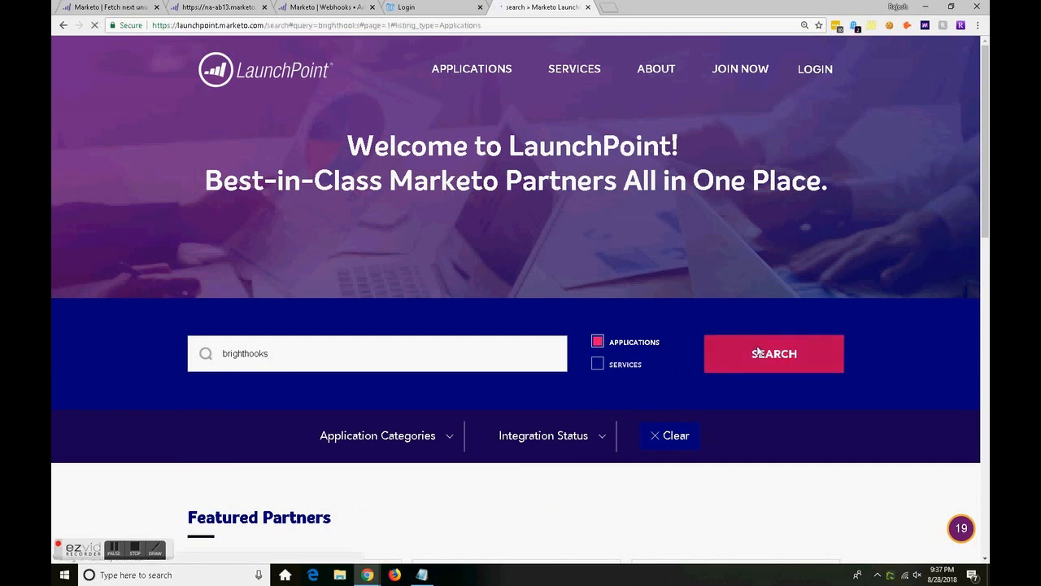
click(773, 353)
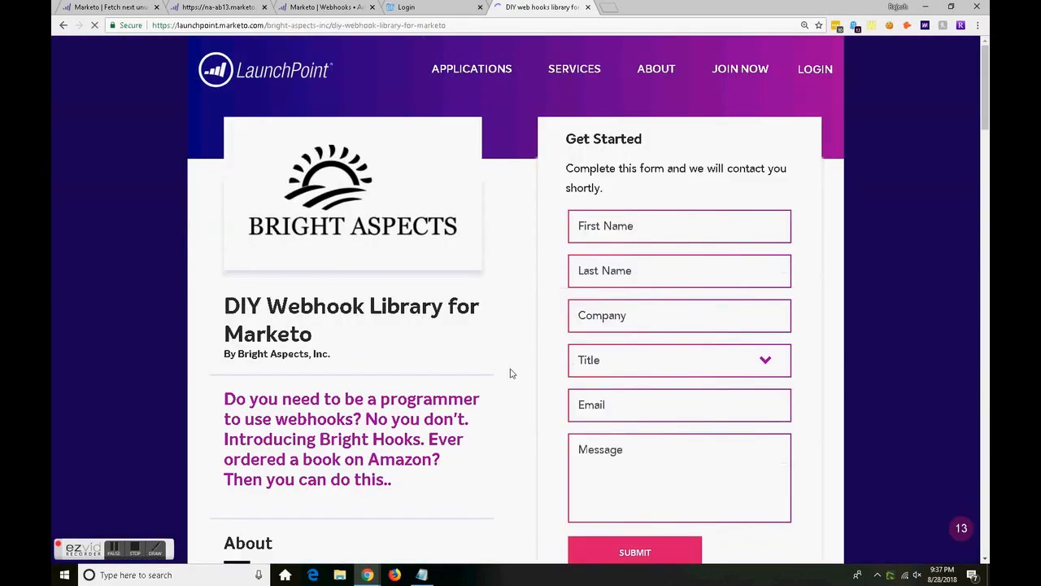
scroll(down, 3)
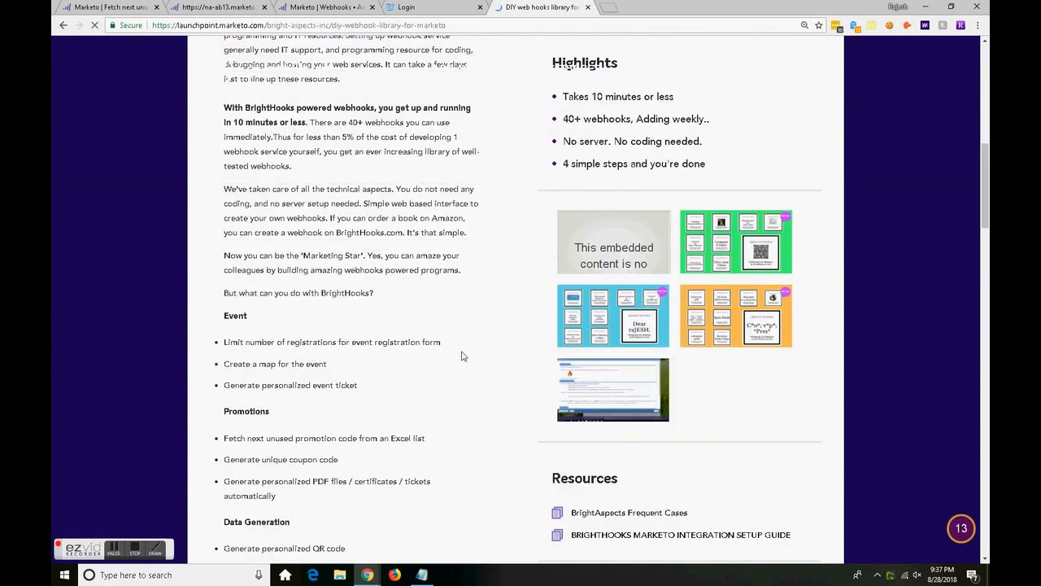
scroll(up, 3)
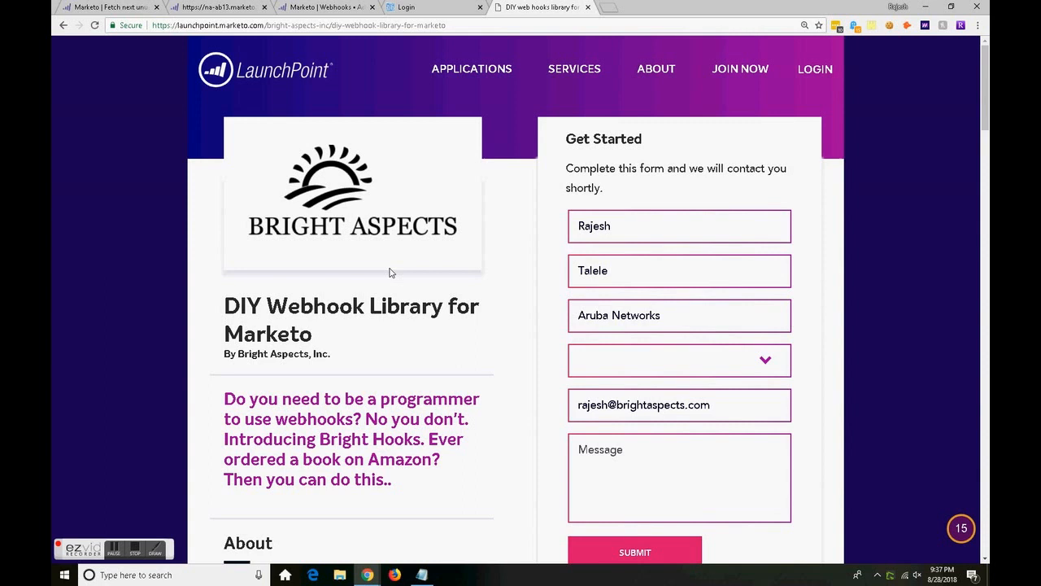
mouse_move(336, 191)
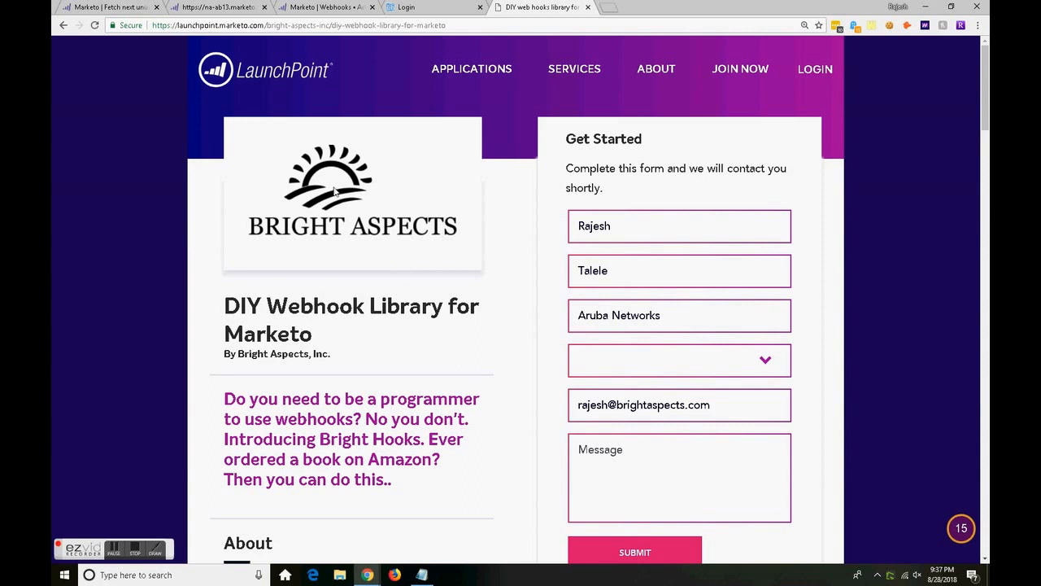
- Log in to BrightHooks with the filled-in demo credentials
click(405, 7)
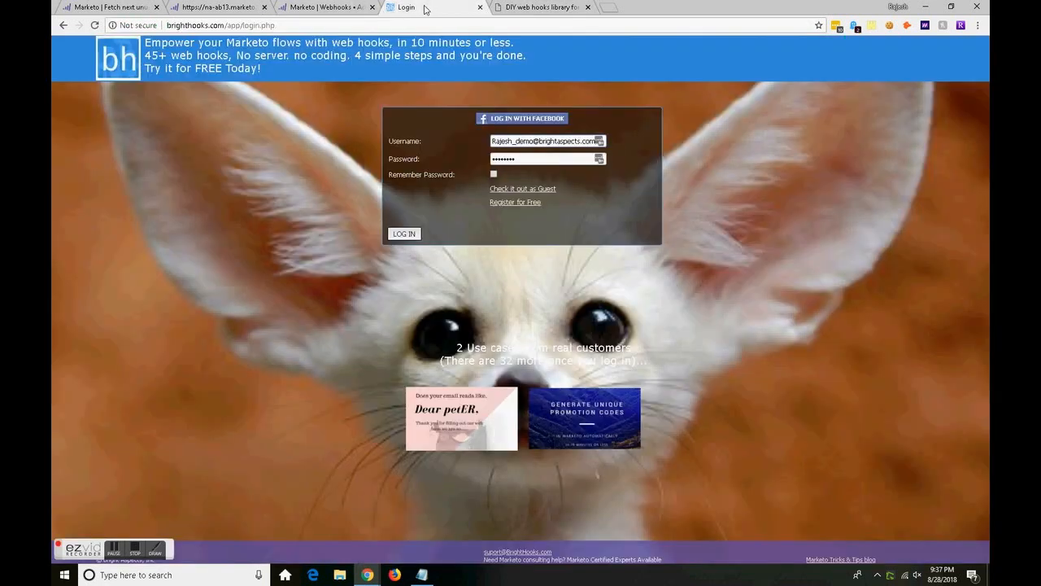
mouse_move(637, 291)
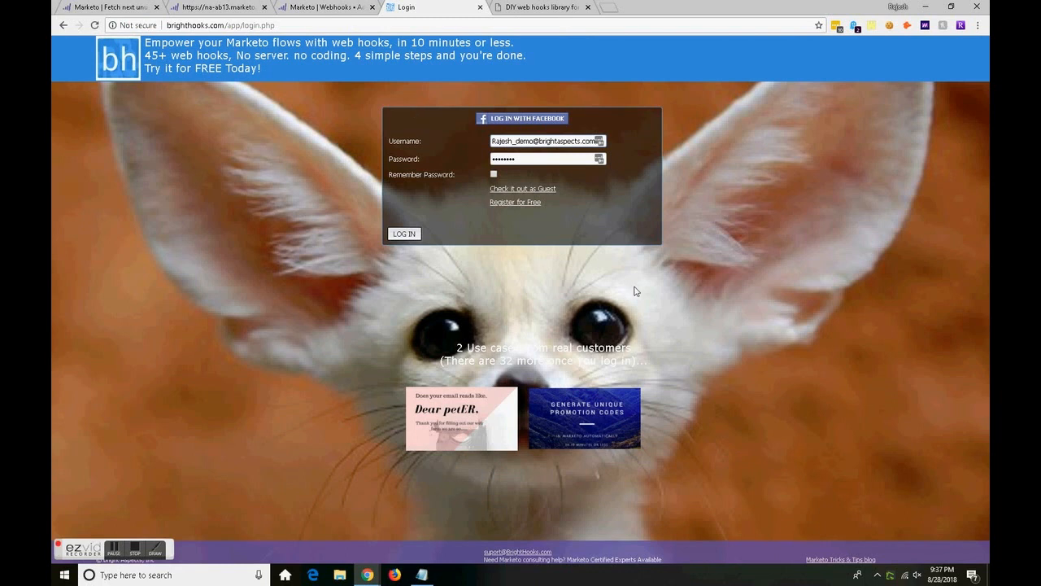
mouse_move(705, 159)
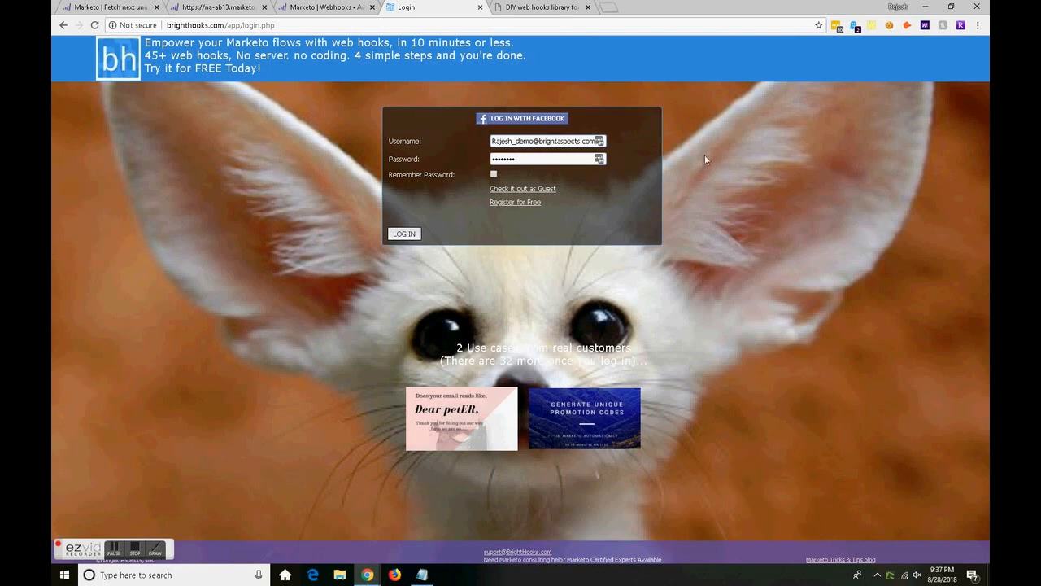
mouse_move(417, 247)
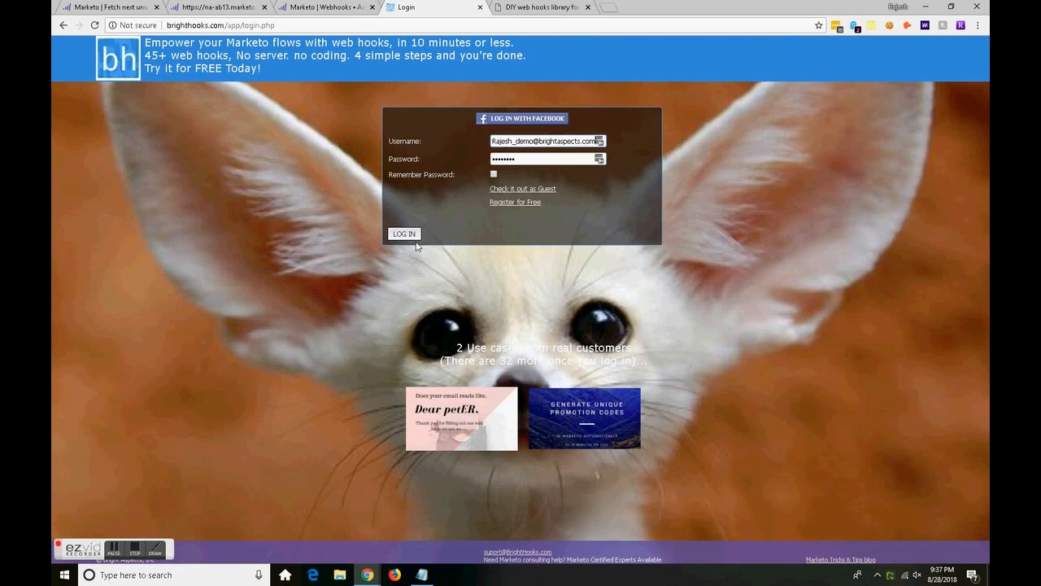
click(404, 233)
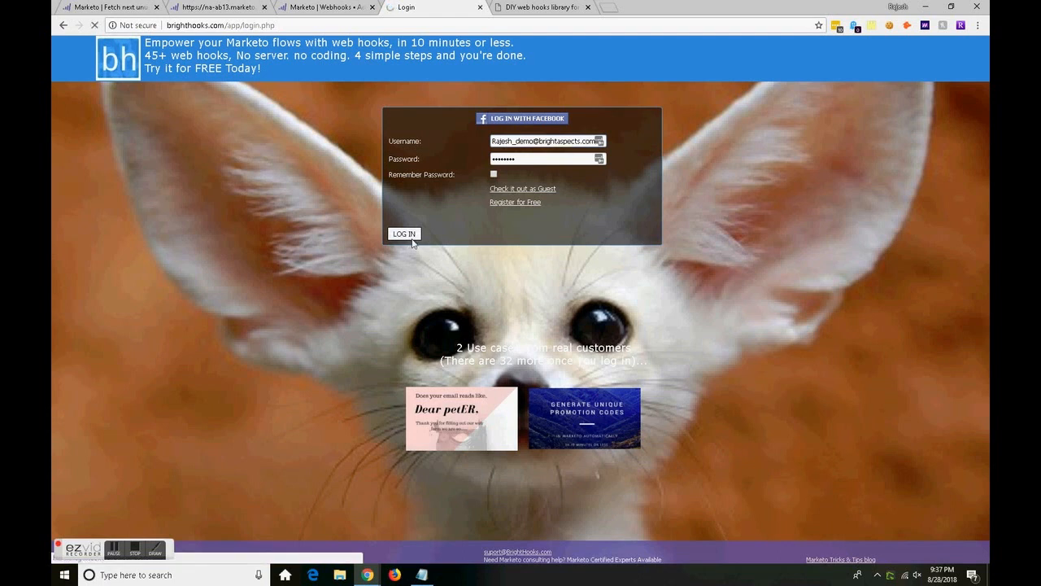
click(404, 234)
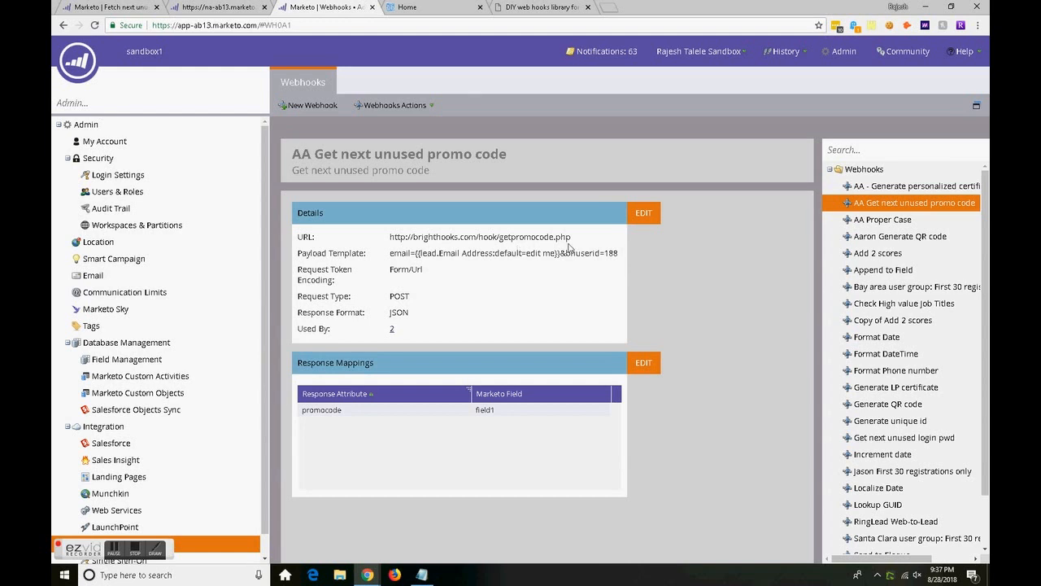
mouse_move(411, 259)
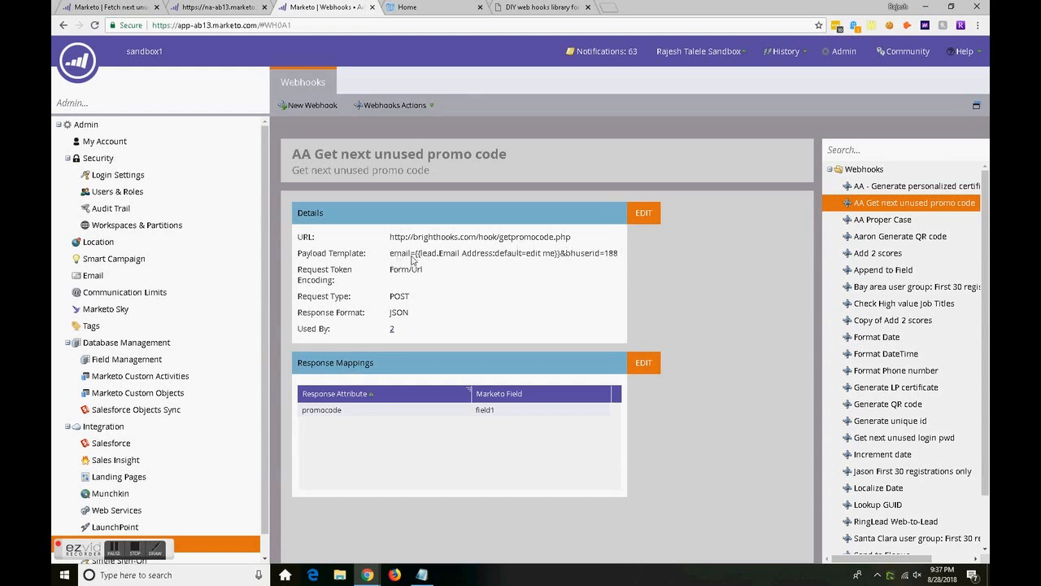
mouse_move(609, 263)
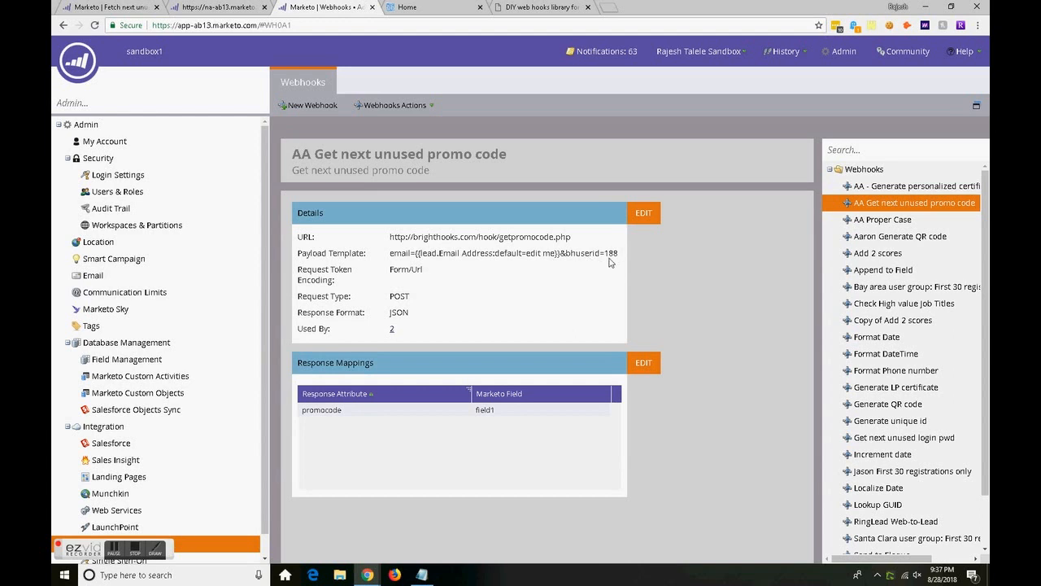
mouse_move(605, 302)
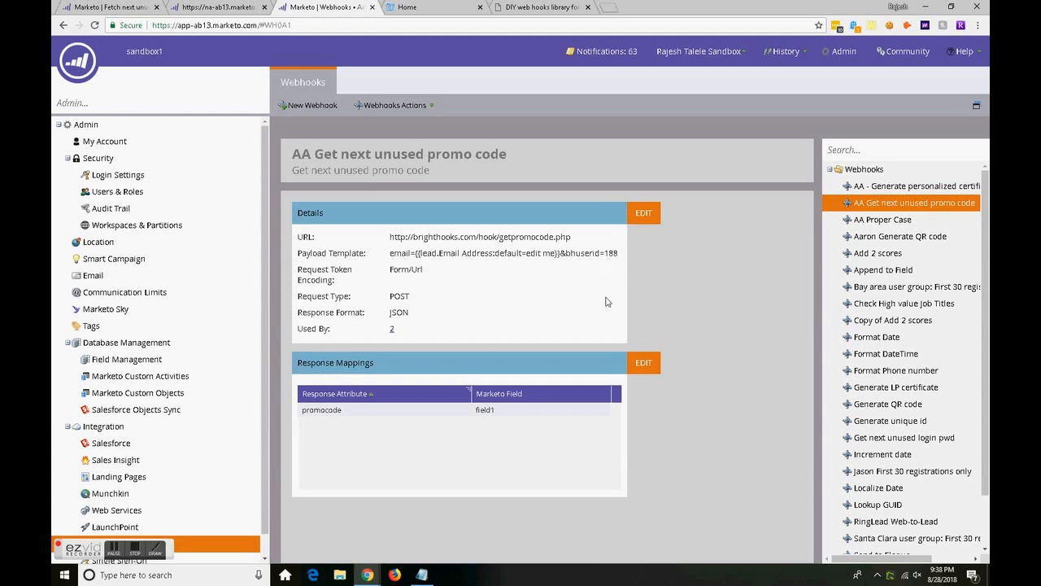
mouse_move(406, 387)
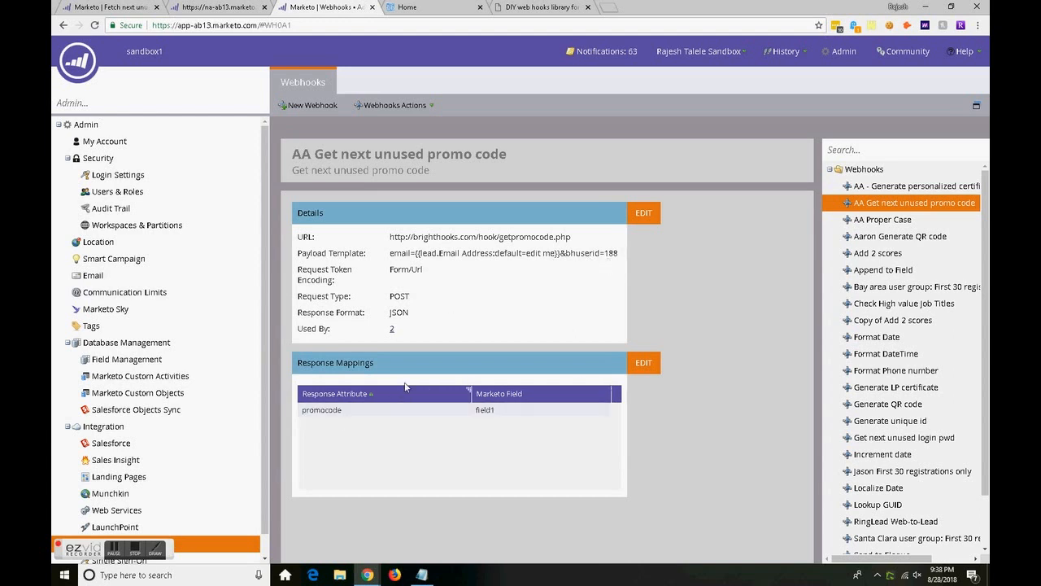
mouse_move(491, 422)
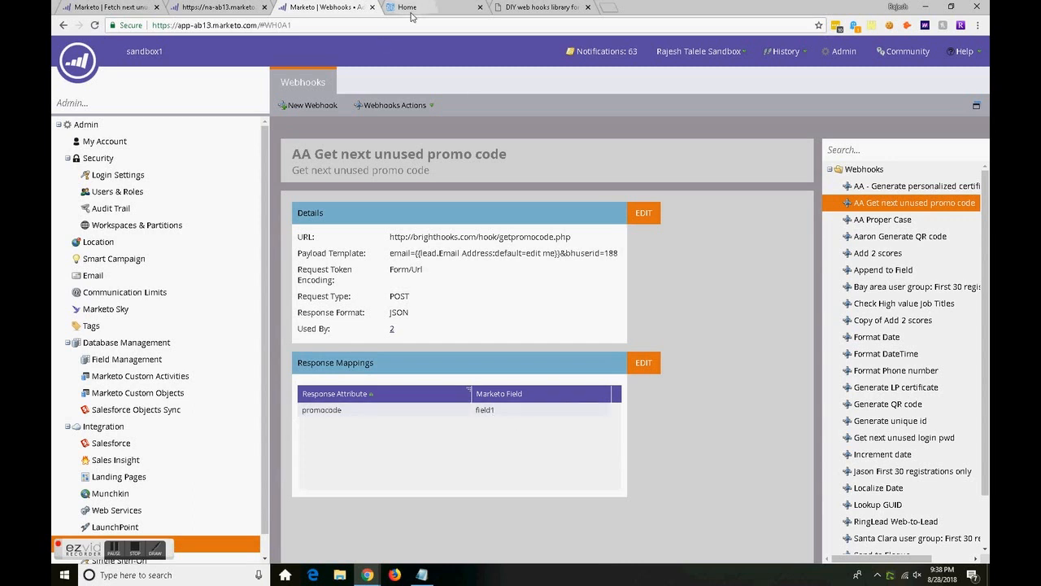
- Expand the BrightHooks navigation and open My Webhooks > Promocode Lookup Table
click(436, 7)
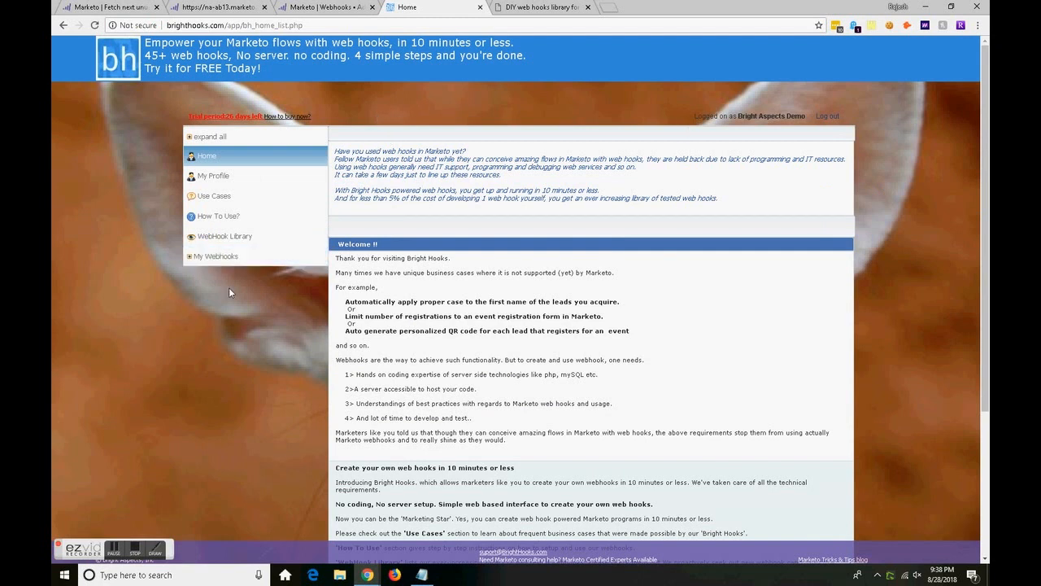
click(217, 256)
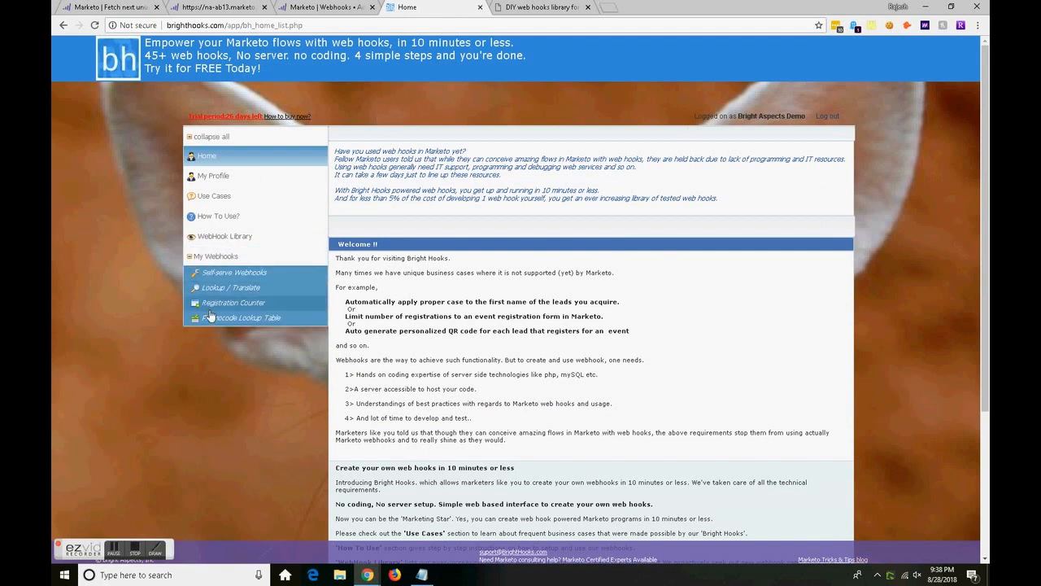
click(247, 317)
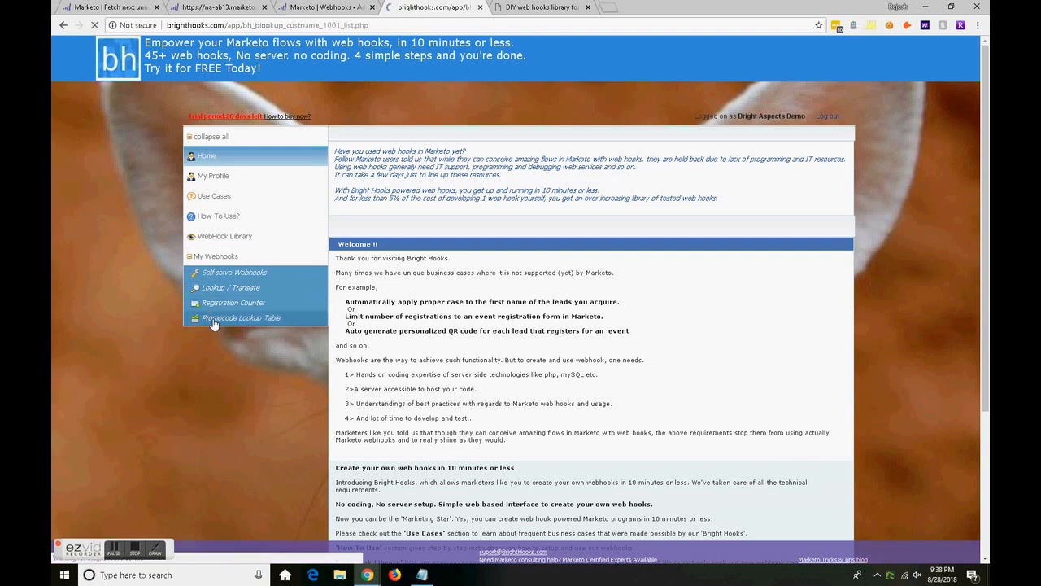
click(241, 318)
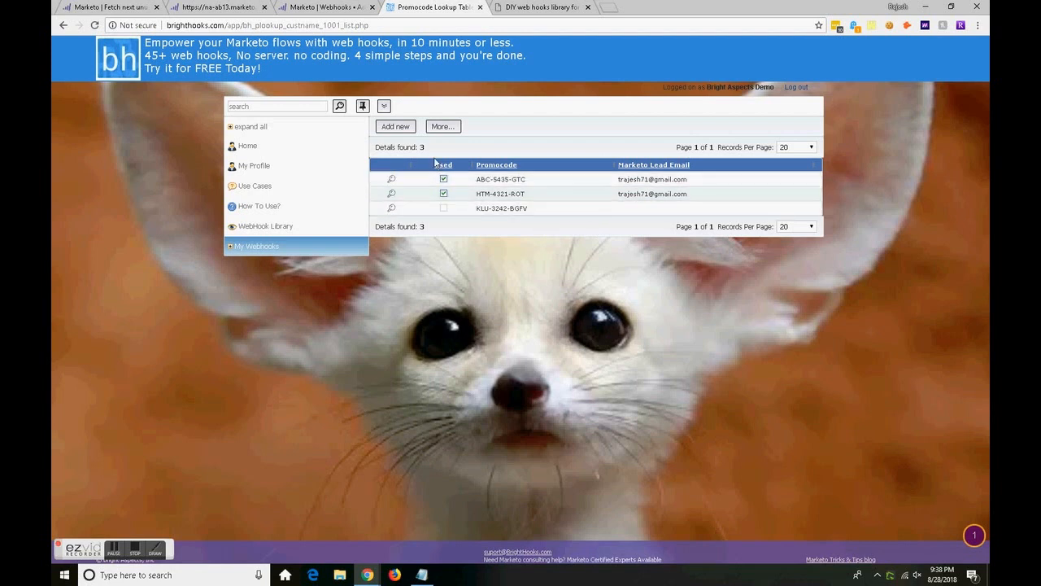
click(394, 126)
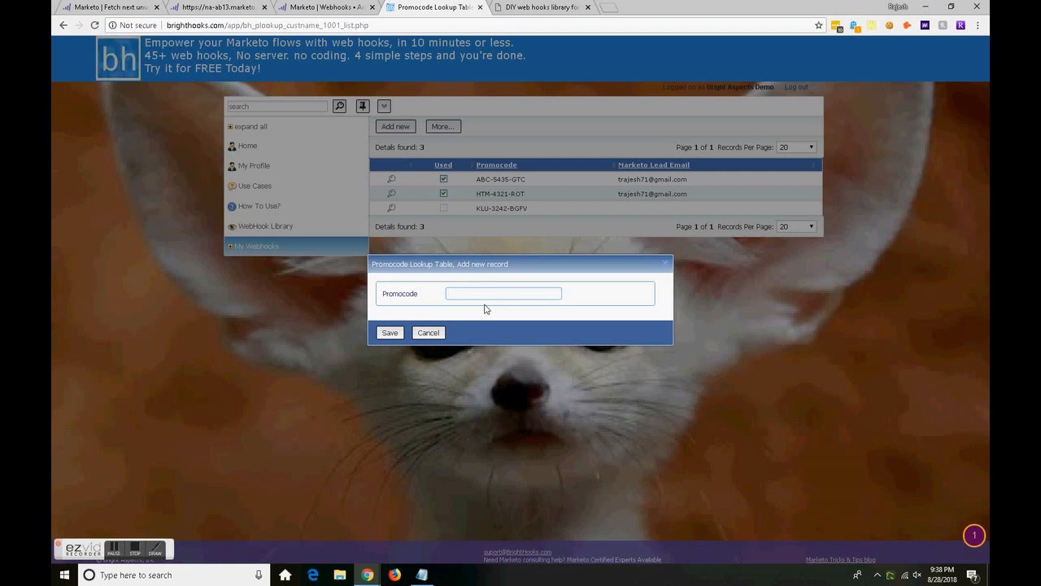
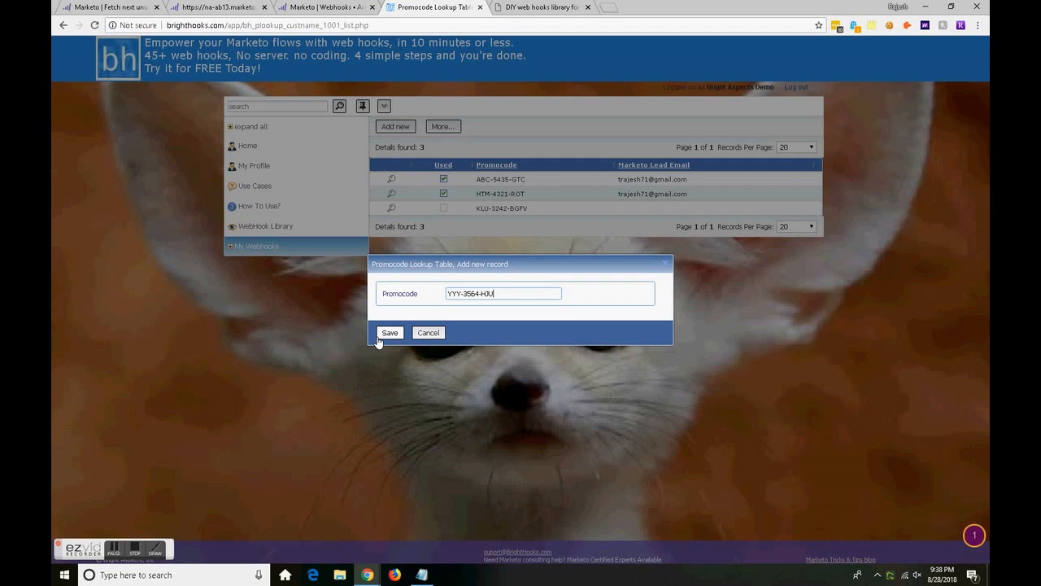
click(390, 331)
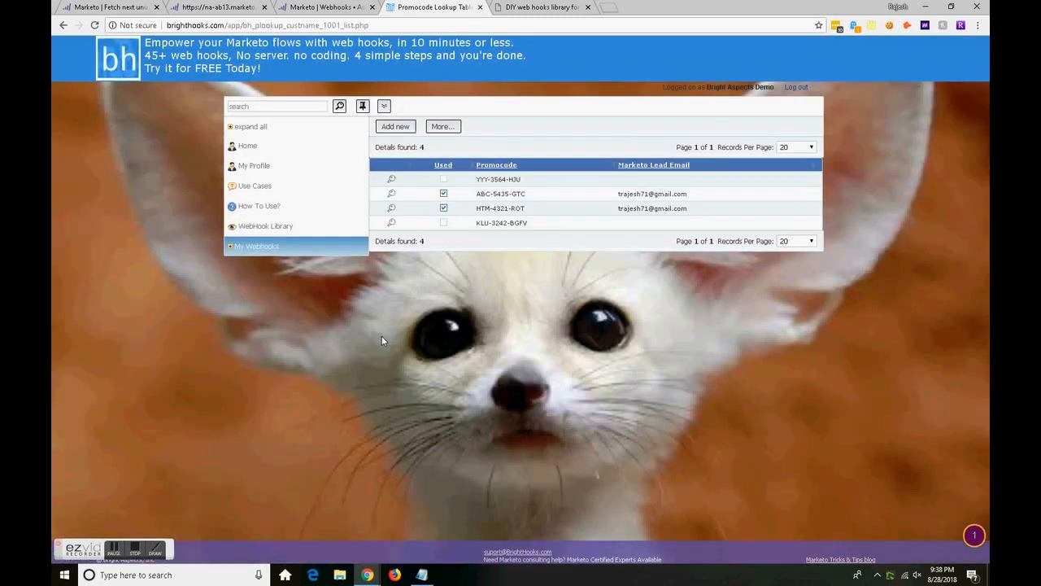
mouse_move(455, 340)
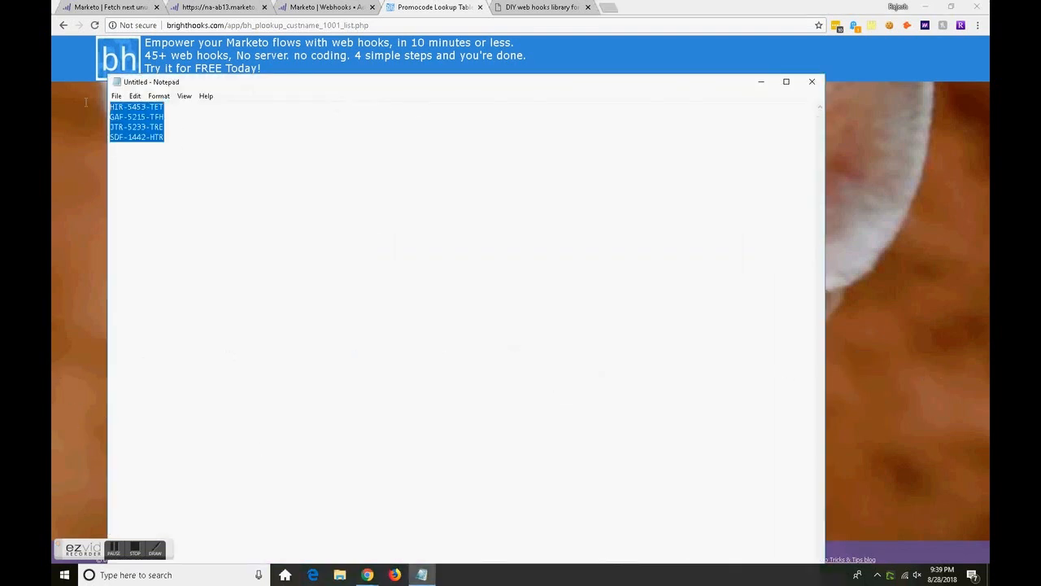
mouse_move(947, 304)
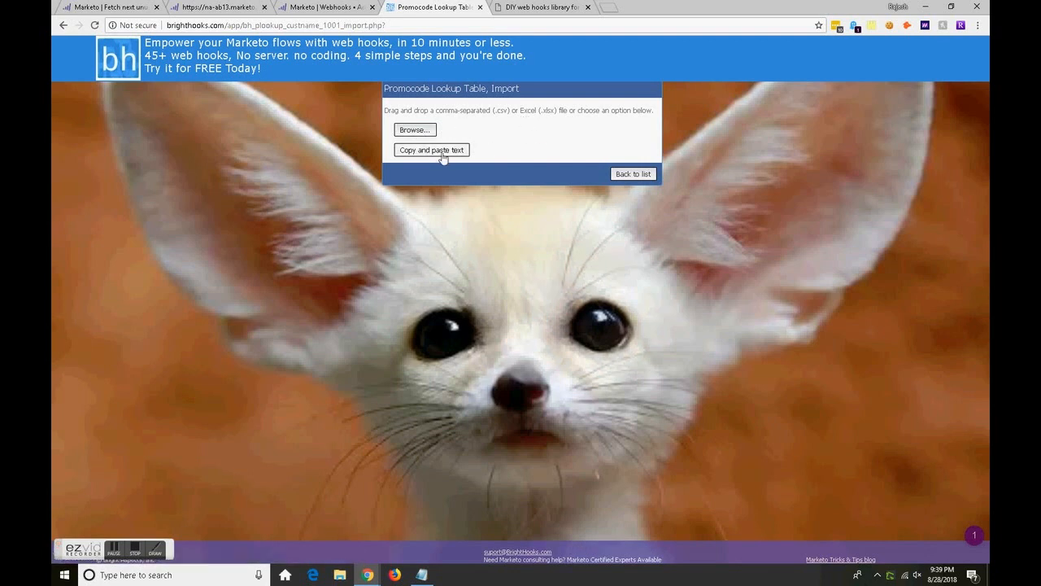
- Import the four pasted promo codes without a header row, then return to the list
click(432, 150)
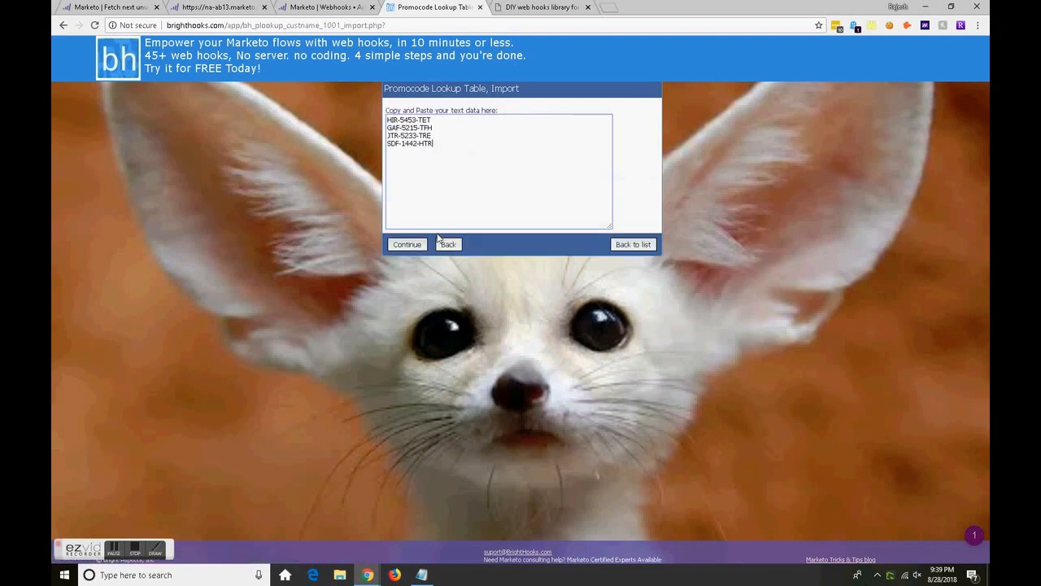
click(407, 244)
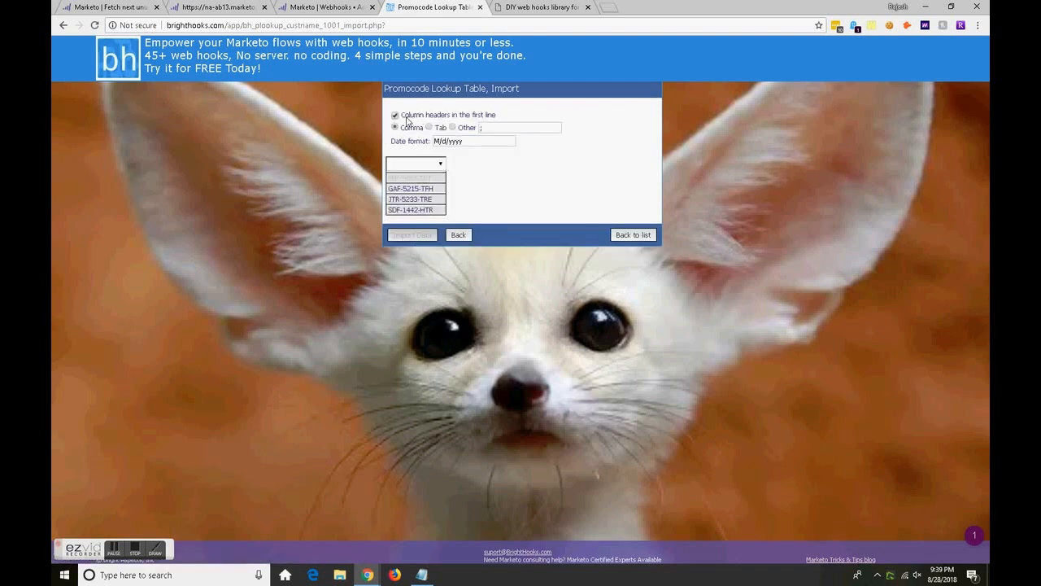
click(395, 115)
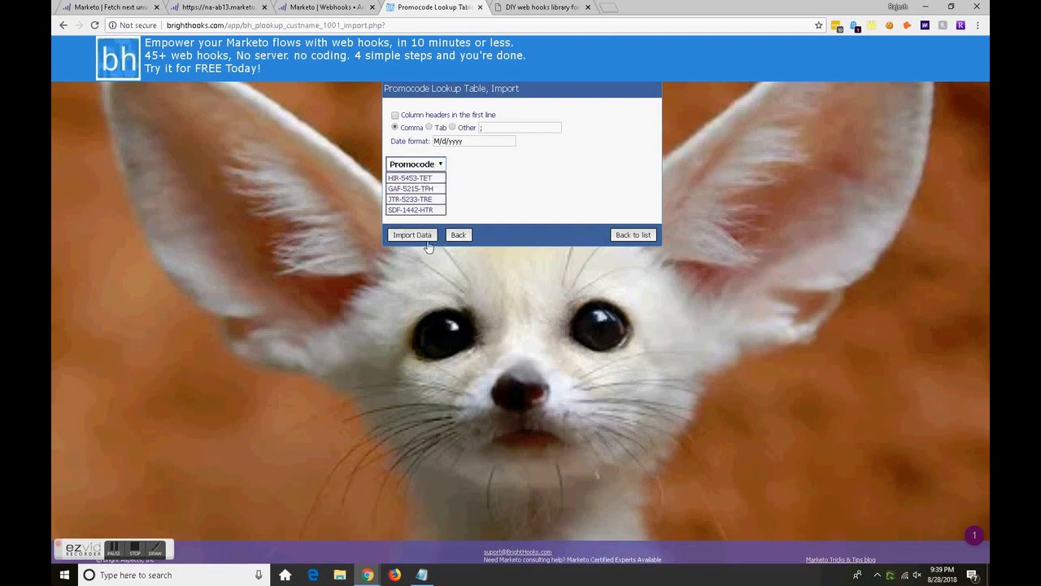
click(413, 234)
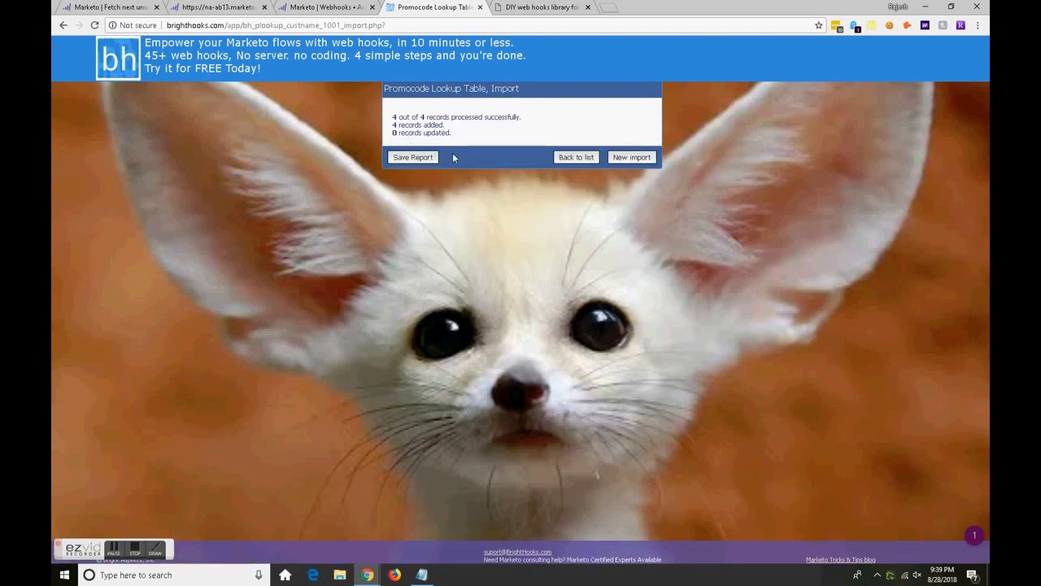
click(576, 157)
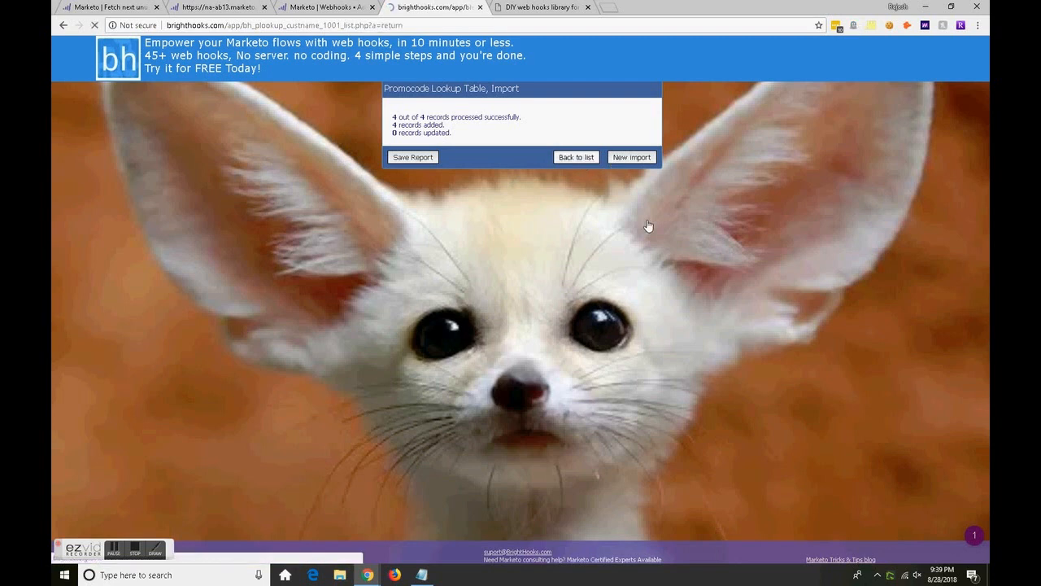
click(576, 157)
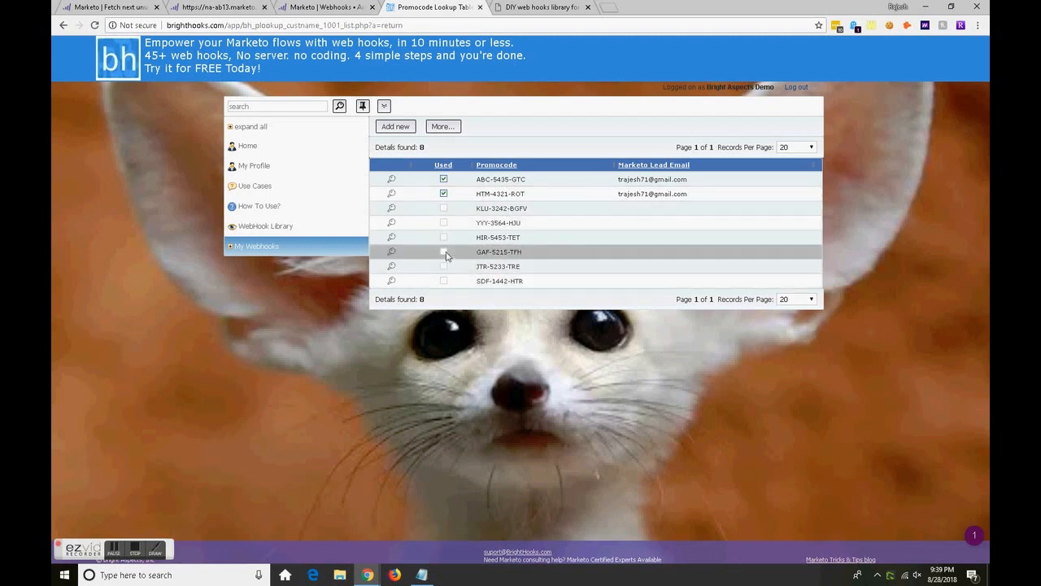
- Return to Marketo and view the Fetch next unused promotion code campaign's Schedule tab
click(443, 252)
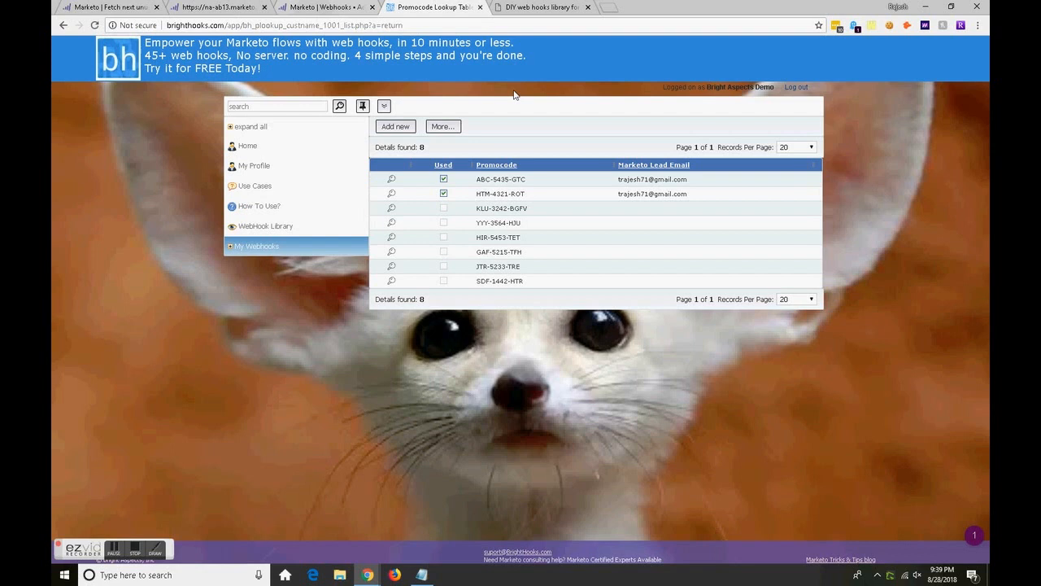
mouse_move(521, 314)
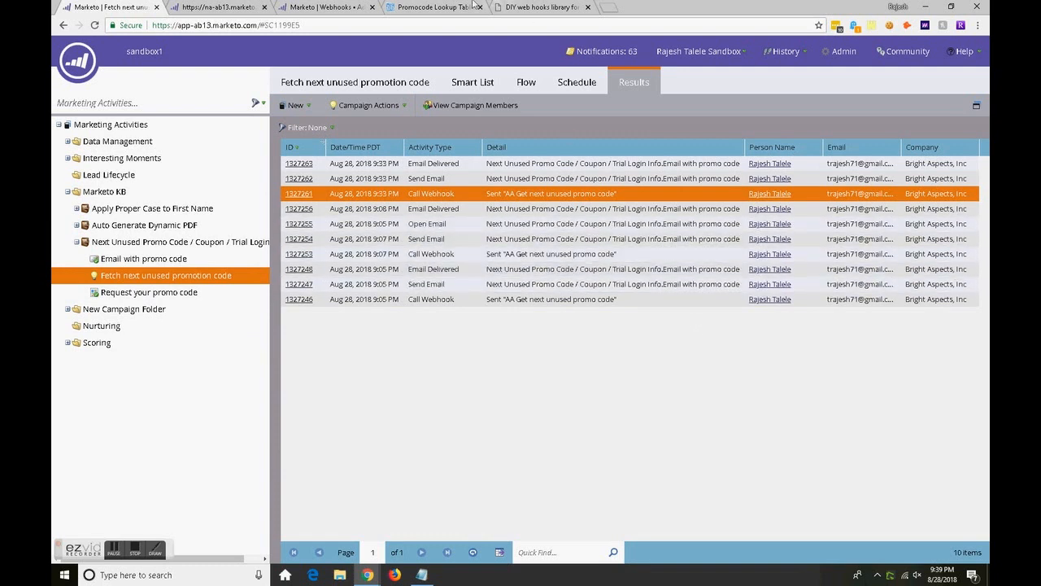
mouse_move(435, 7)
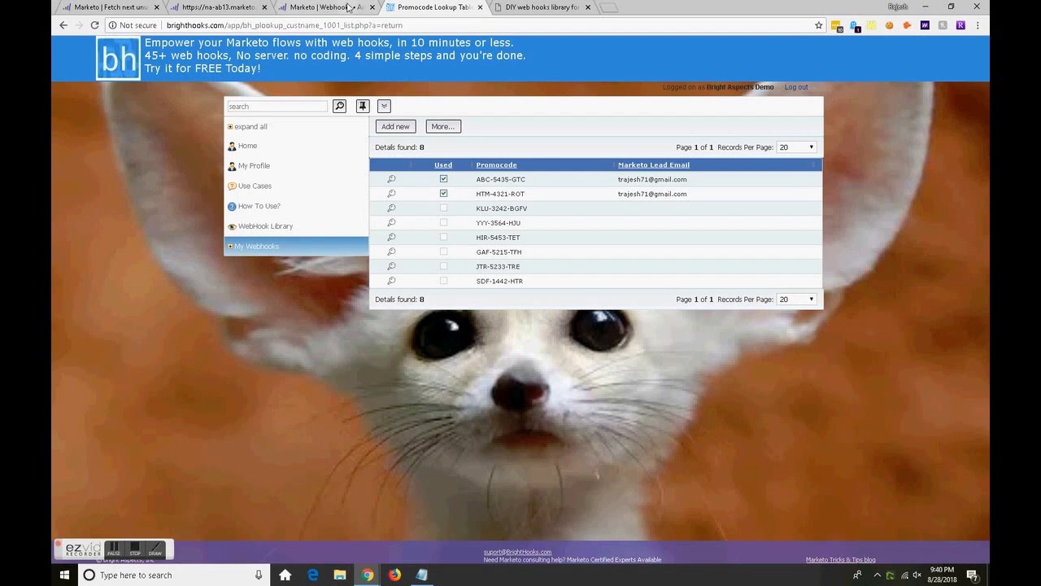
click(220, 7)
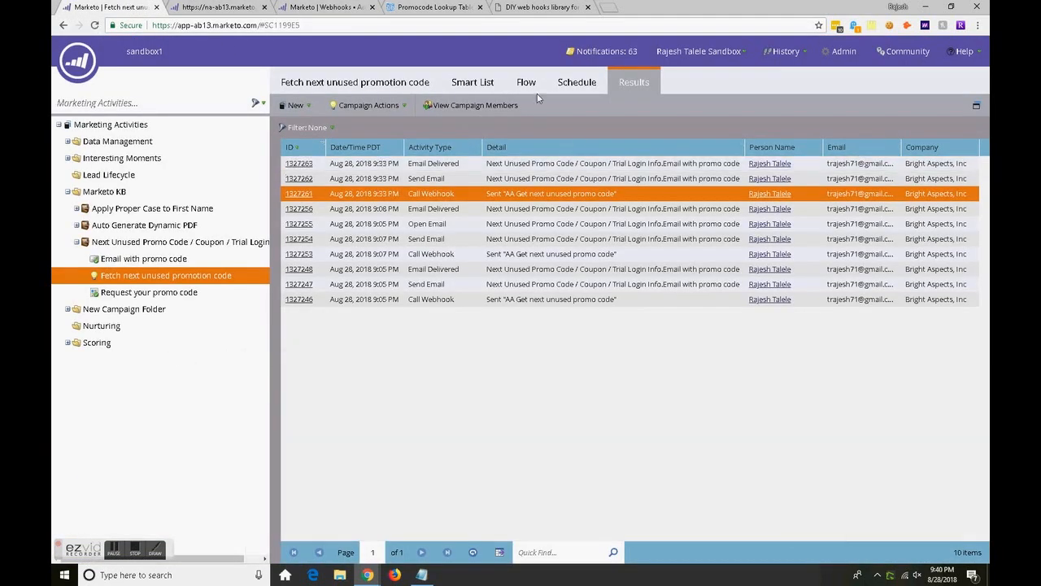
click(576, 81)
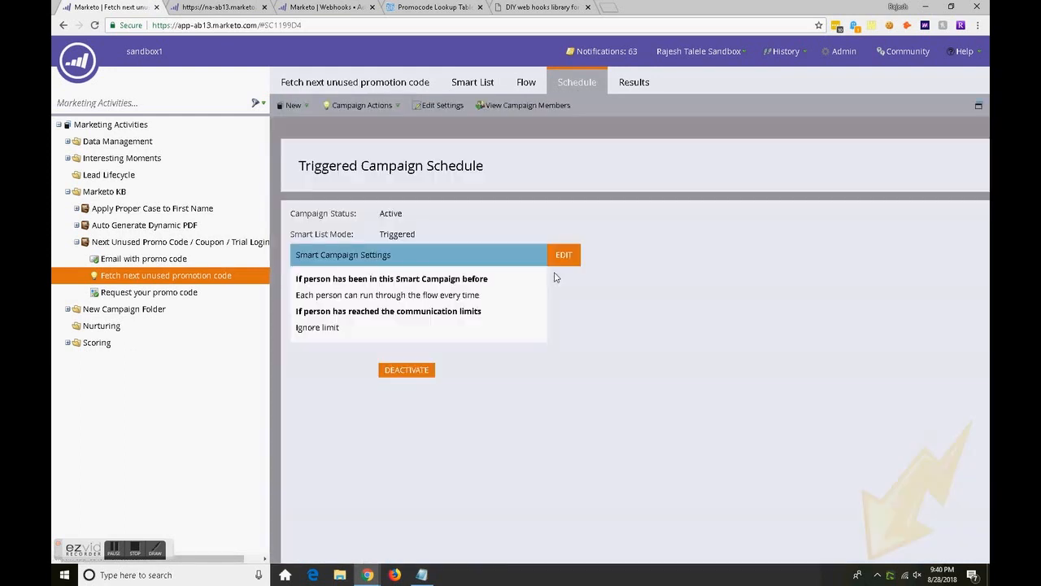
- Highlight the 'every time' qualification rule, check BrightHooks, and return to the campaign
double_click(458, 294)
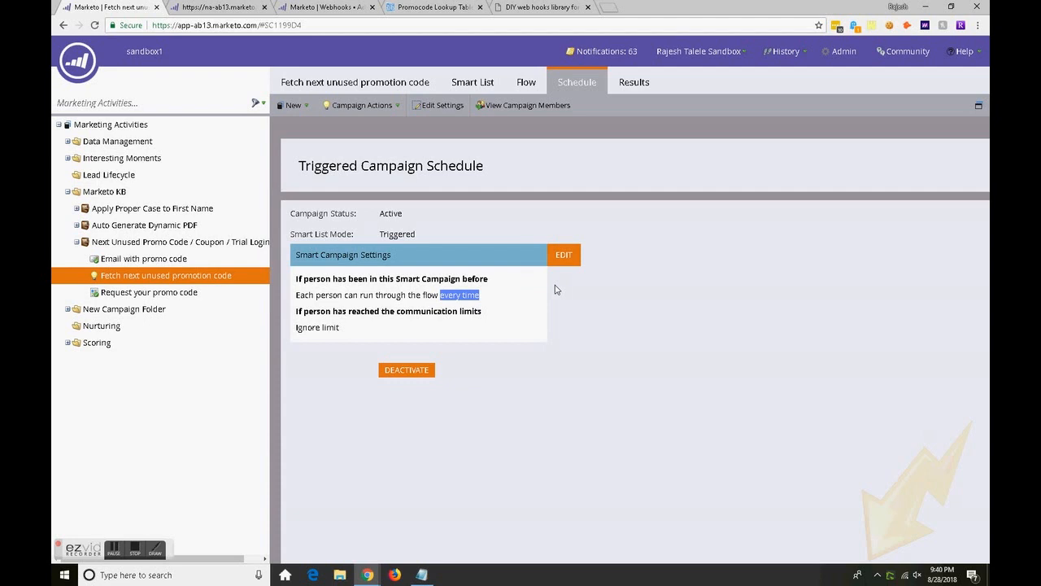
mouse_move(480, 311)
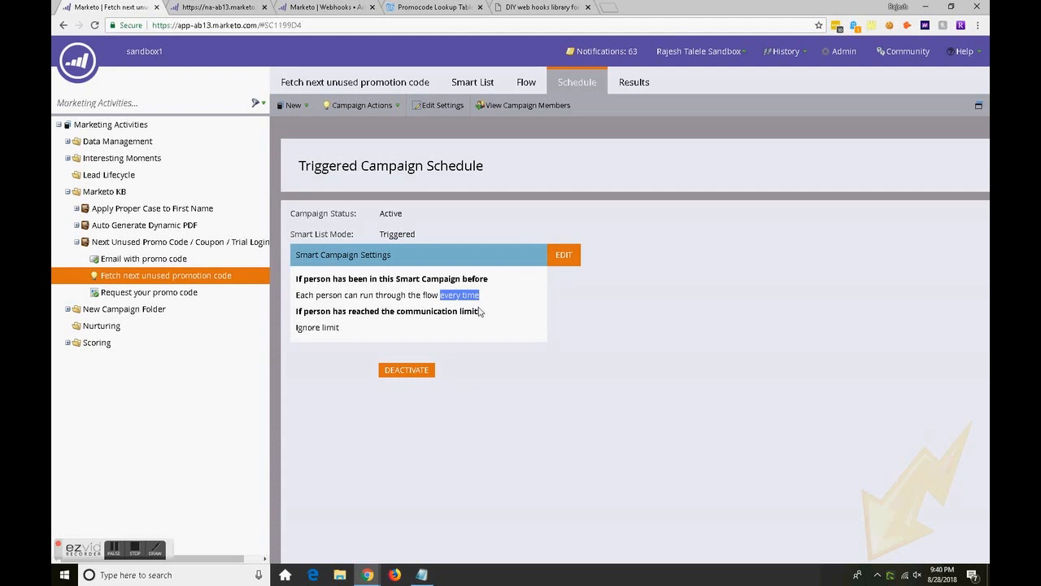
mouse_move(739, 477)
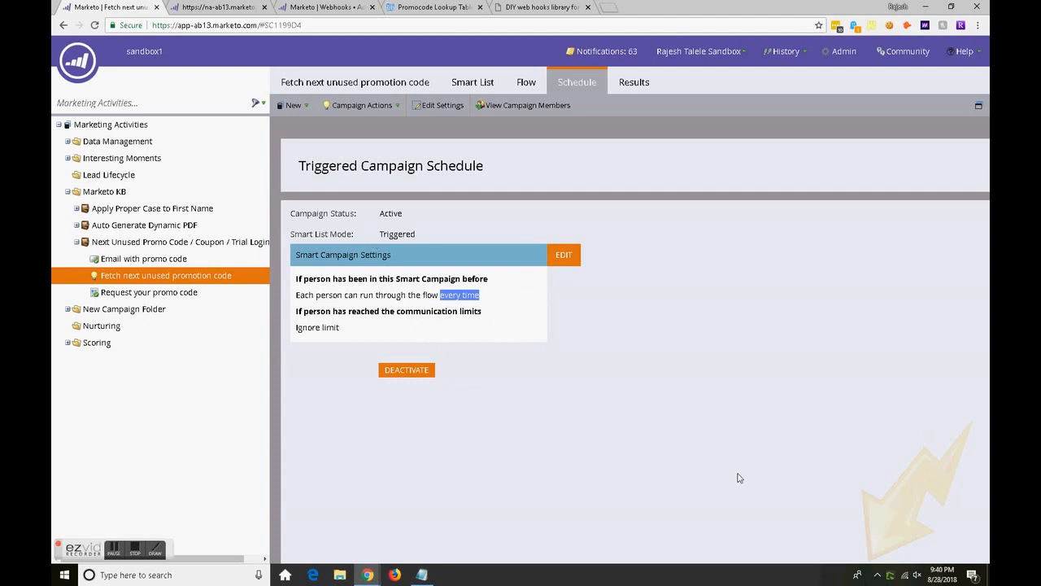
mouse_move(695, 401)
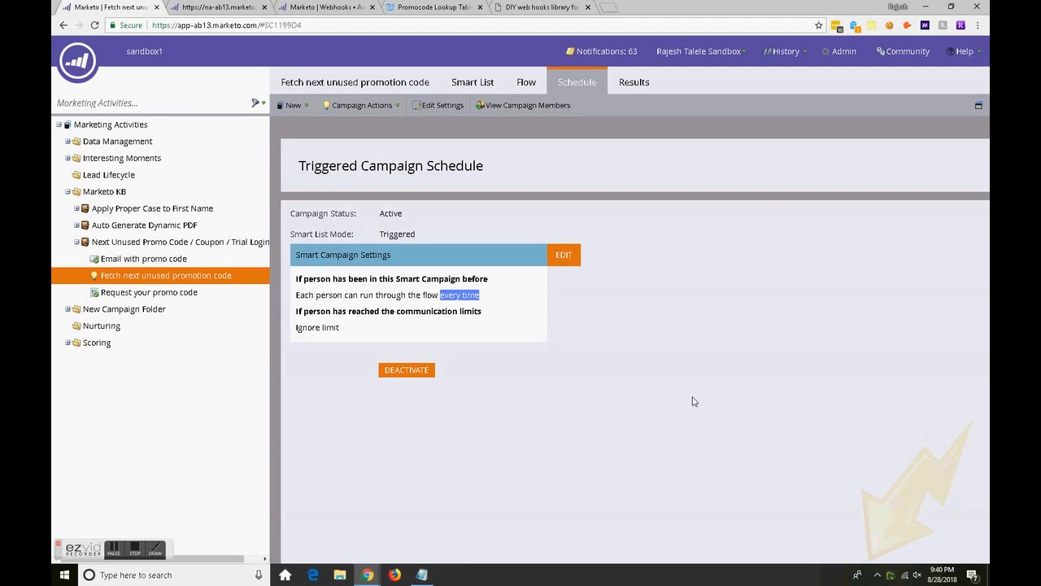
mouse_move(600, 375)
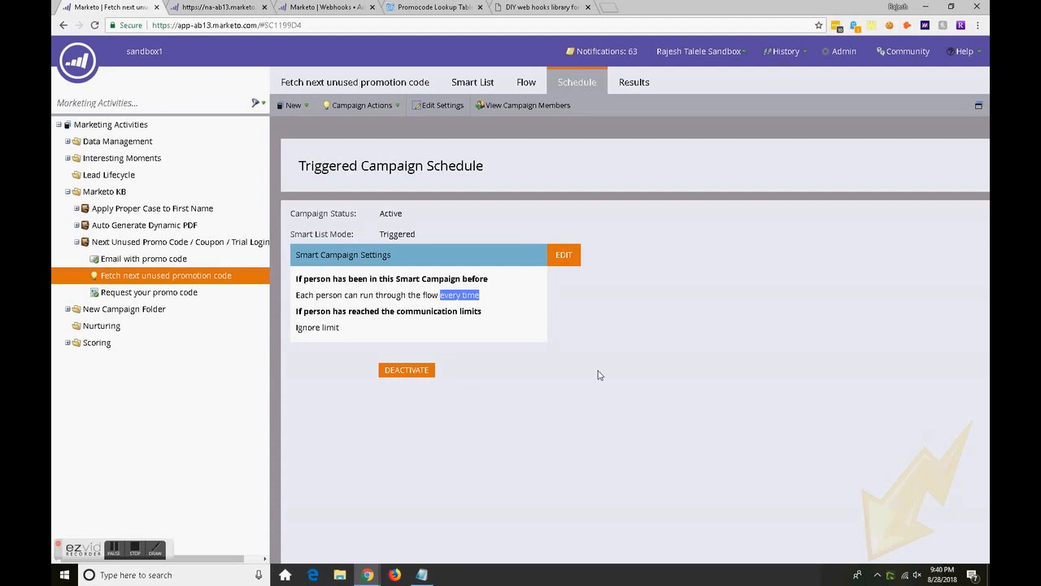
mouse_move(520, 349)
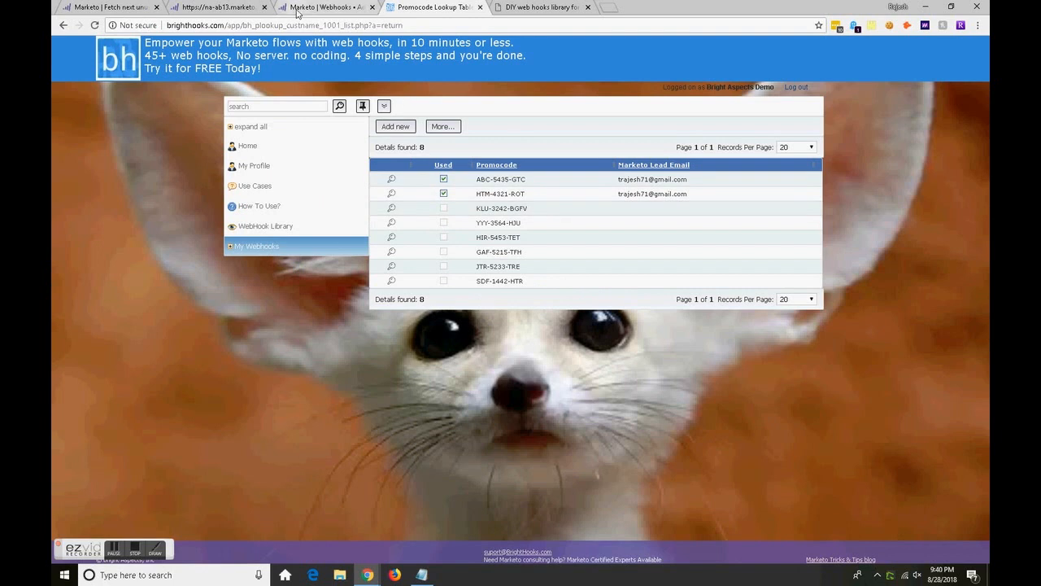
click(220, 7)
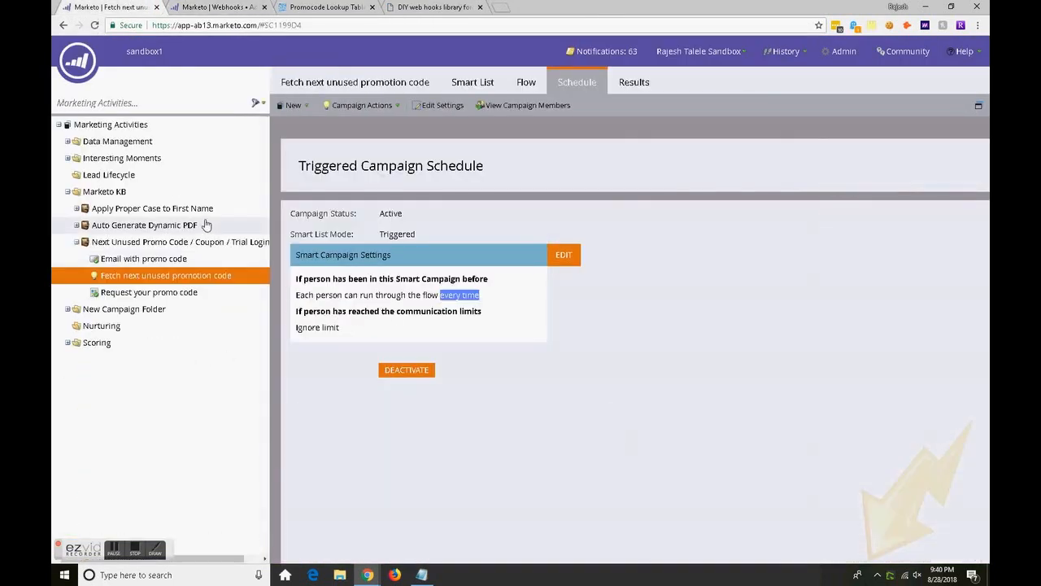
- Open the approved 'Request your promo code' landing page and submit its form
click(149, 292)
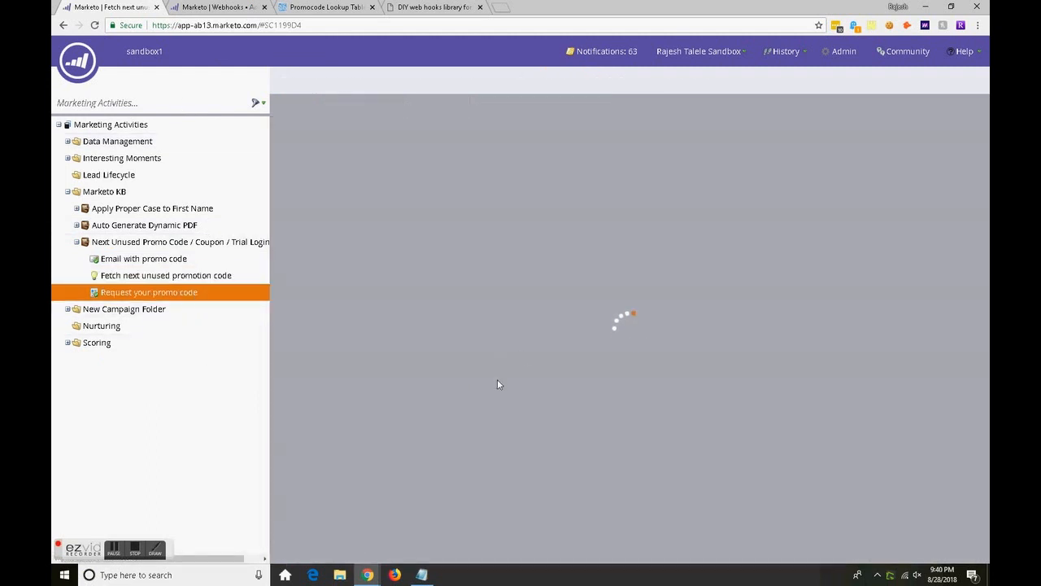
click(150, 292)
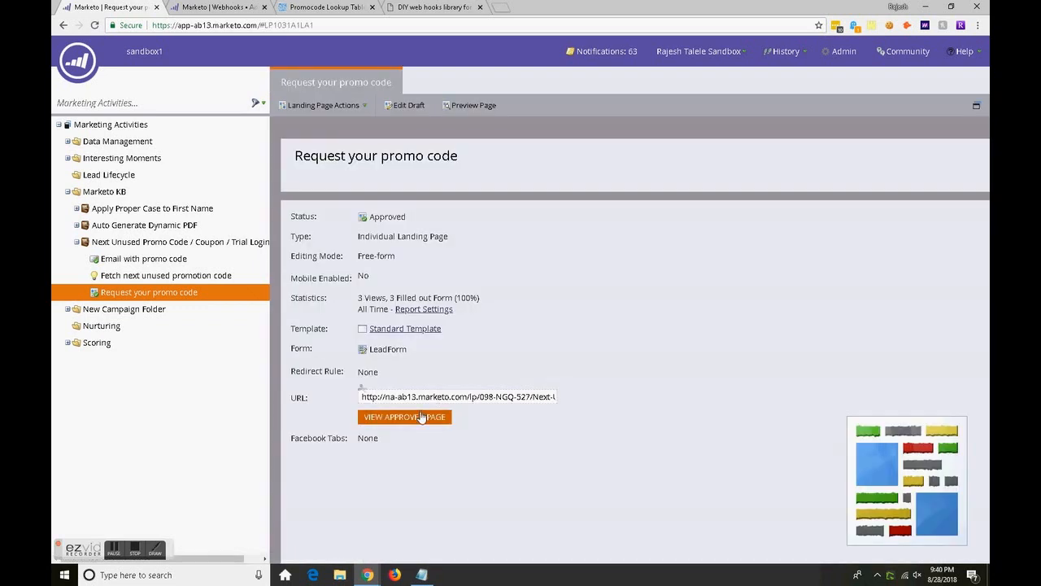
click(404, 417)
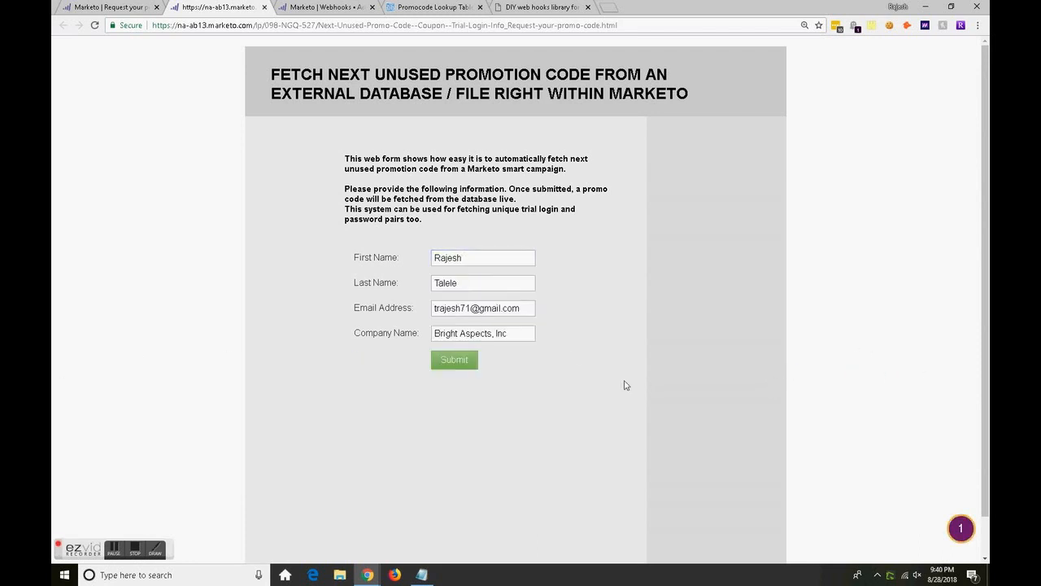
click(453, 360)
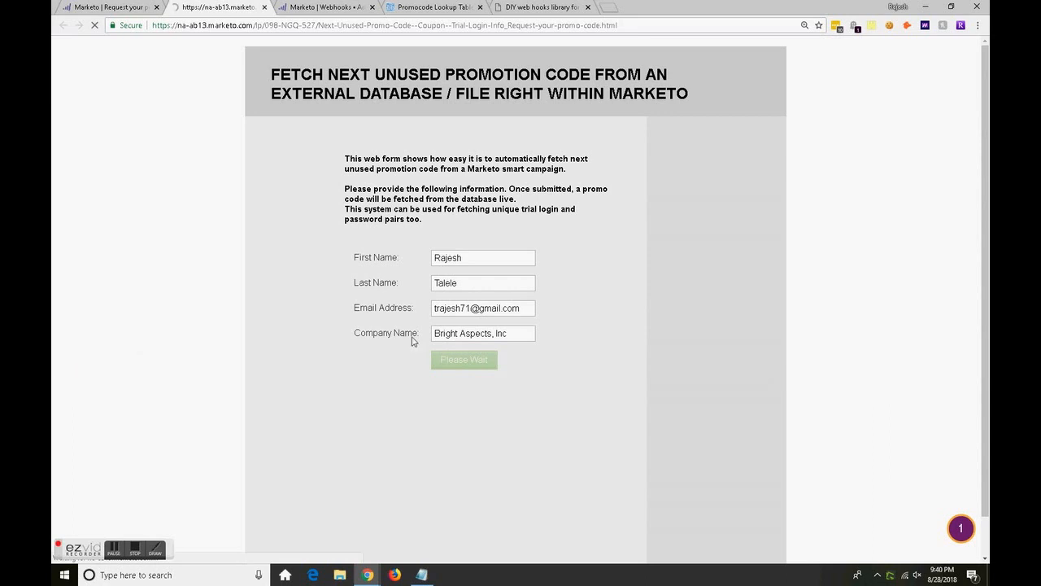
- Open the Fetch next unused promotion code campaign's Results activity log
click(464, 359)
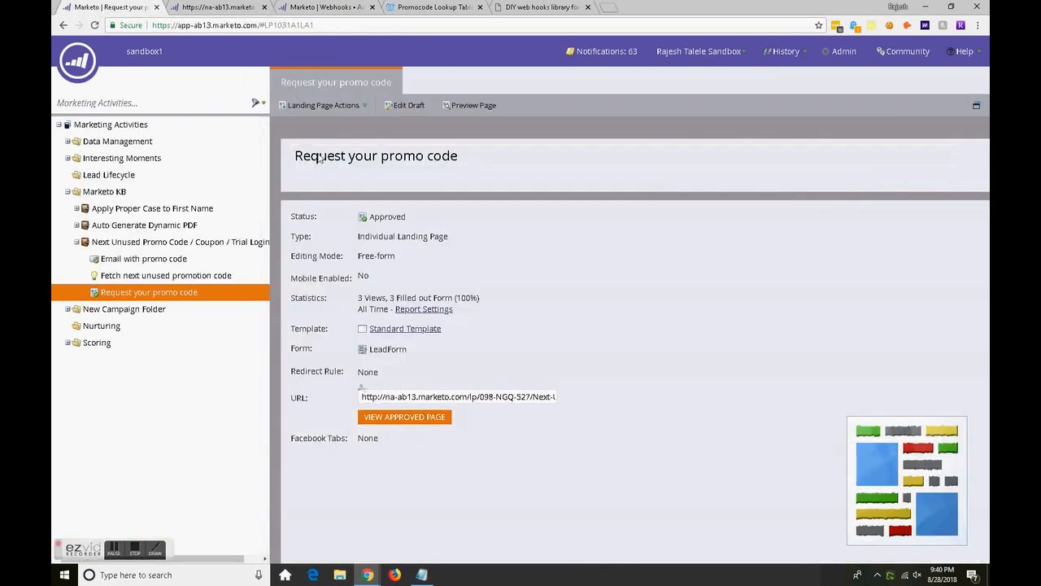
click(166, 275)
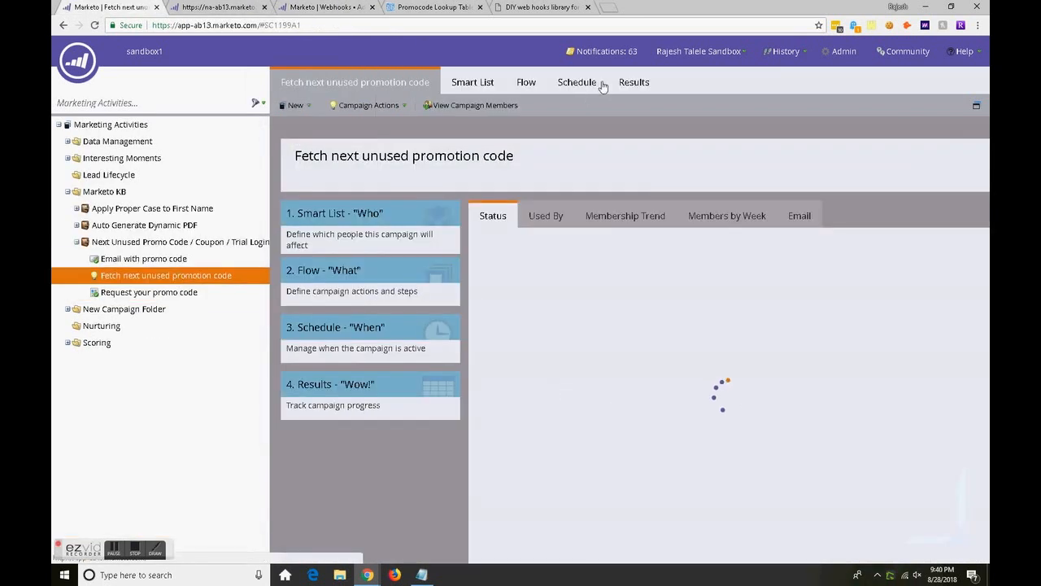
click(634, 81)
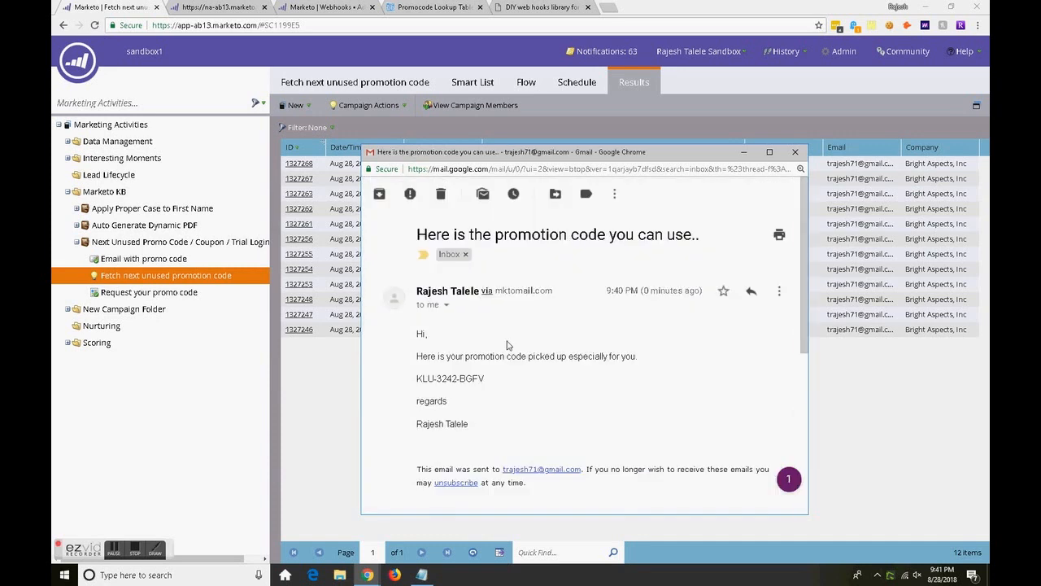
drag(415, 378, 442, 377)
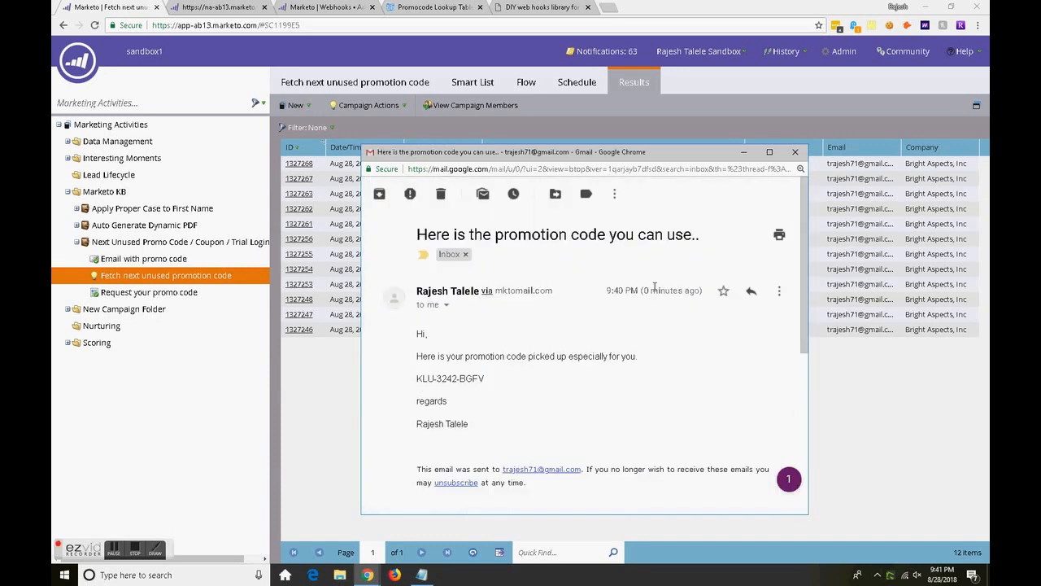
click(431, 6)
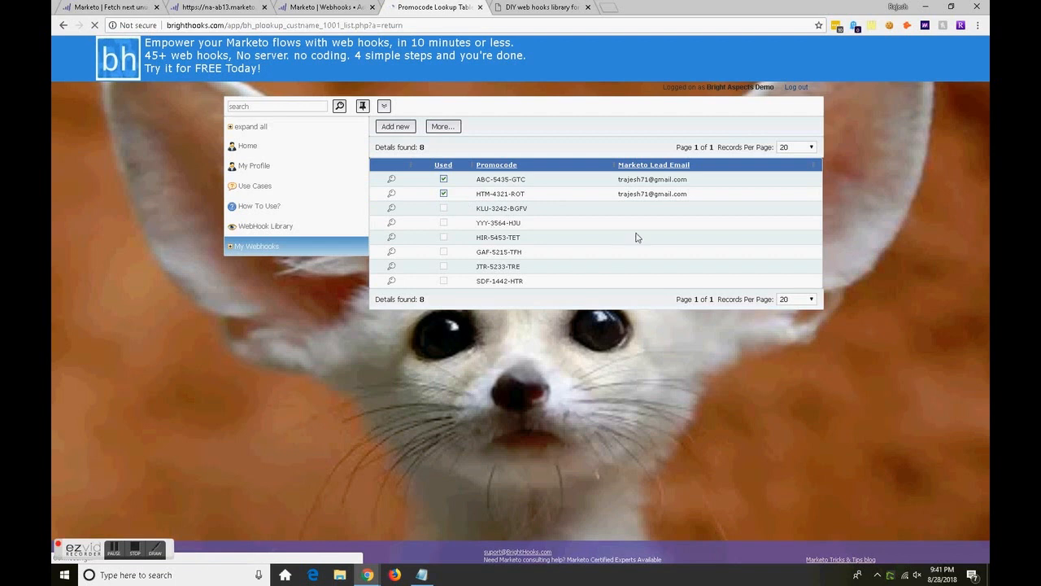
click(443, 209)
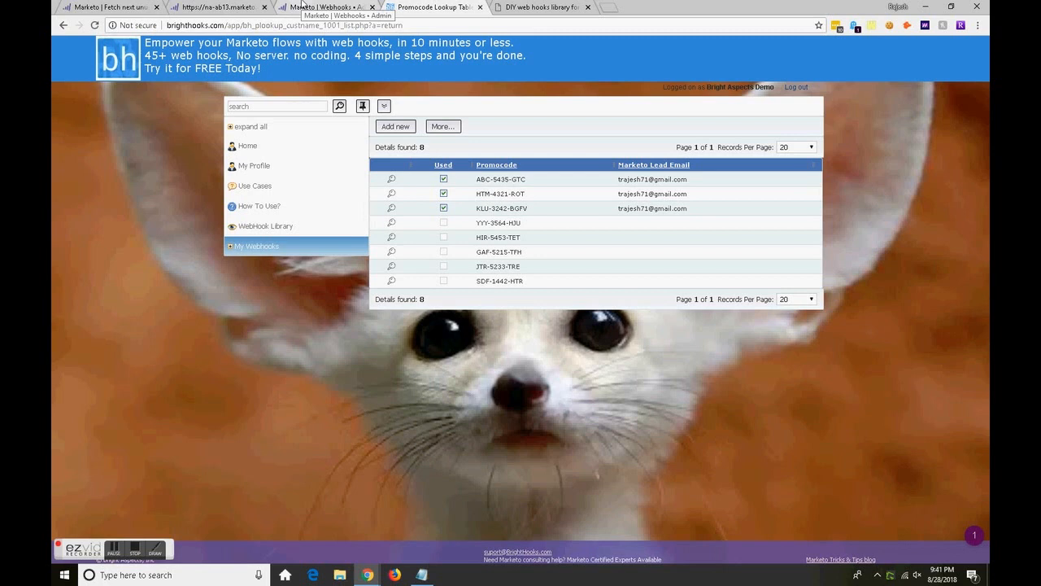
- View the thank-you page, then return to Marketo's campaign results to open the program
click(329, 7)
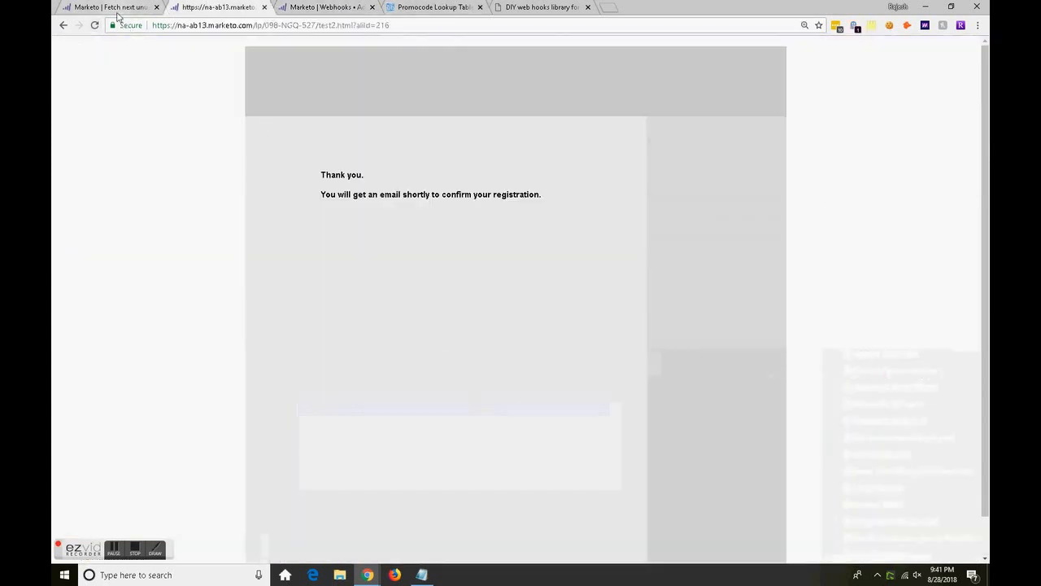
click(110, 7)
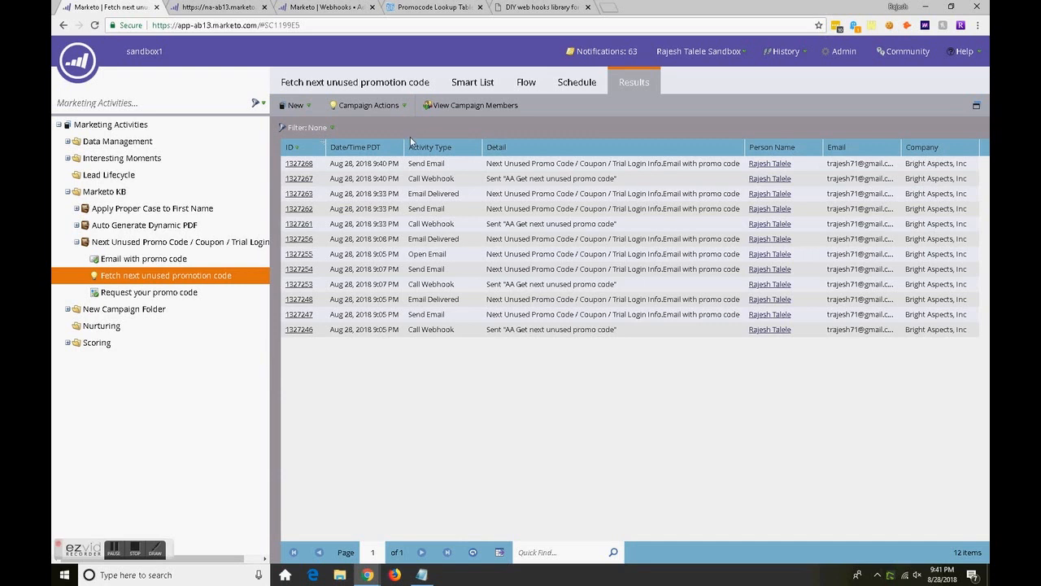
mouse_move(528, 440)
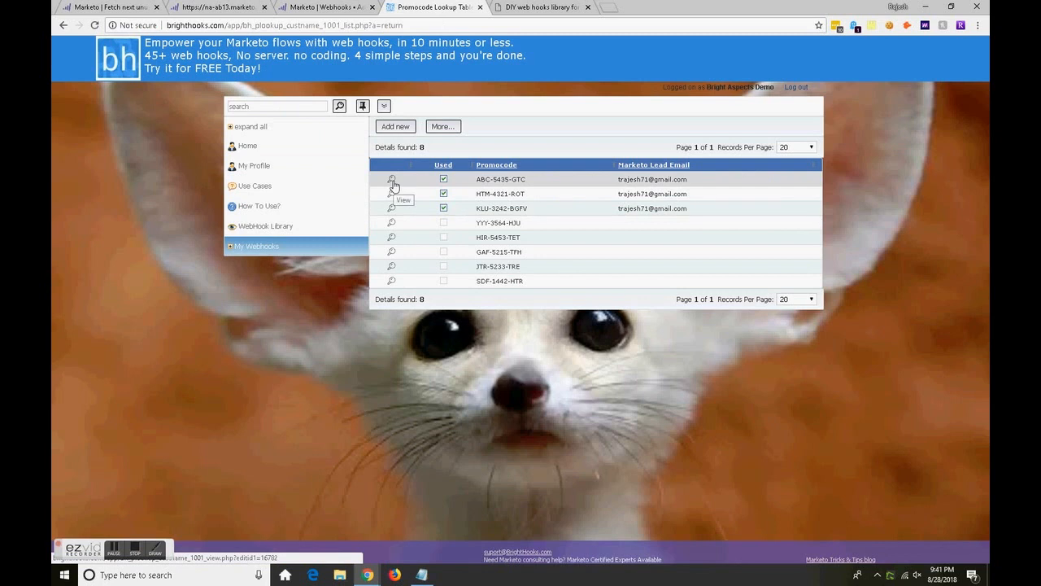
click(110, 7)
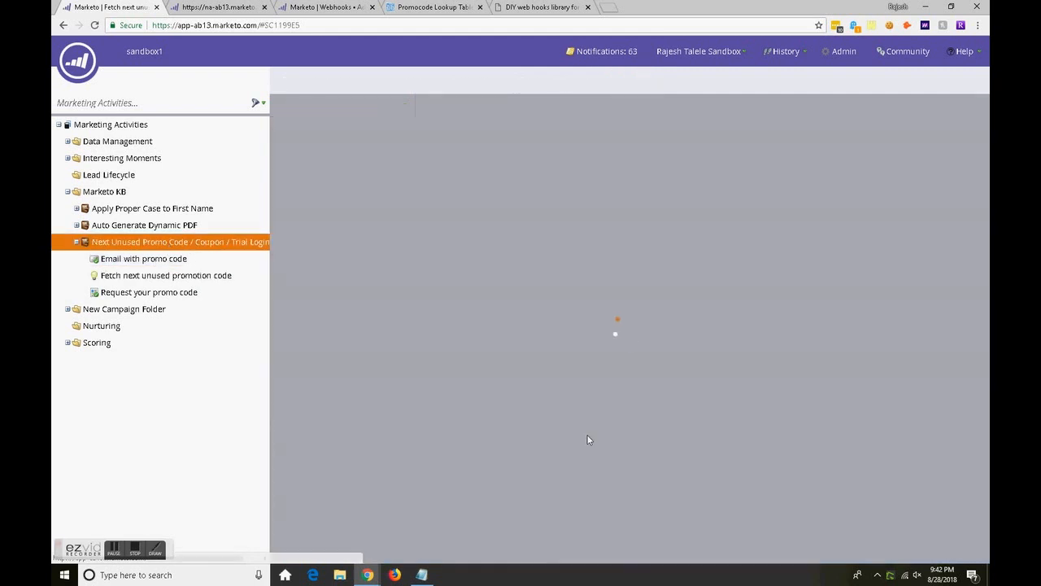
- Review the Next Unused Promo Code program summary: operational channel, one member, zero successes
click(180, 242)
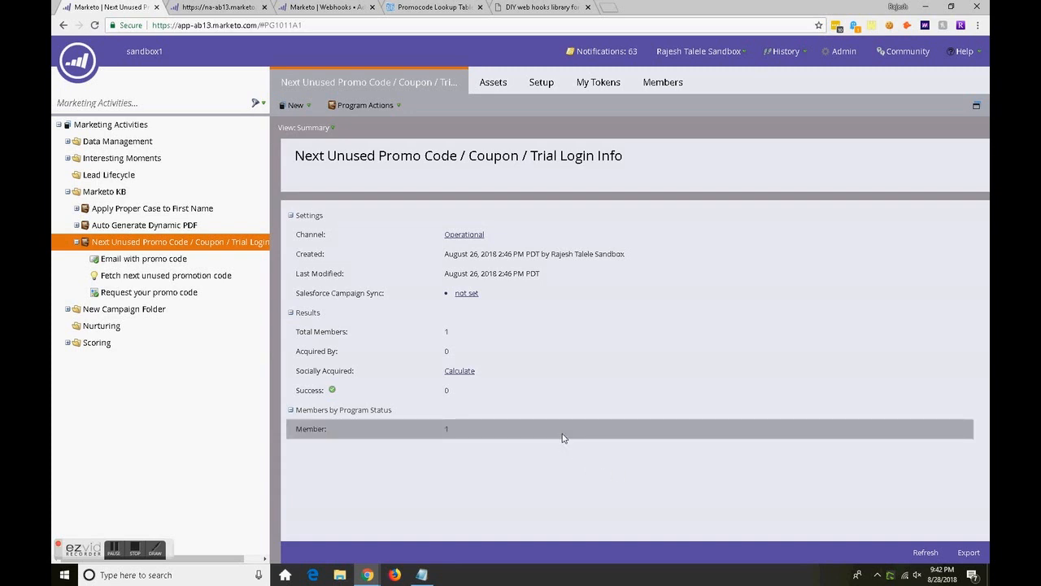
mouse_move(561, 441)
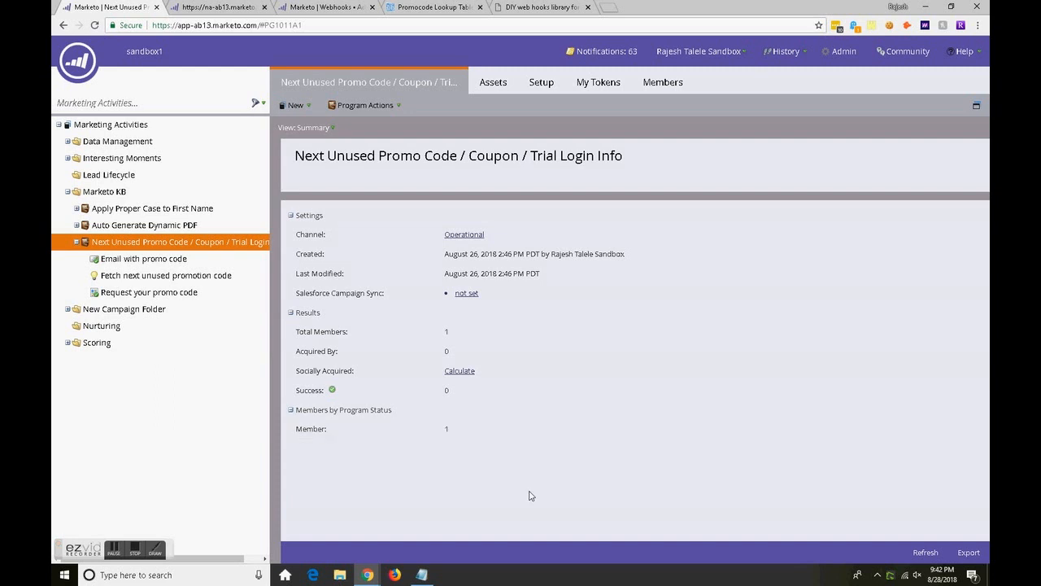
mouse_move(531, 498)
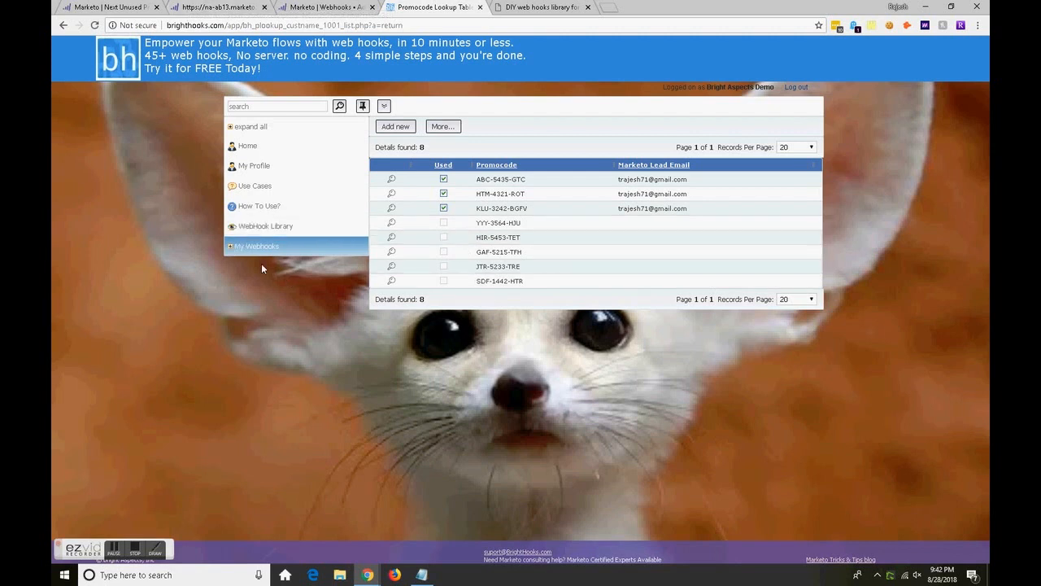
- Expand all BrightHooks navigation sections to show Registration Counter and Promocode Lookup Table webhooks
click(256, 246)
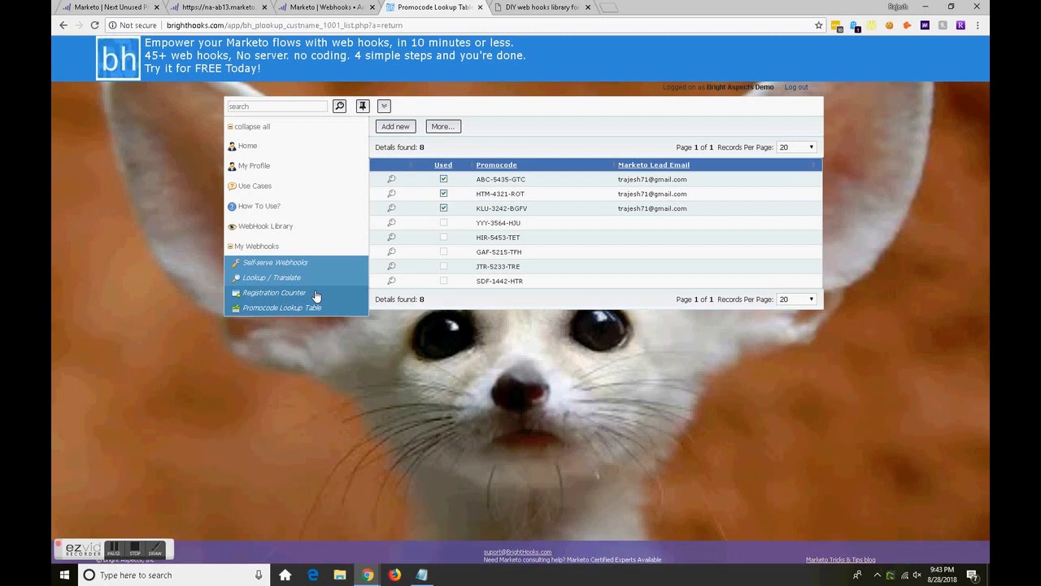
mouse_move(399, 414)
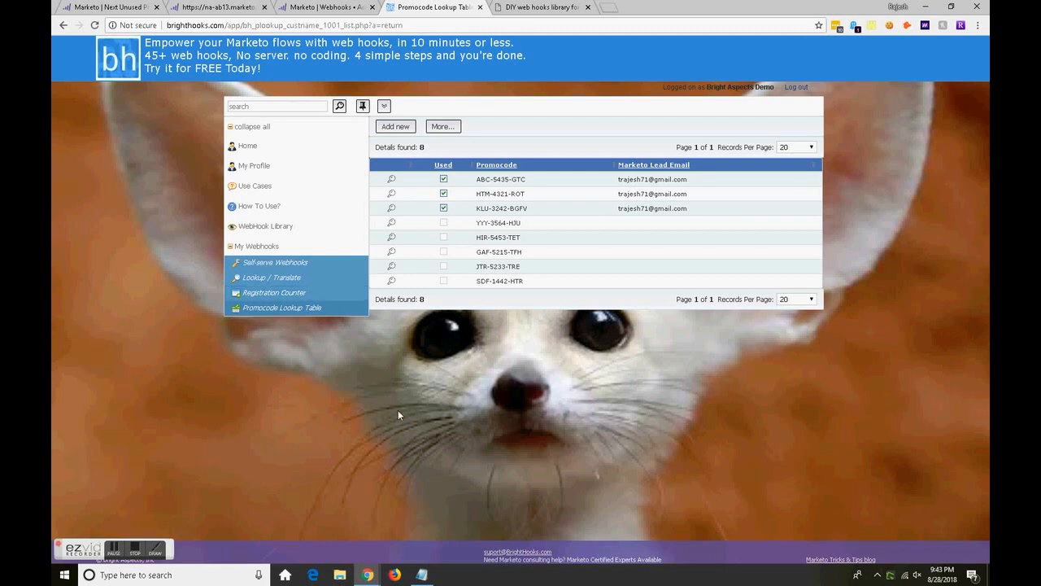